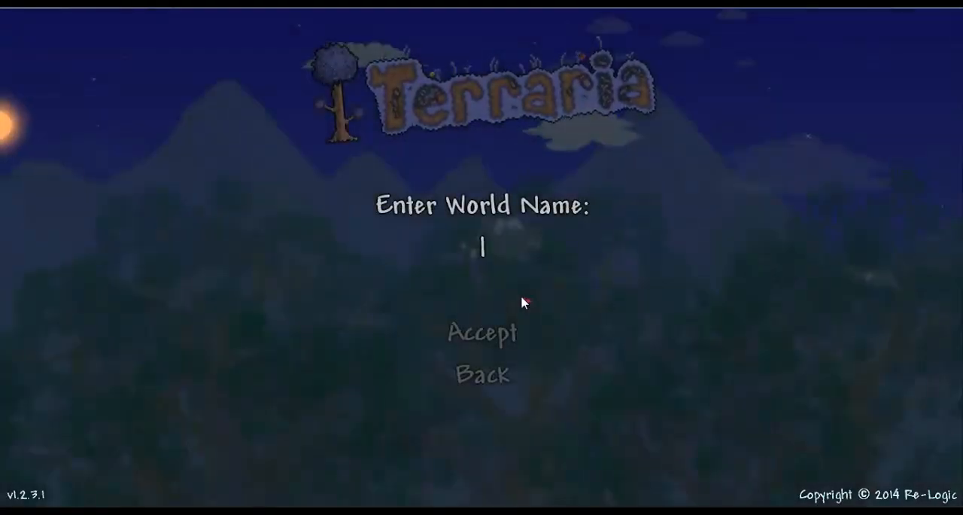
Enter 'Carrots?' as the Terraria world name, removing the stray space before the question mark.
{"action": "type", "text": "Carrots"}
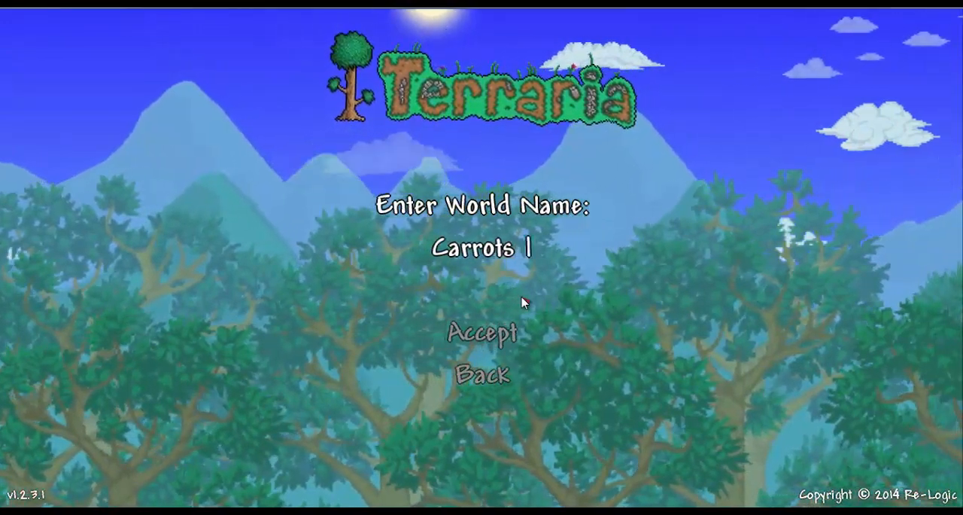
{"action": "key", "text": "Backspace"}
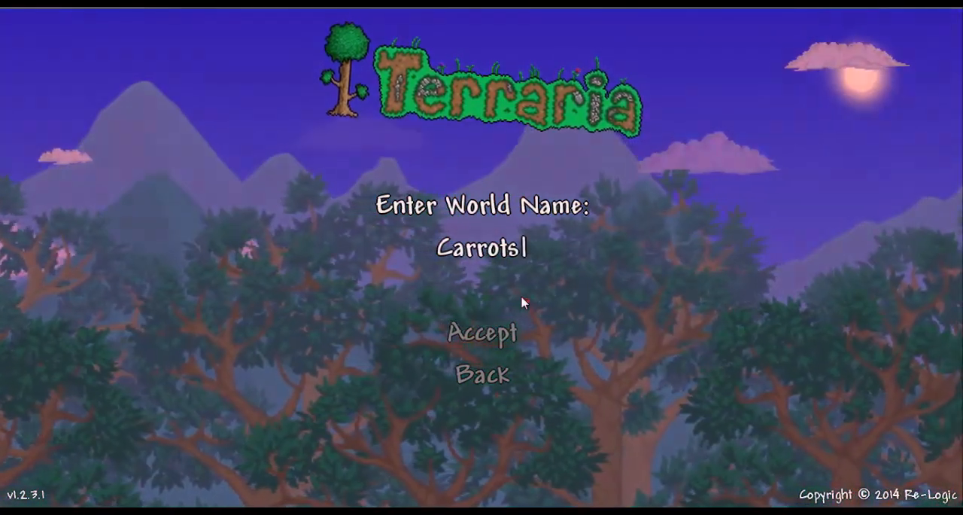
{"action": "type", "text": "?"}
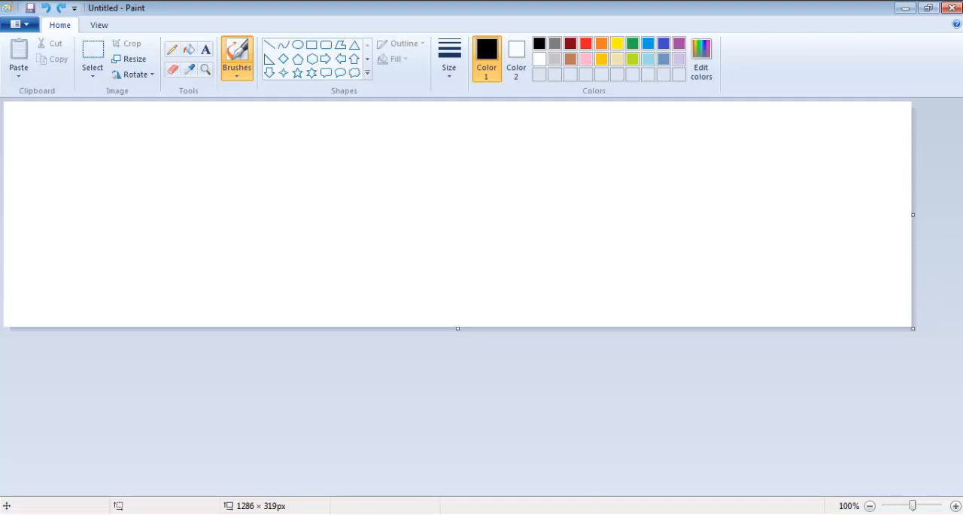
{"action": "mouse_move", "coordinate": [554, 226]}
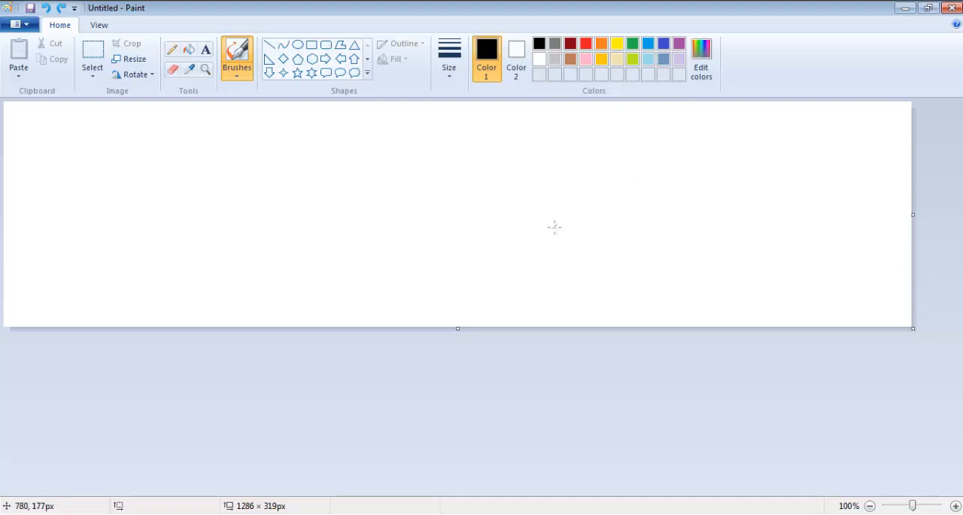
{"action": "mouse_move", "coordinate": [507, 370]}
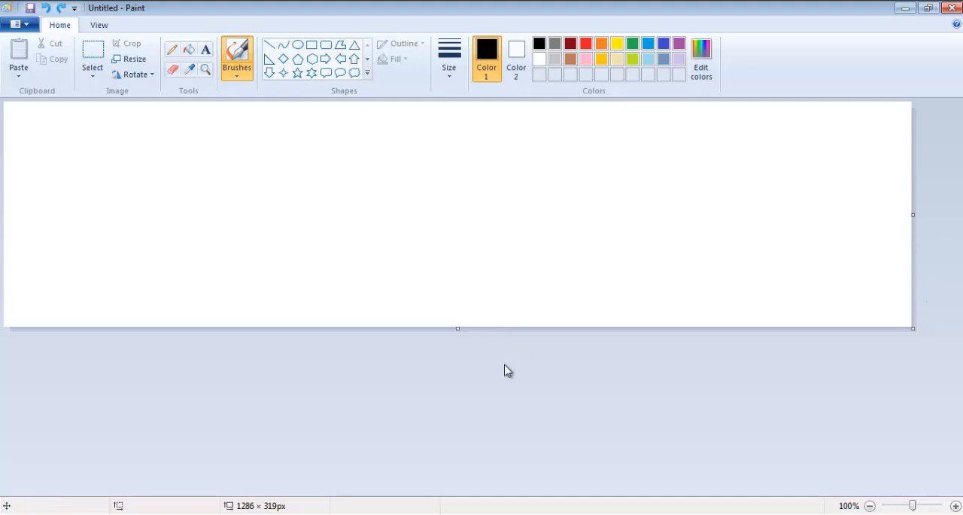
{"action": "mouse_move", "coordinate": [496, 351]}
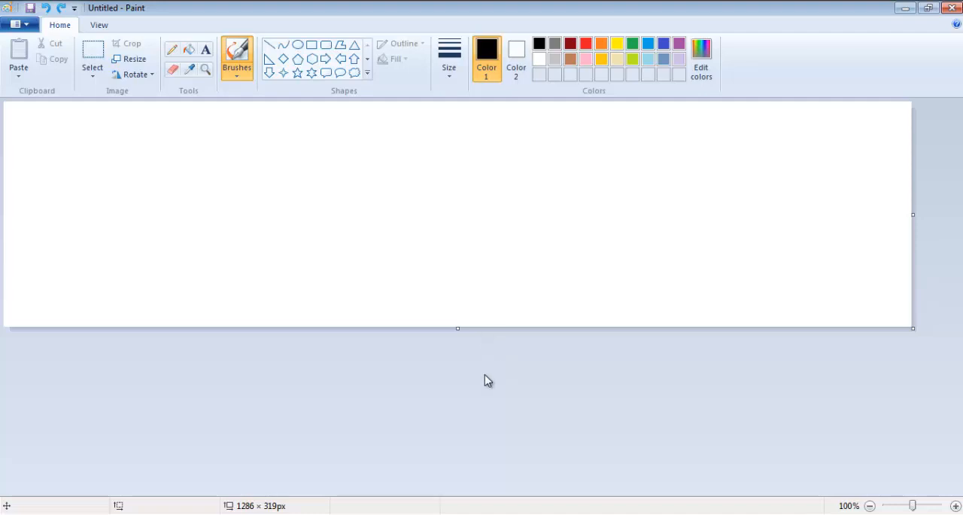
{"action": "mouse_move", "coordinate": [485, 369]}
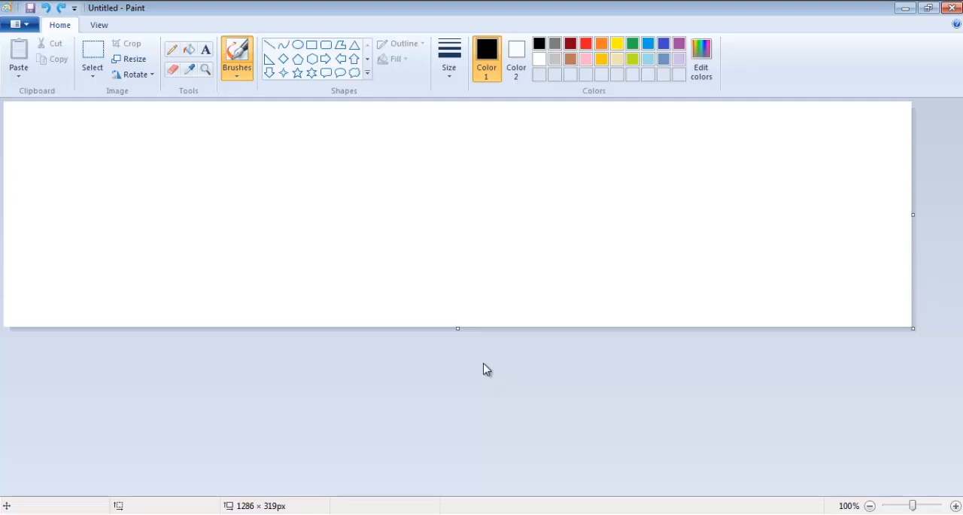
{"action": "mouse_move", "coordinate": [468, 392]}
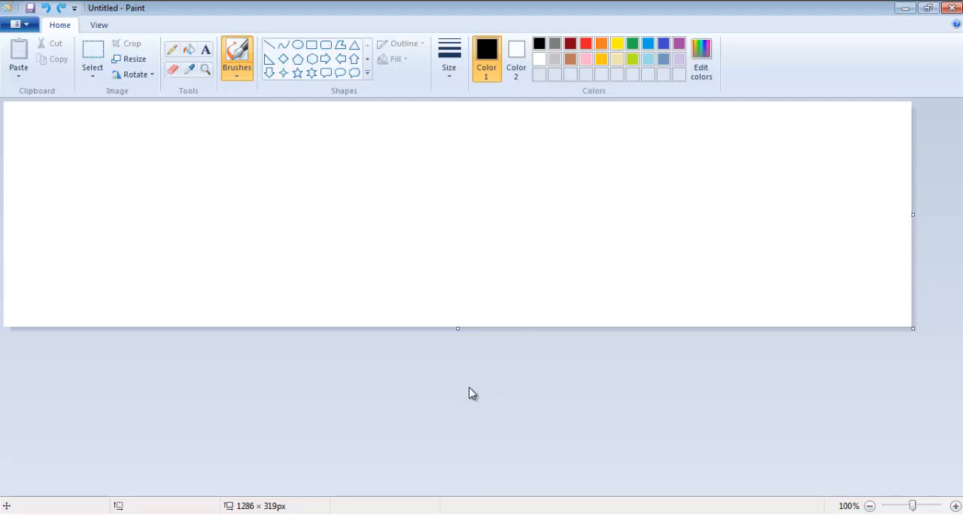
{"action": "mouse_move", "coordinate": [544, 440]}
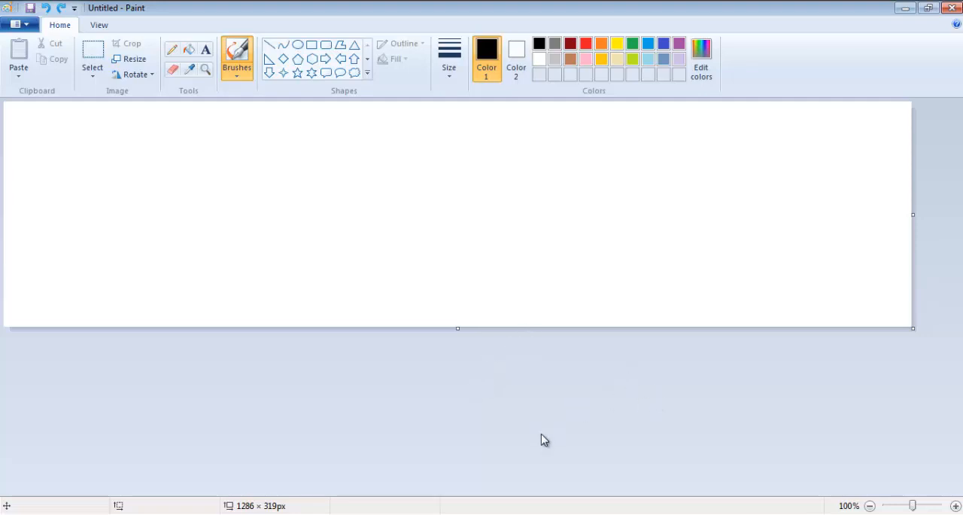
{"action": "mouse_move", "coordinate": [537, 425]}
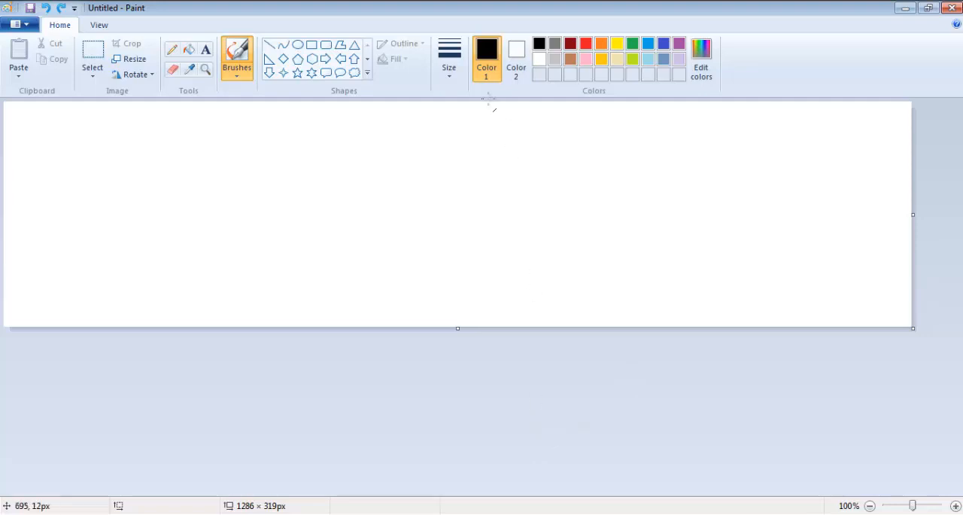
{"action": "left_click", "coordinate": [449, 57]}
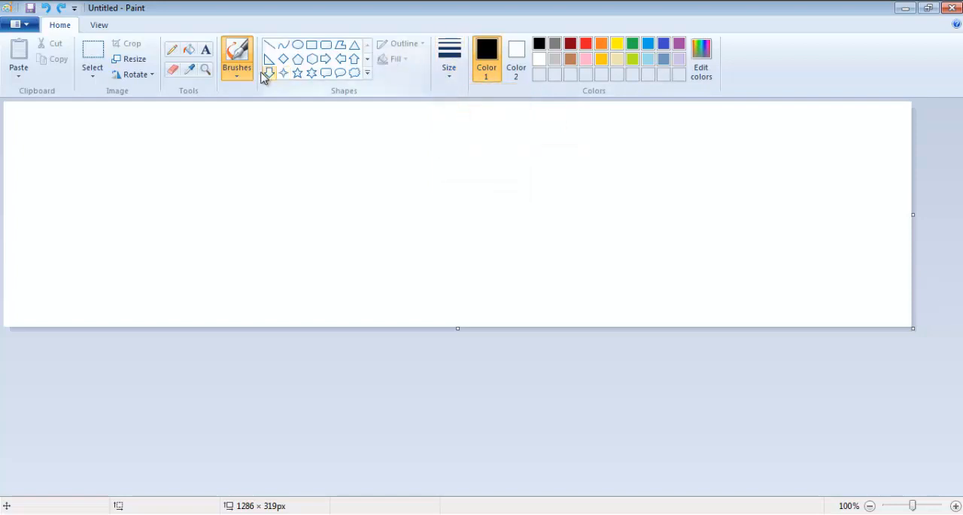
{"action": "left_click", "coordinate": [237, 57]}
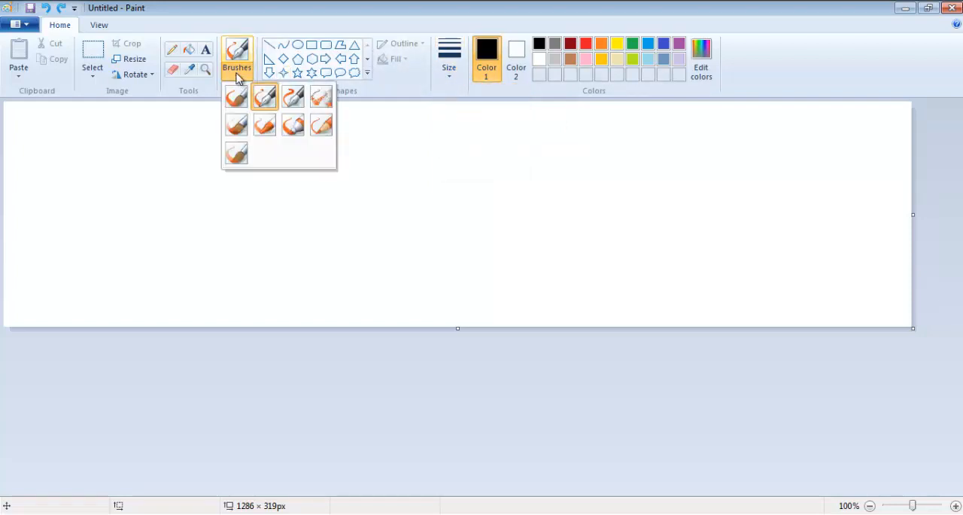
{"action": "mouse_move", "coordinate": [255, 85]}
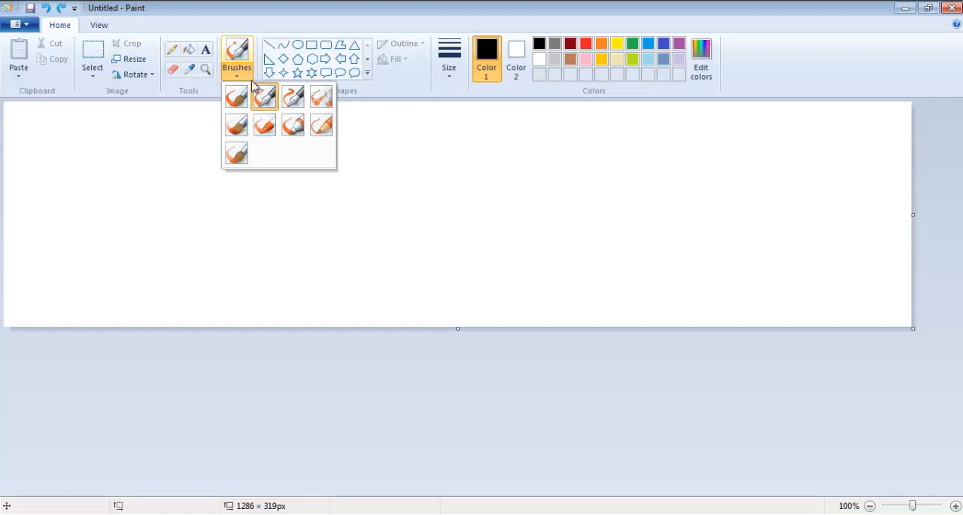
{"action": "mouse_move", "coordinate": [264, 96]}
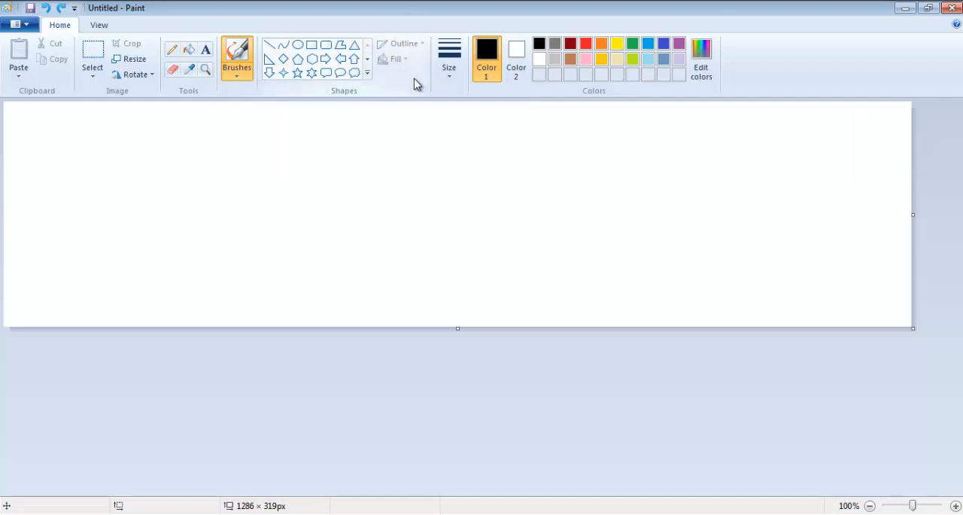
{"action": "mouse_move", "coordinate": [423, 123]}
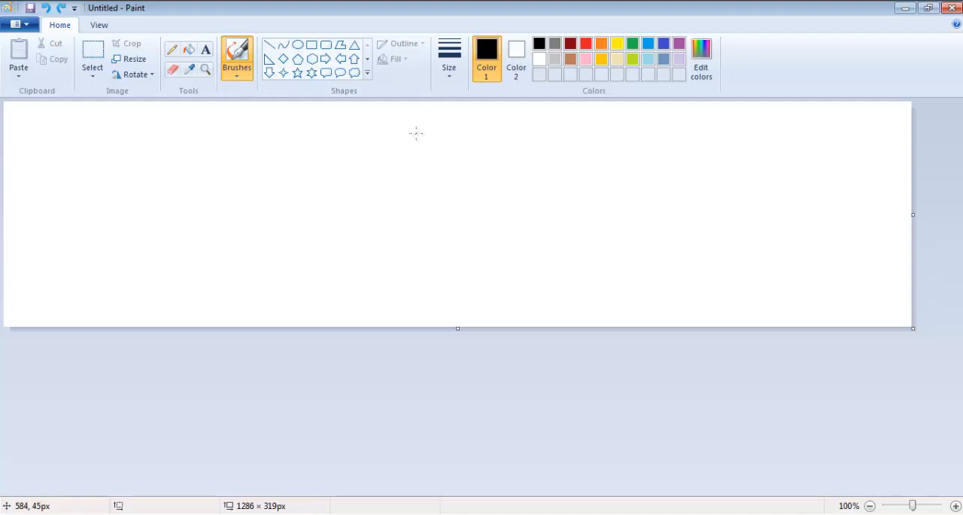
{"action": "mouse_move", "coordinate": [424, 183]}
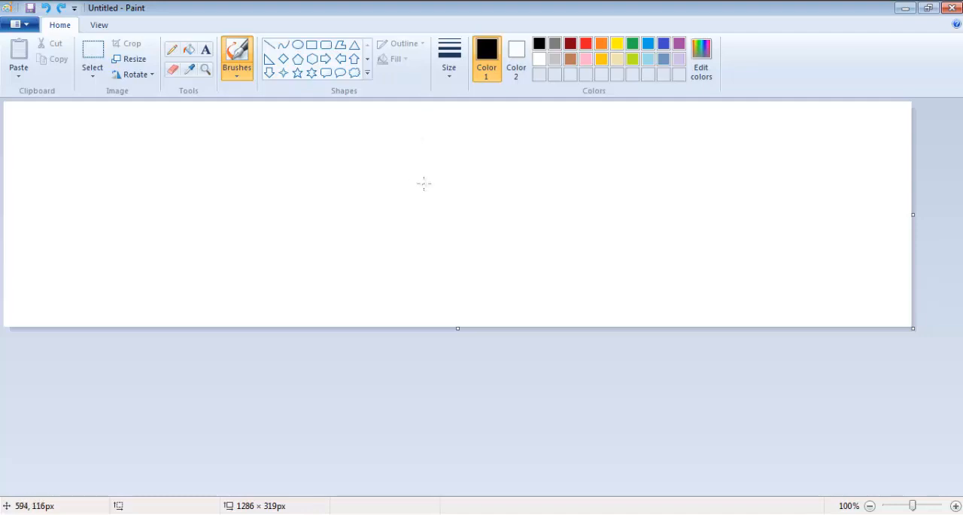
{"action": "mouse_move", "coordinate": [437, 177]}
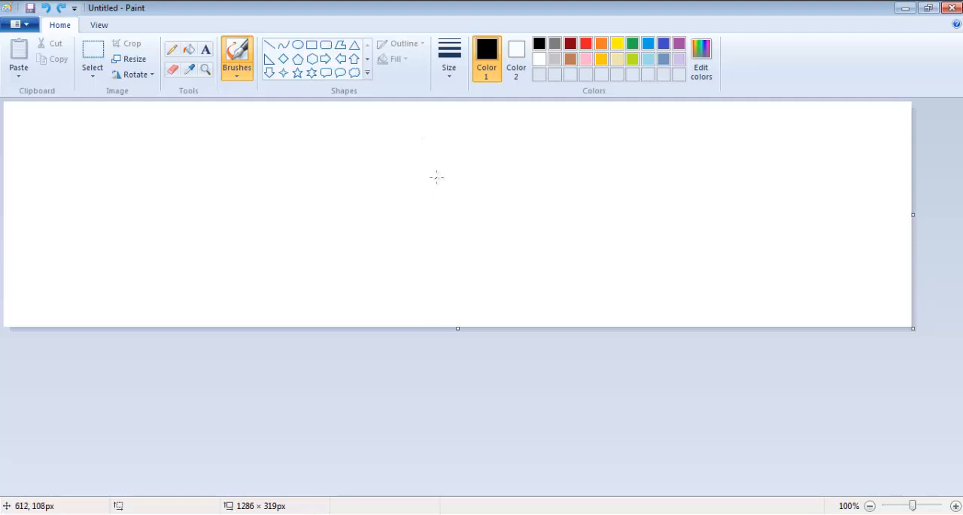
{"action": "mouse_move", "coordinate": [439, 173]}
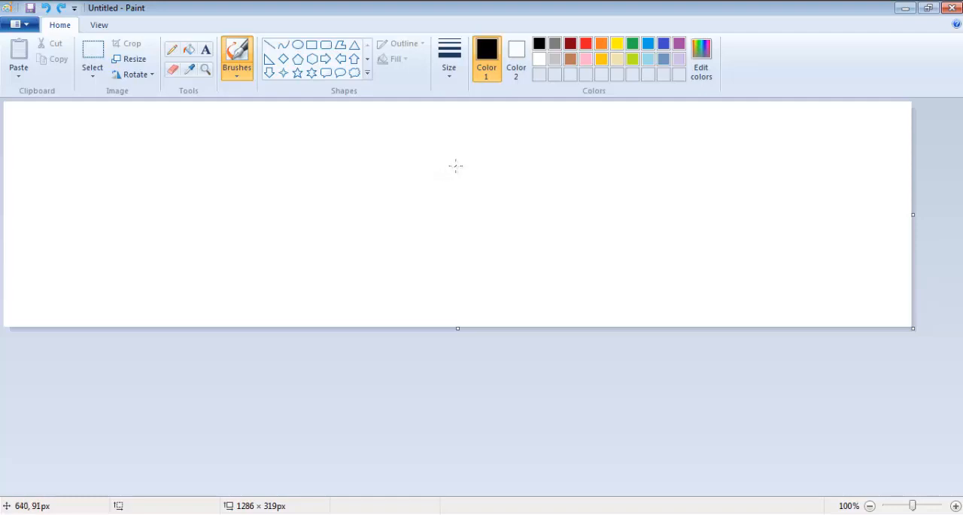
{"action": "left_click", "coordinate": [237, 57]}
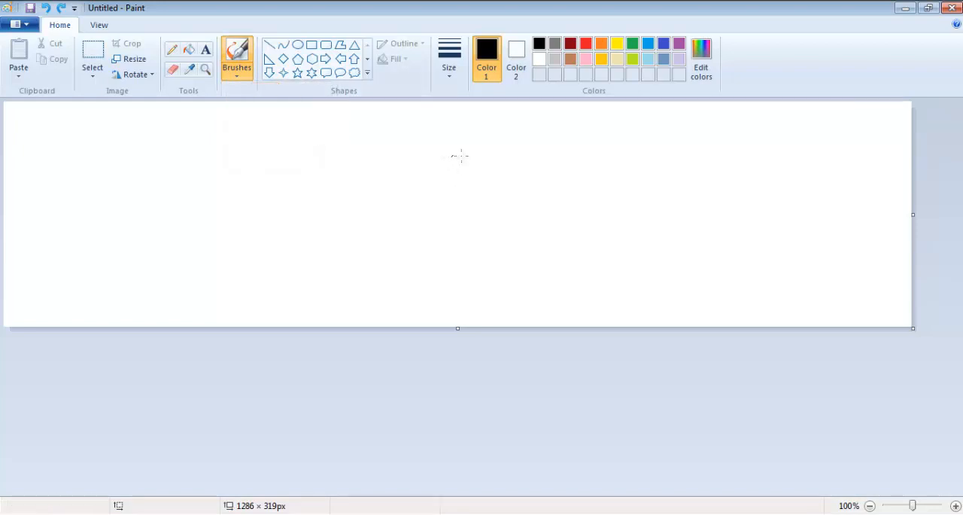
{"action": "mouse_move", "coordinate": [465, 147]}
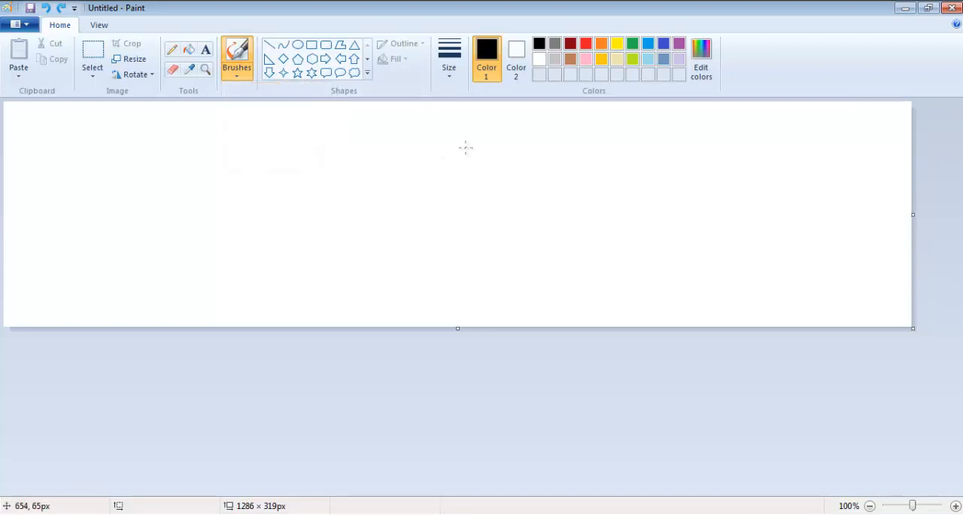
{"action": "mouse_move", "coordinate": [521, 164]}
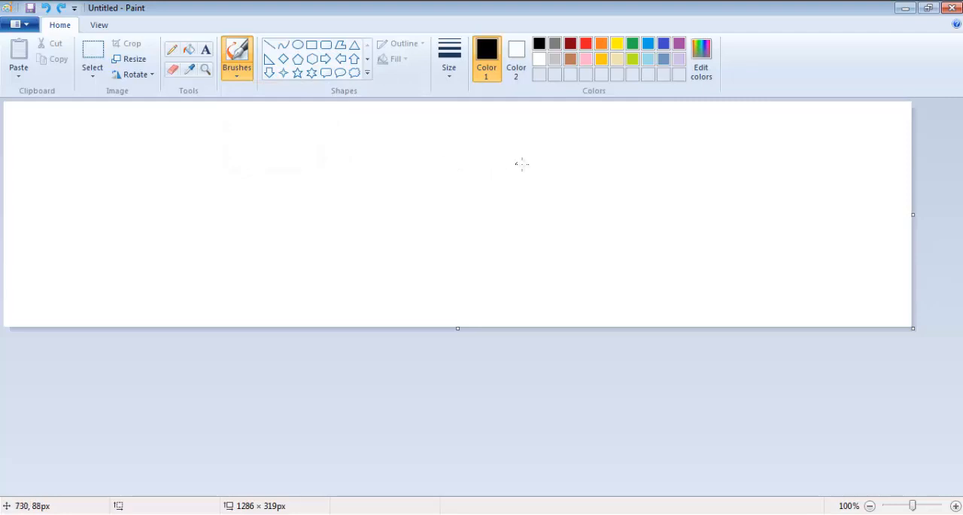
{"action": "mouse_move", "coordinate": [591, 165]}
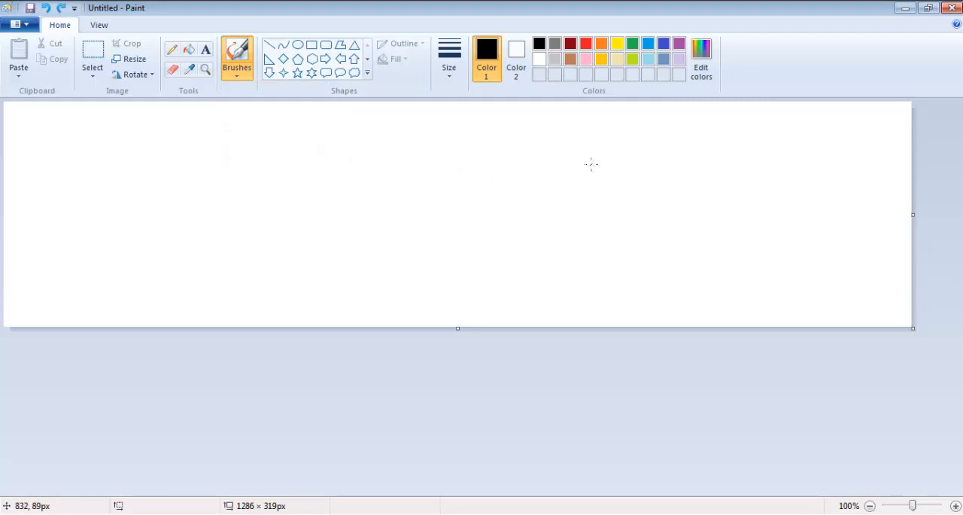
{"action": "mouse_move", "coordinate": [619, 241]}
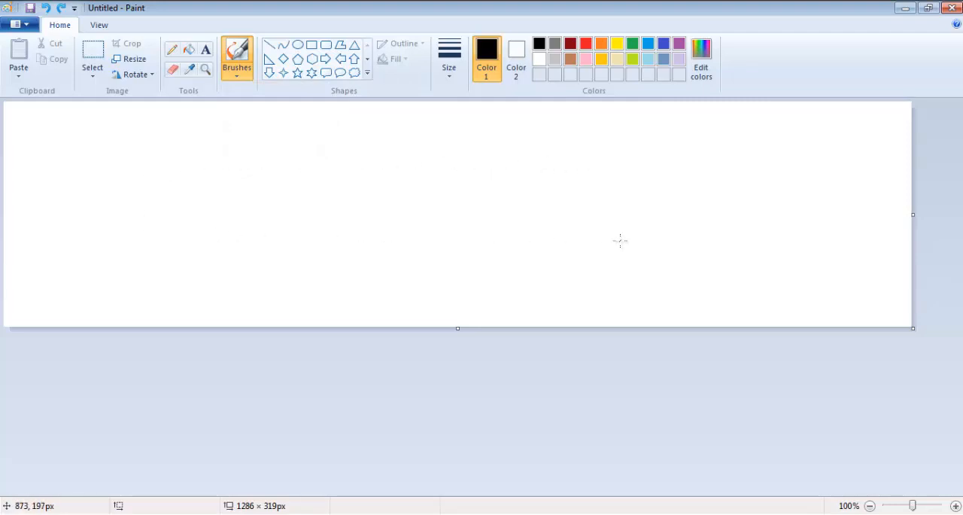
{"action": "mouse_move", "coordinate": [509, 156]}
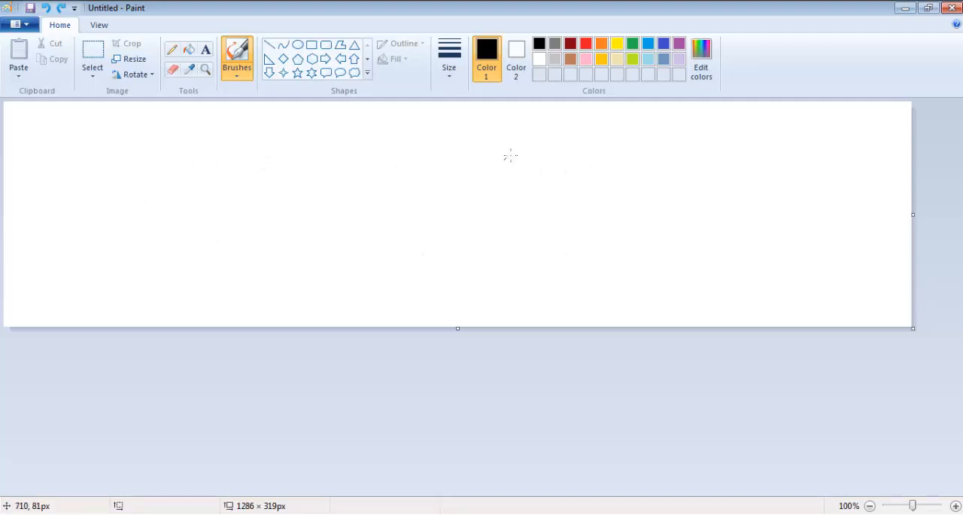
{"action": "mouse_move", "coordinate": [275, 228]}
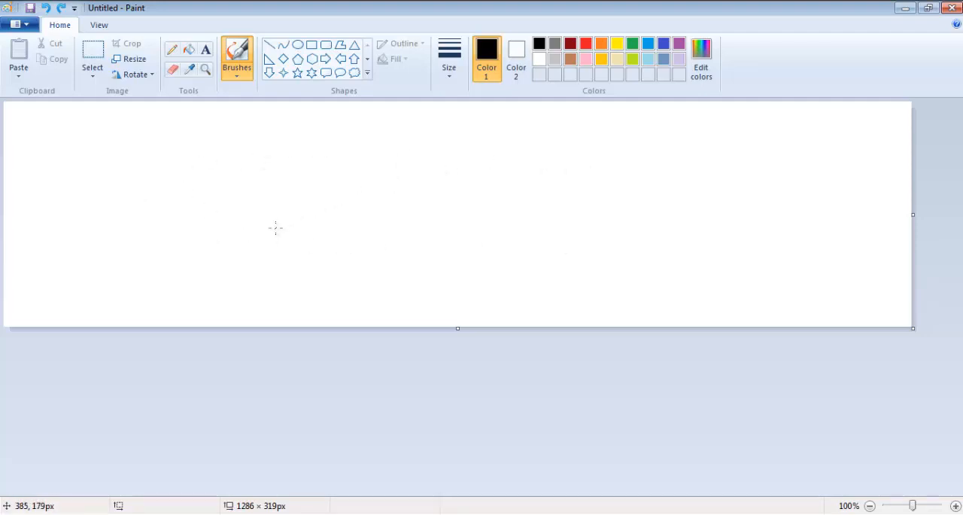
{"action": "mouse_move", "coordinate": [274, 229]}
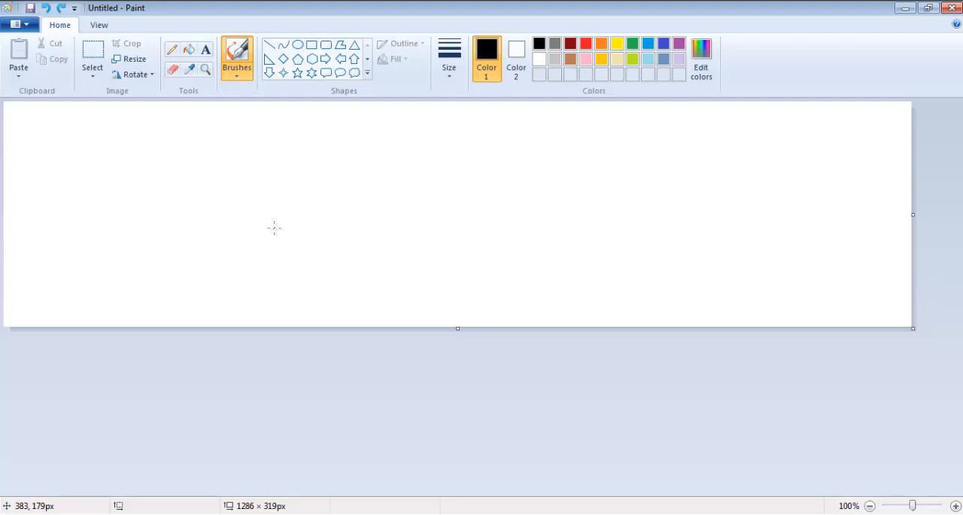
{"action": "mouse_move", "coordinate": [323, 161]}
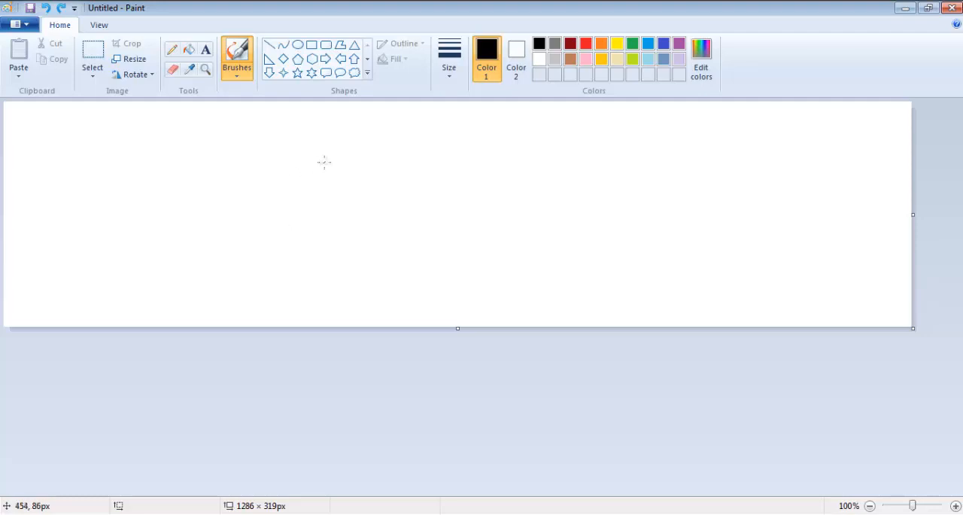
{"action": "mouse_move", "coordinate": [333, 231]}
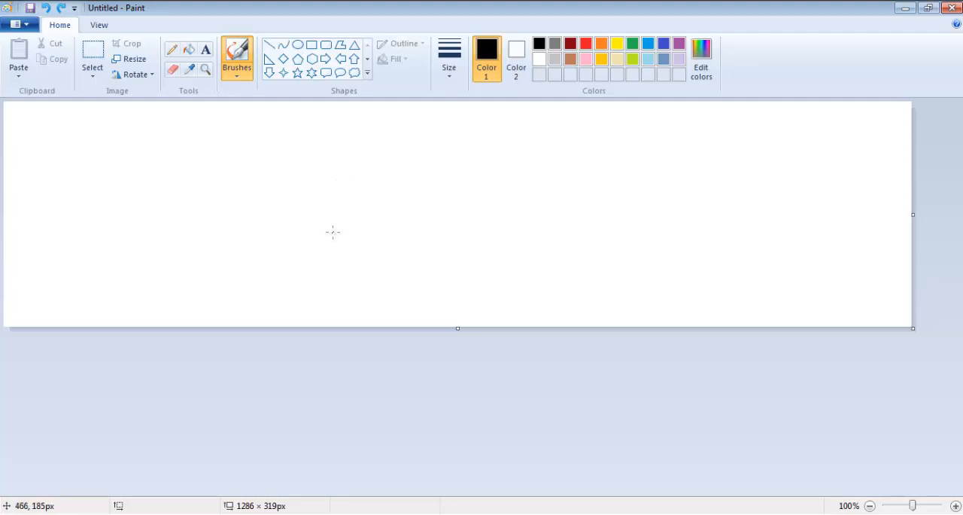
{"action": "mouse_move", "coordinate": [395, 134]}
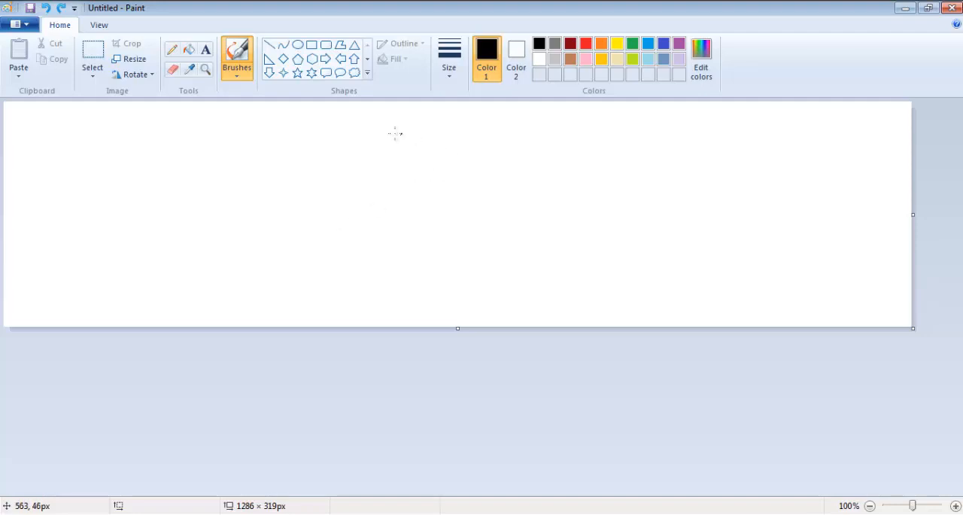
{"action": "mouse_move", "coordinate": [590, 195]}
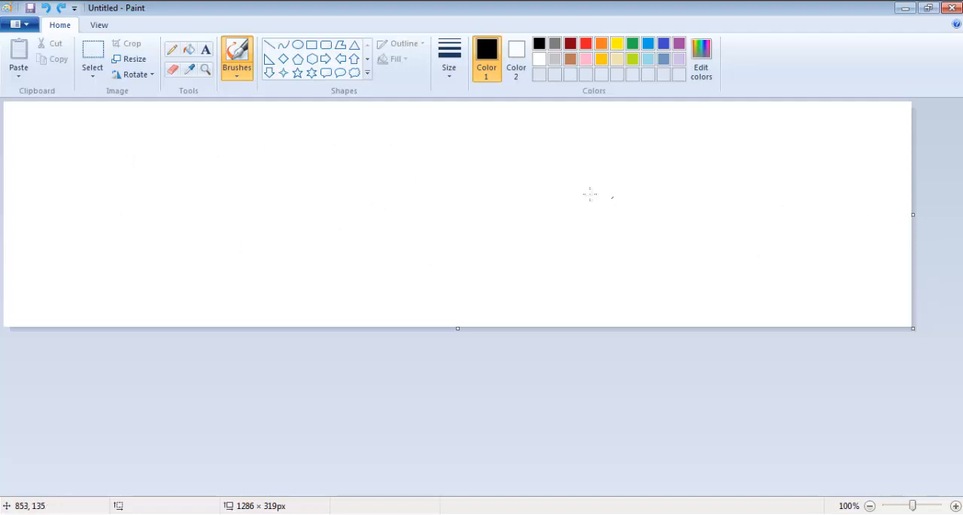
{"action": "mouse_move", "coordinate": [735, 249]}
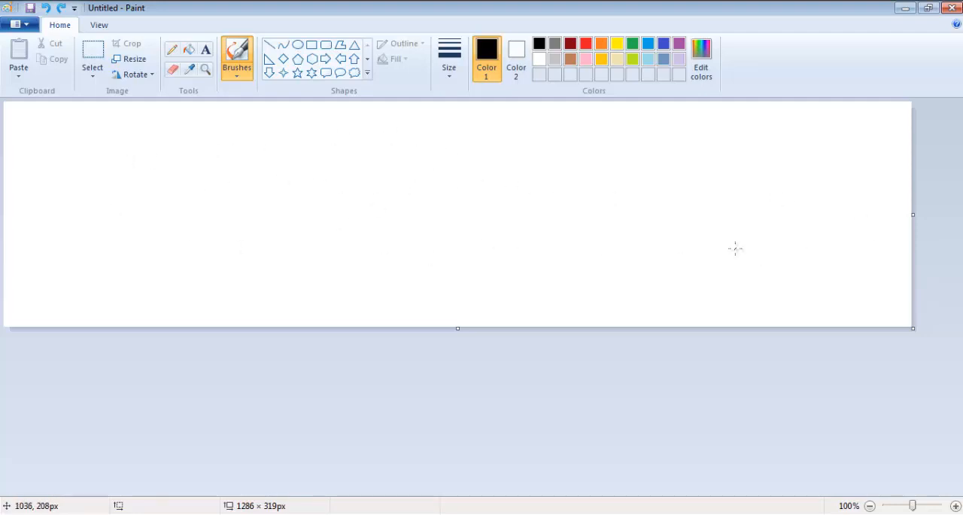
{"action": "mouse_move", "coordinate": [715, 224]}
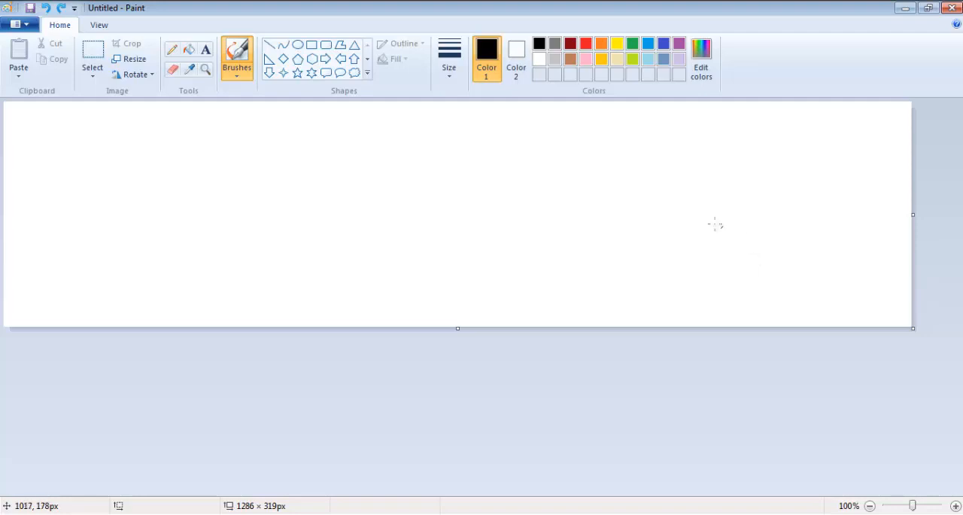
{"action": "mouse_move", "coordinate": [139, 172]}
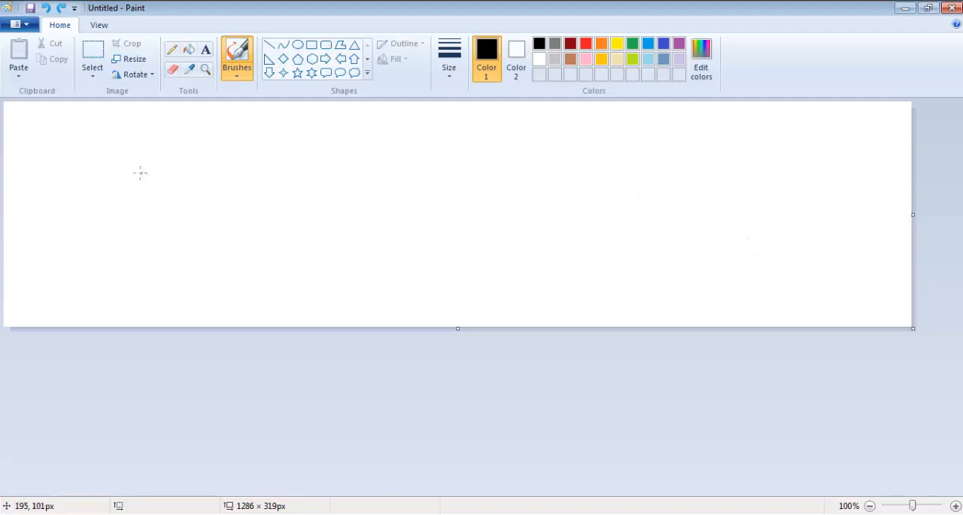
{"action": "mouse_move", "coordinate": [153, 182]}
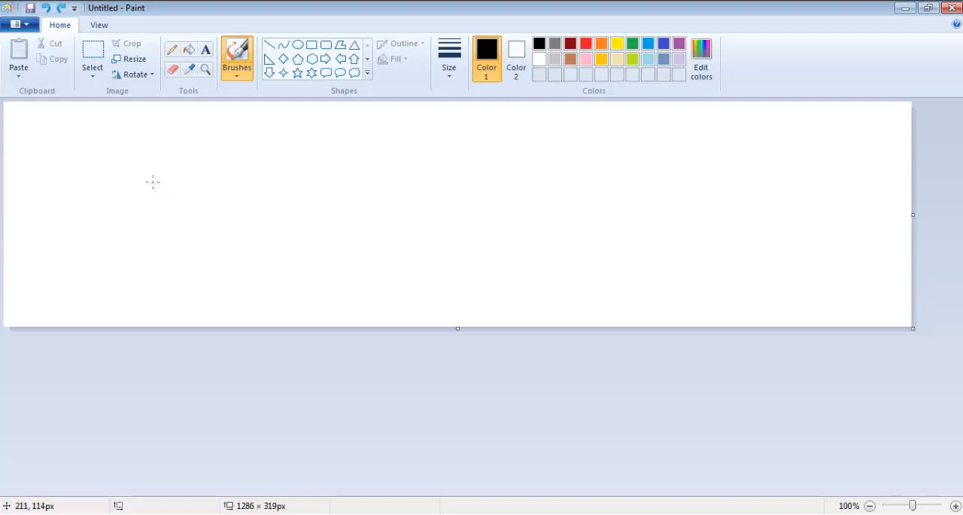
{"action": "mouse_move", "coordinate": [398, 159]}
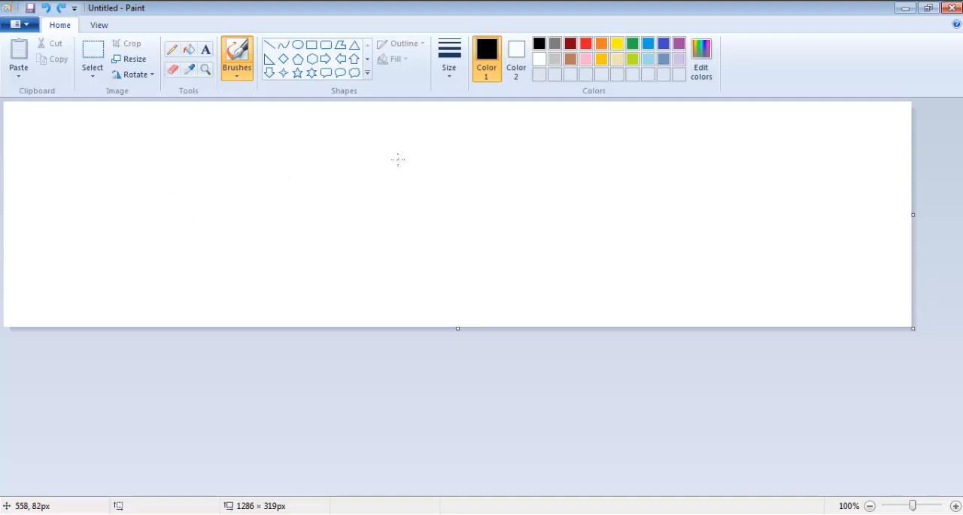
{"action": "mouse_move", "coordinate": [561, 166]}
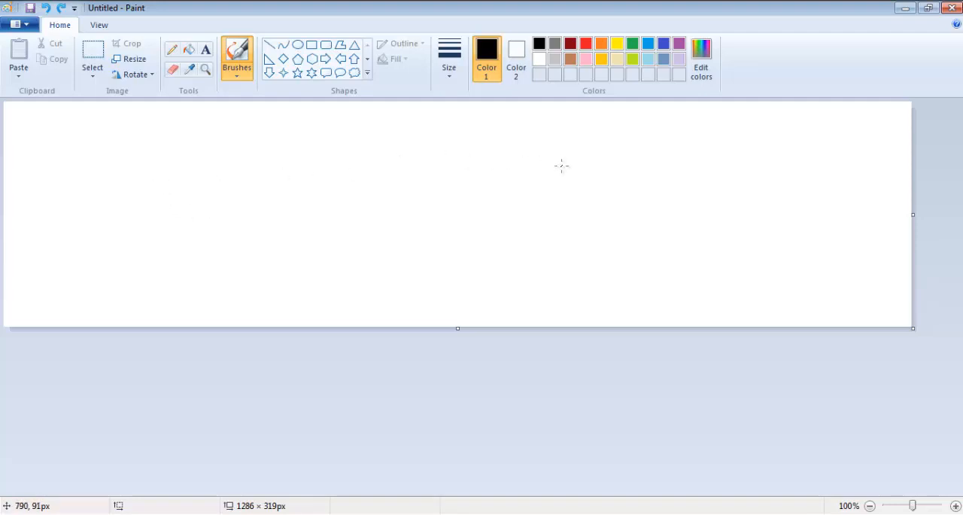
{"action": "mouse_move", "coordinate": [599, 168]}
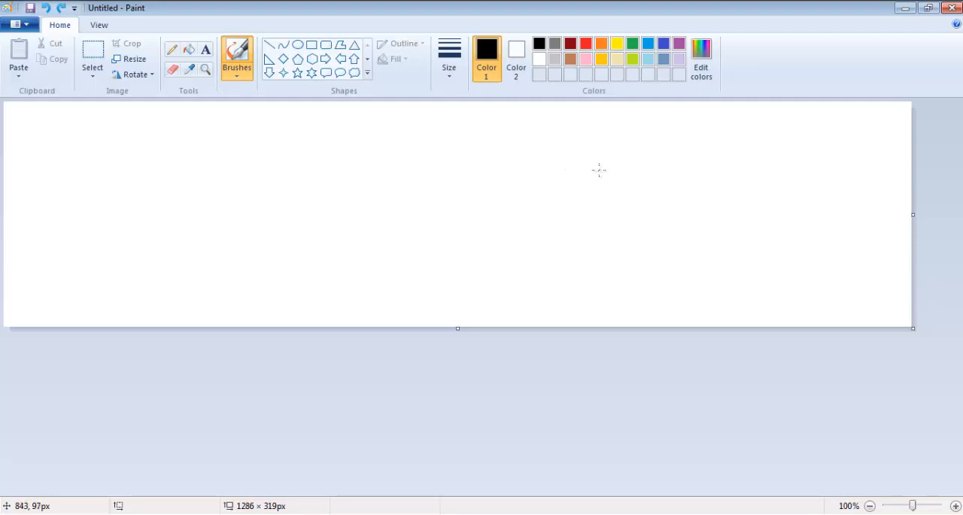
{"action": "mouse_move", "coordinate": [602, 158]}
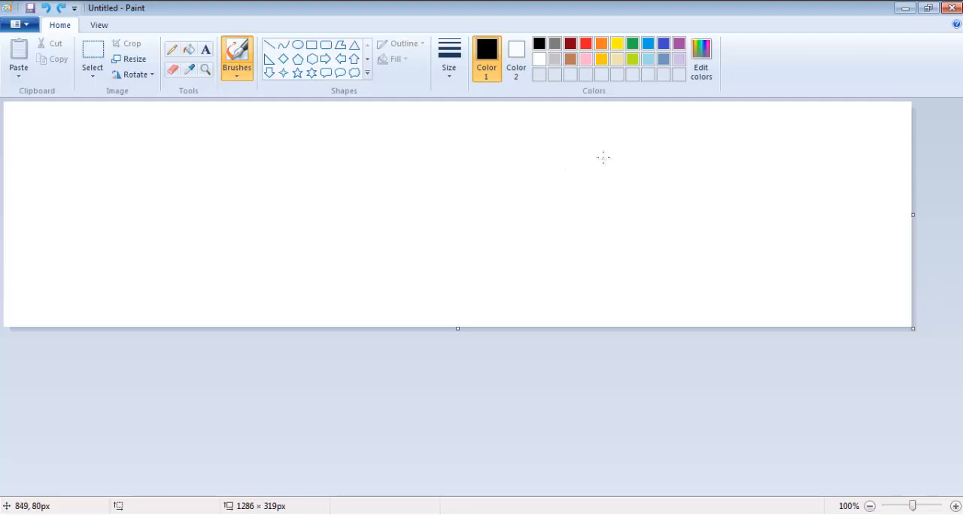
{"action": "mouse_move", "coordinate": [252, 225]}
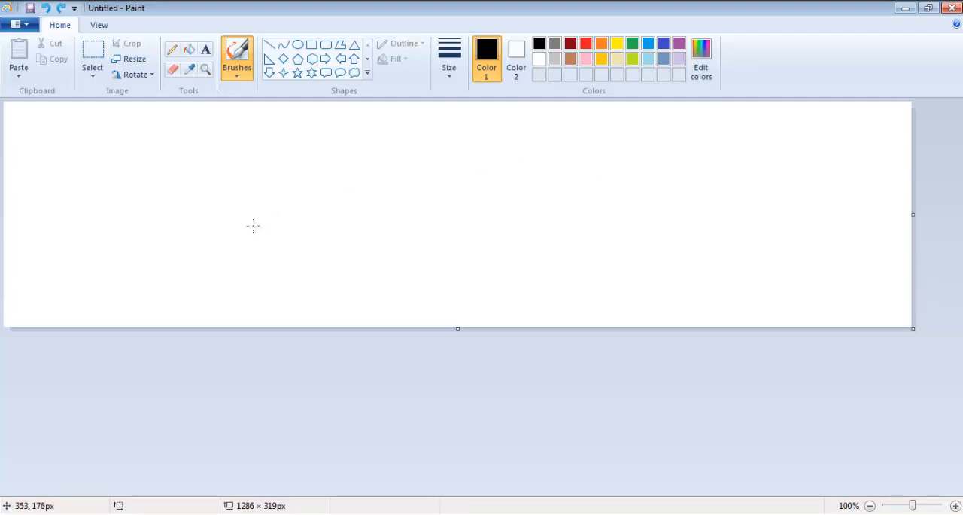
{"action": "mouse_move", "coordinate": [143, 201]}
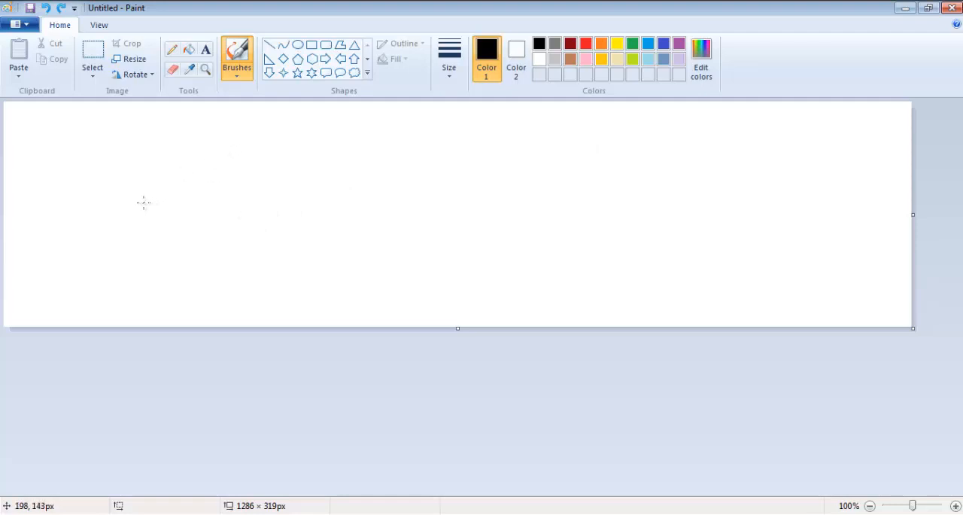
{"action": "mouse_move", "coordinate": [140, 191]}
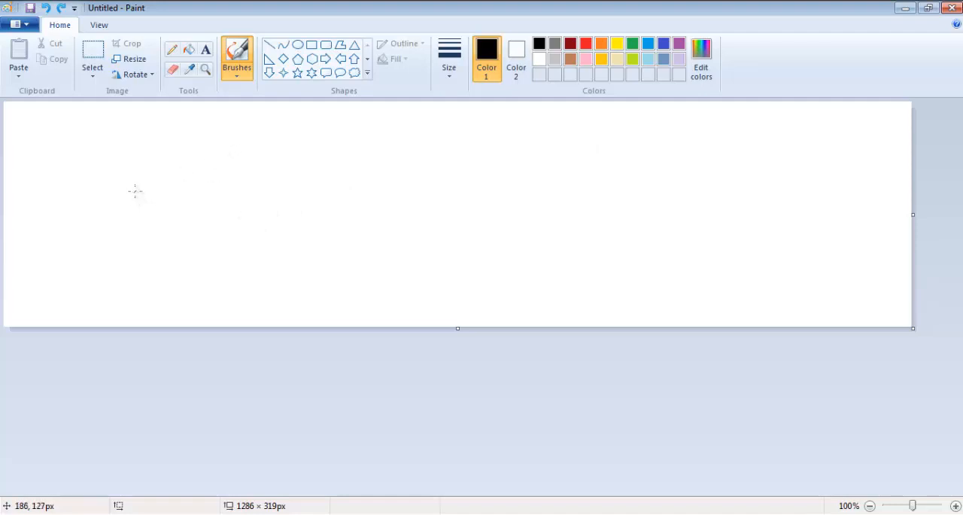
Brush a black carrot outline: top edge, blunt right end, and bottom edge back toward the tip.
{"action": "left_click_drag", "start_coordinate": [134, 190], "coordinate": [215, 176]}
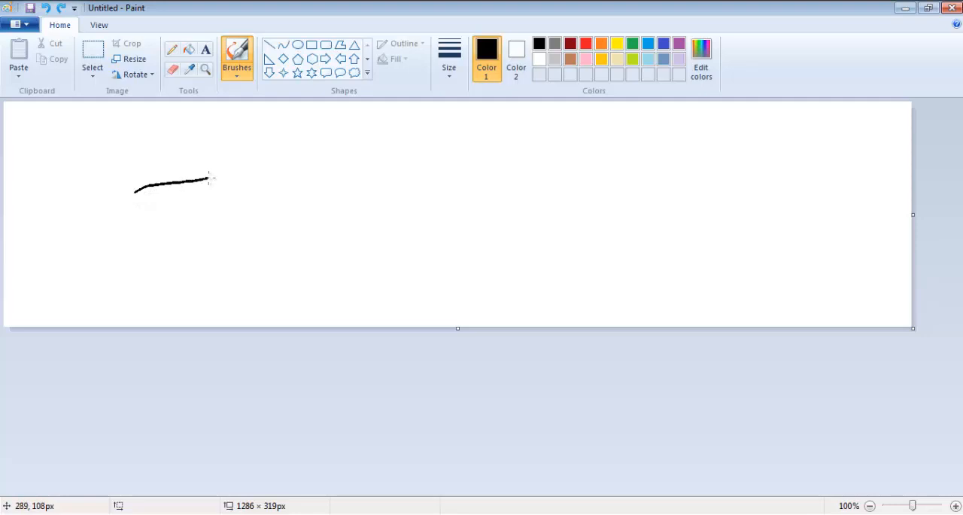
{"action": "left_click_drag", "start_coordinate": [207, 179], "coordinate": [432, 154]}
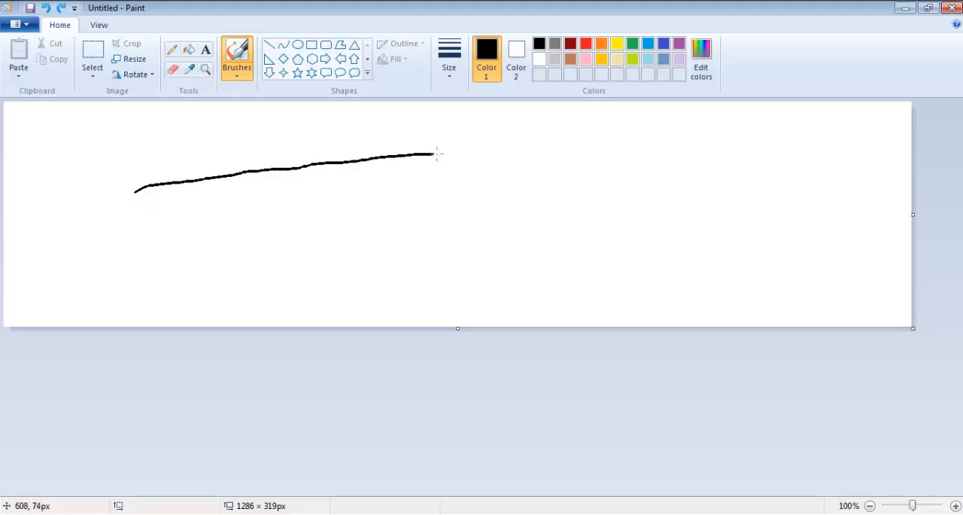
{"action": "left_click_drag", "start_coordinate": [433, 154], "coordinate": [616, 151]}
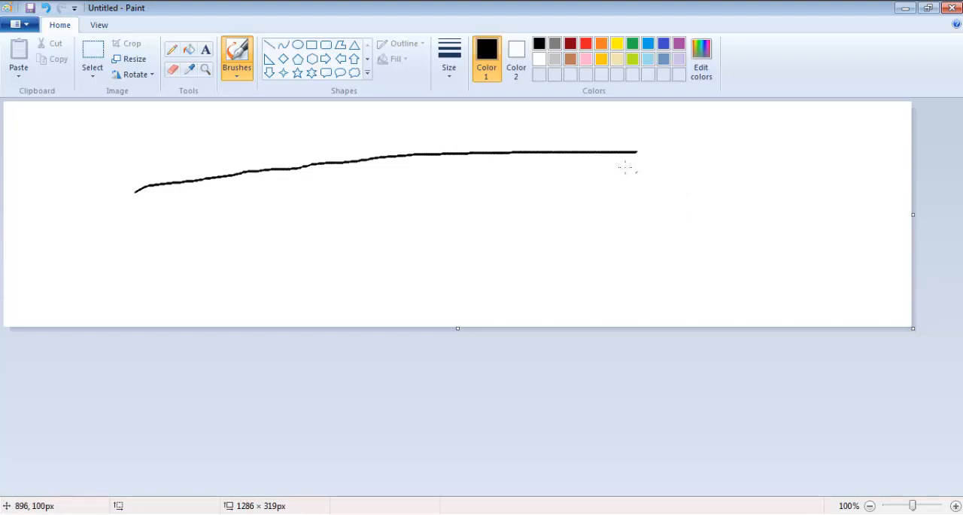
{"action": "mouse_move", "coordinate": [640, 150]}
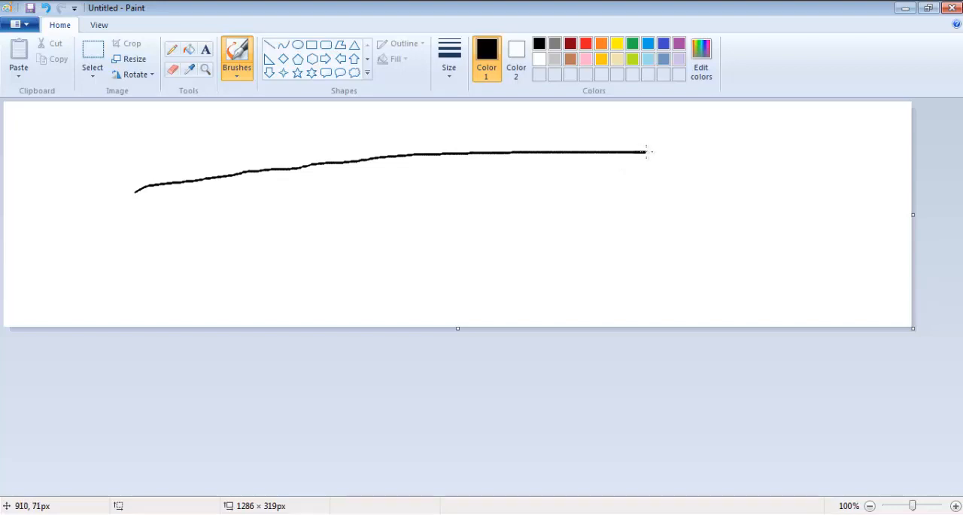
{"action": "left_click_drag", "start_coordinate": [645, 150], "coordinate": [666, 210]}
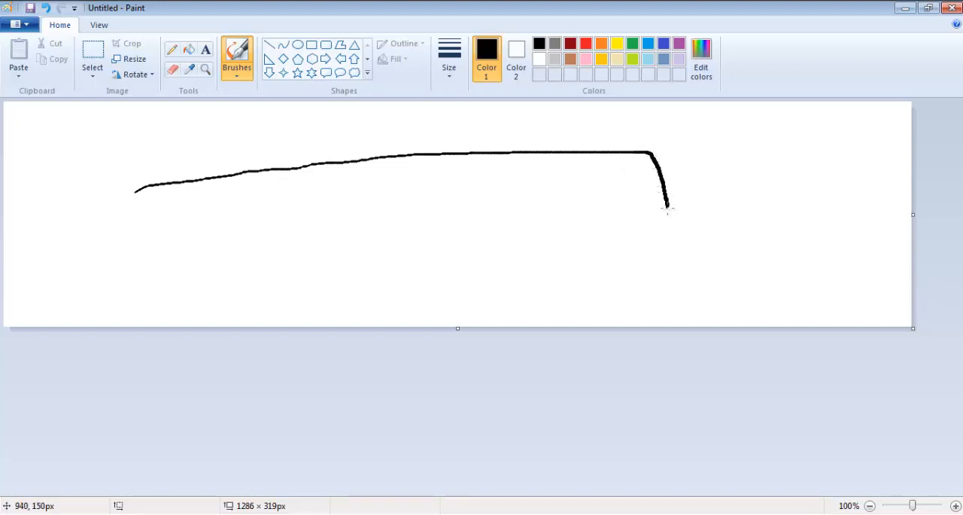
{"action": "left_click_drag", "start_coordinate": [660, 203], "coordinate": [664, 249]}
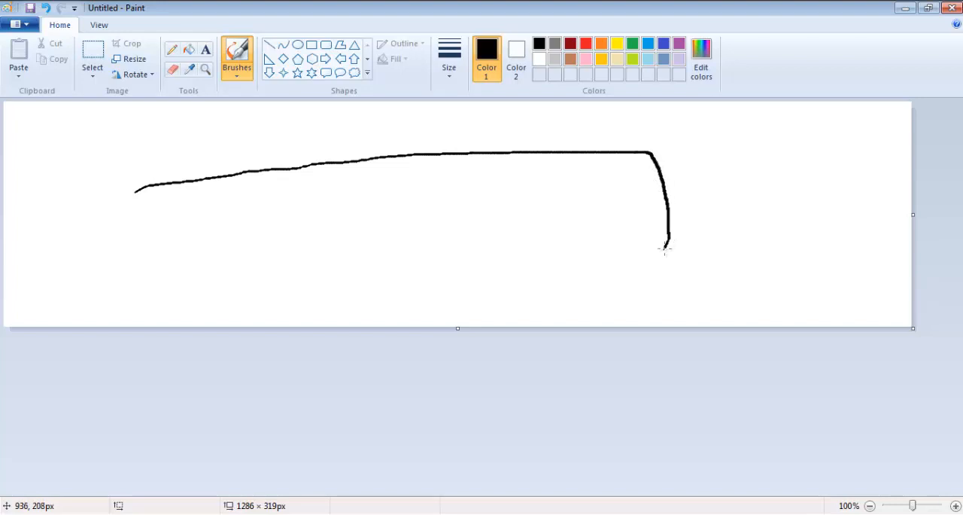
{"action": "mouse_move", "coordinate": [436, 251]}
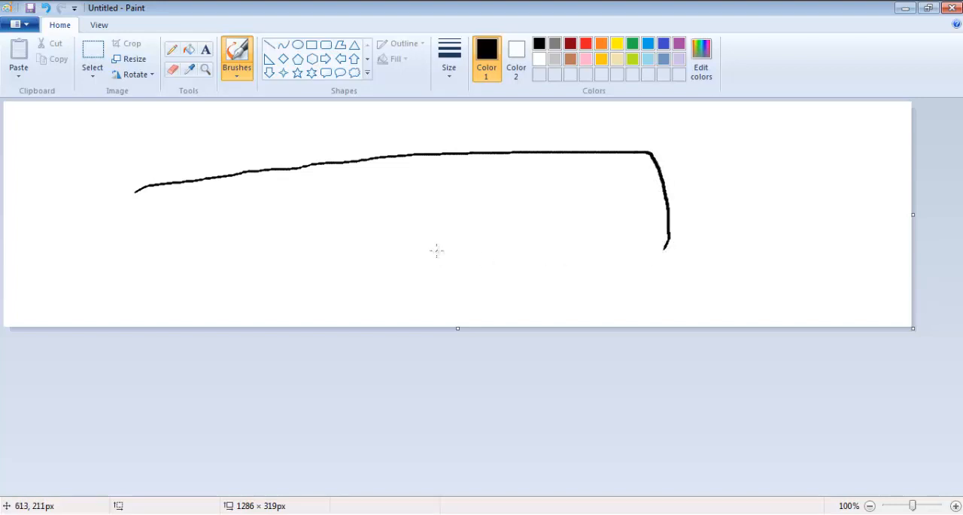
{"action": "mouse_move", "coordinate": [675, 228]}
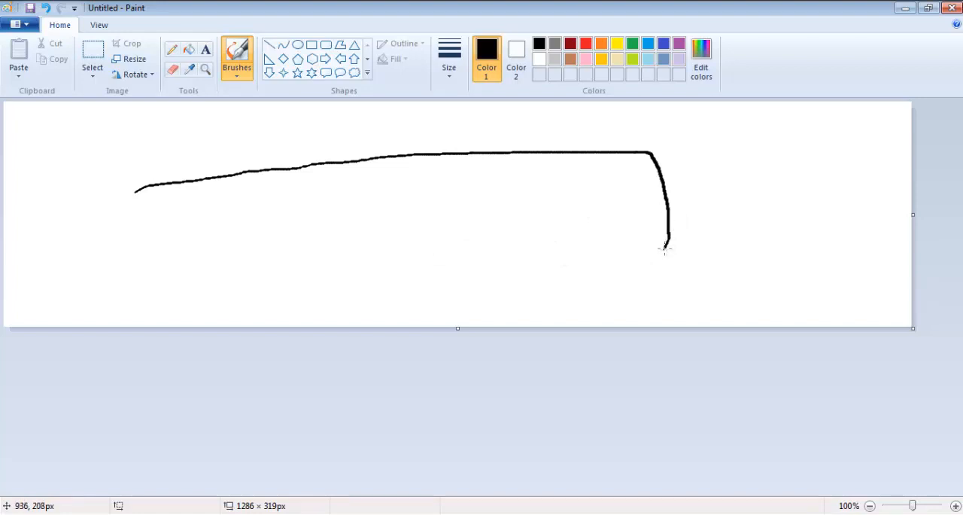
{"action": "left_click_drag", "start_coordinate": [666, 249], "coordinate": [628, 254]}
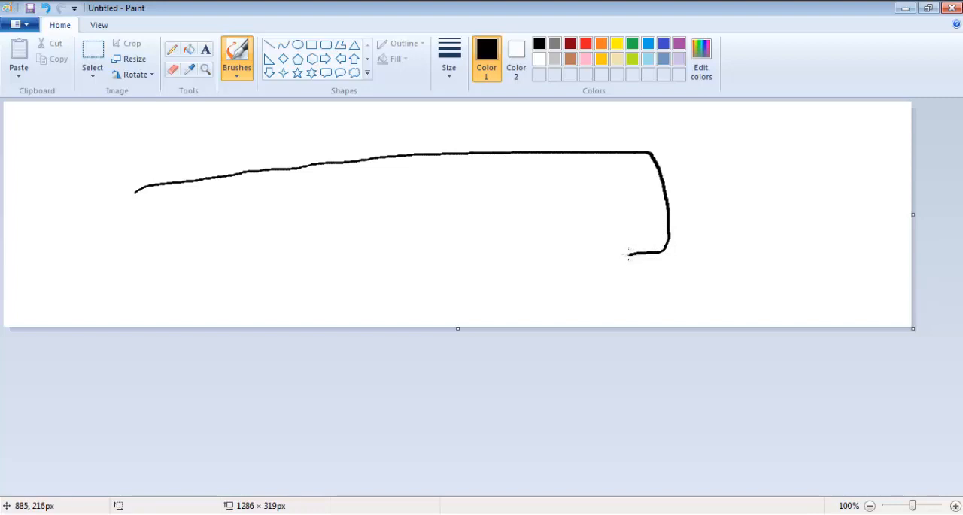
{"action": "left_click_drag", "start_coordinate": [628, 254], "coordinate": [500, 255]}
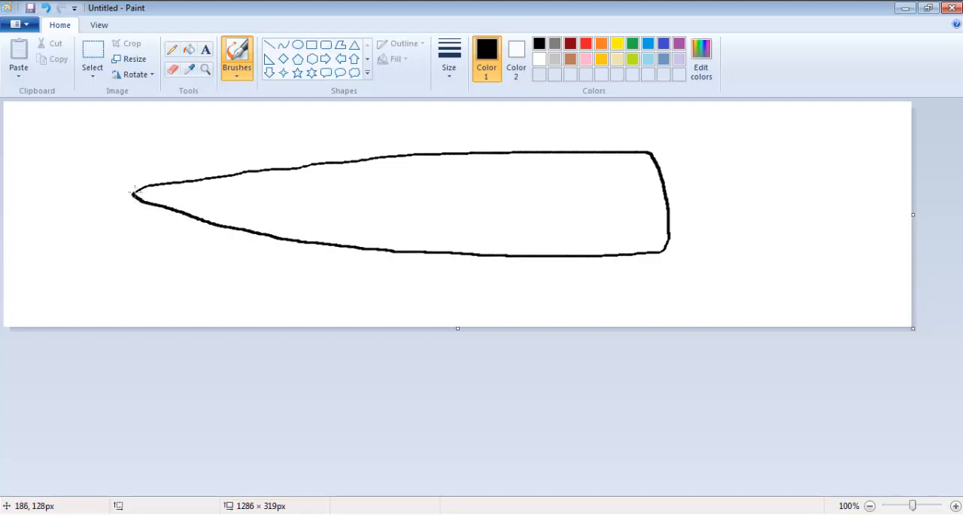
{"action": "mouse_move", "coordinate": [812, 198]}
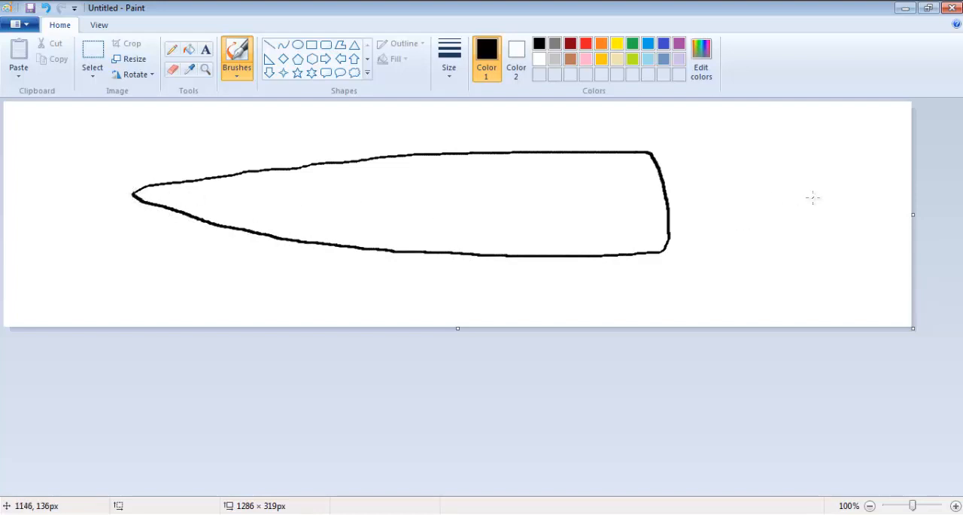
{"action": "mouse_move", "coordinate": [690, 130]}
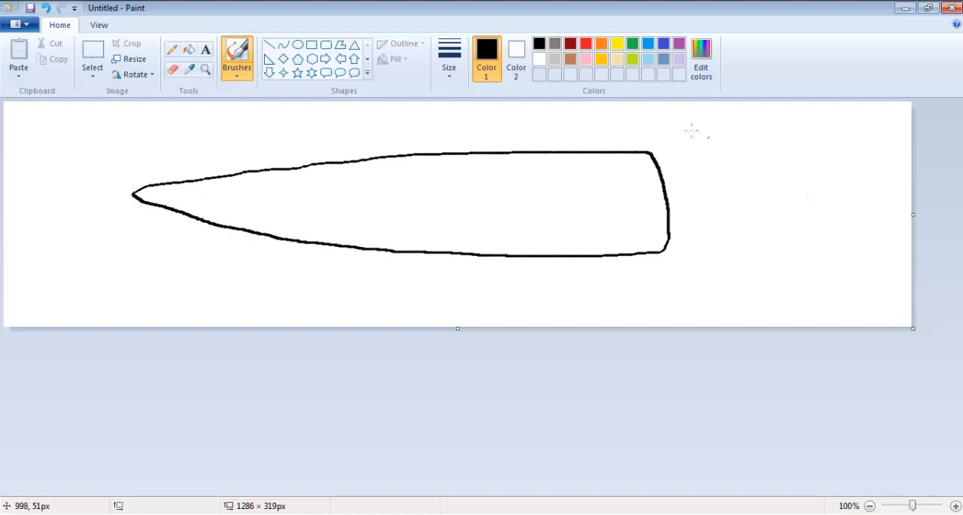
Mix a bright orange in Edit Colors and fill the carrot outline with it.
{"action": "left_click", "coordinate": [701, 56]}
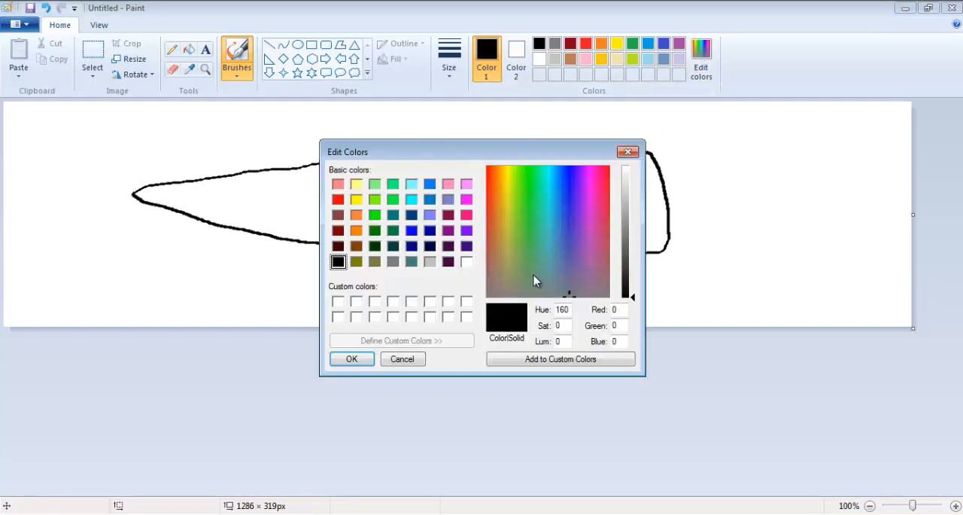
{"action": "left_click", "coordinate": [539, 225]}
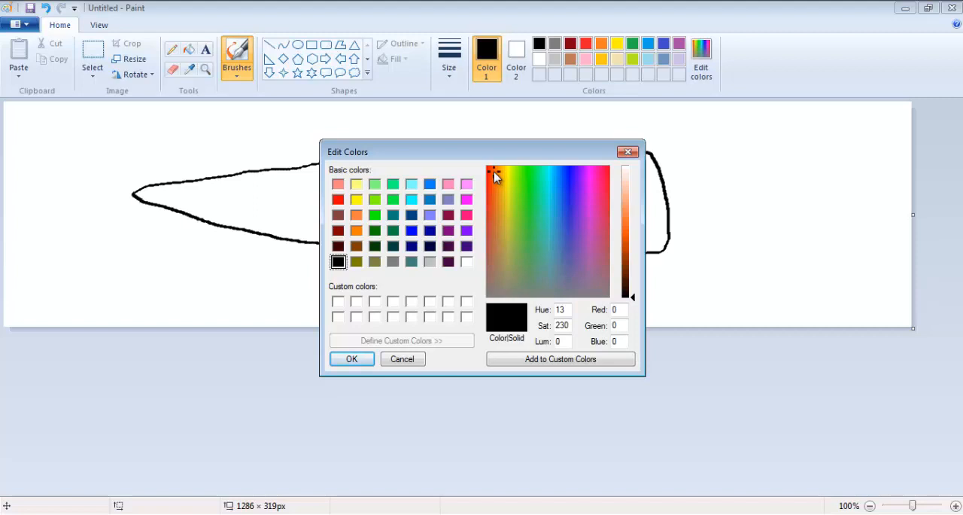
{"action": "left_click", "coordinate": [497, 176]}
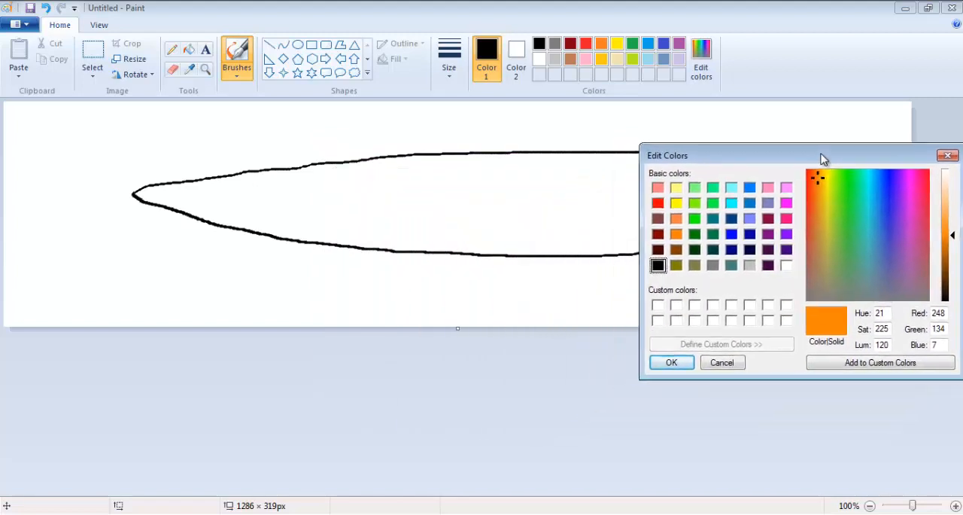
{"action": "left_click_drag", "start_coordinate": [800, 155], "coordinate": [764, 134]}
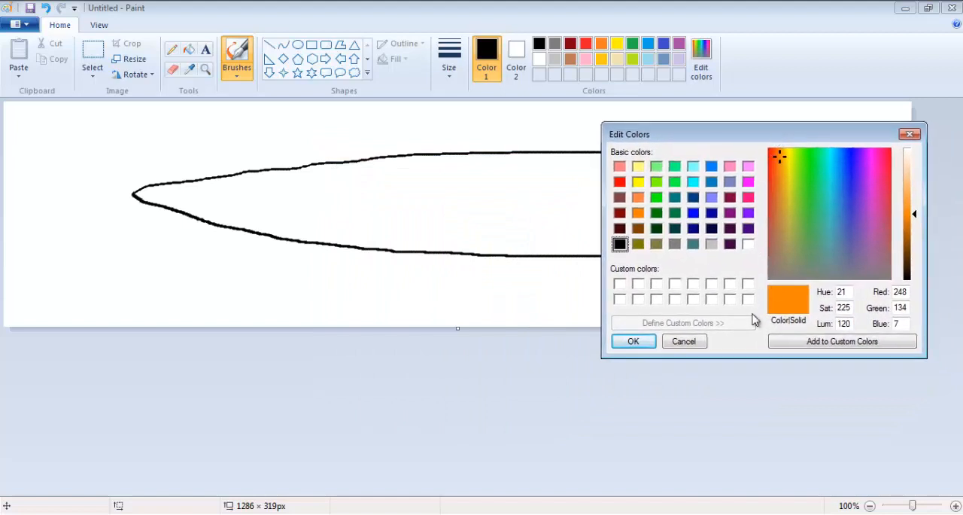
{"action": "left_click", "coordinate": [633, 341]}
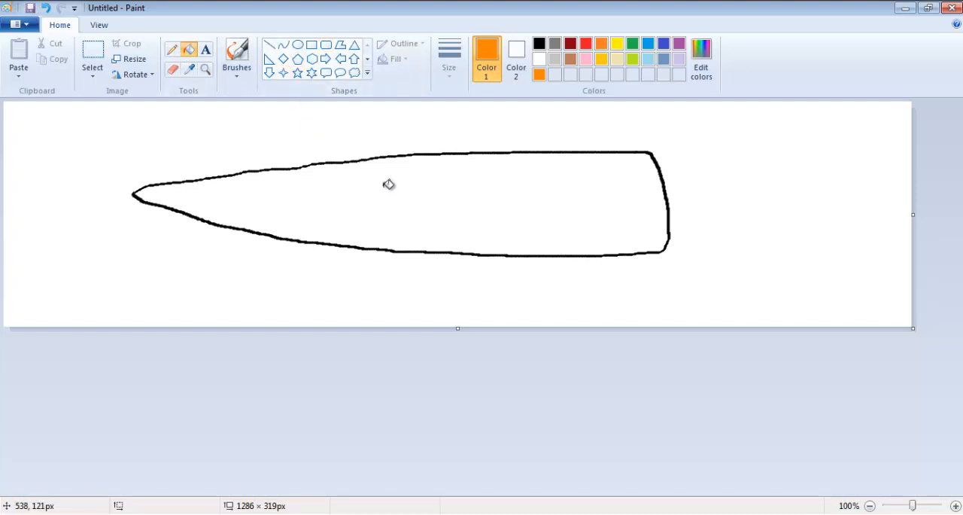
{"action": "left_click", "coordinate": [409, 194]}
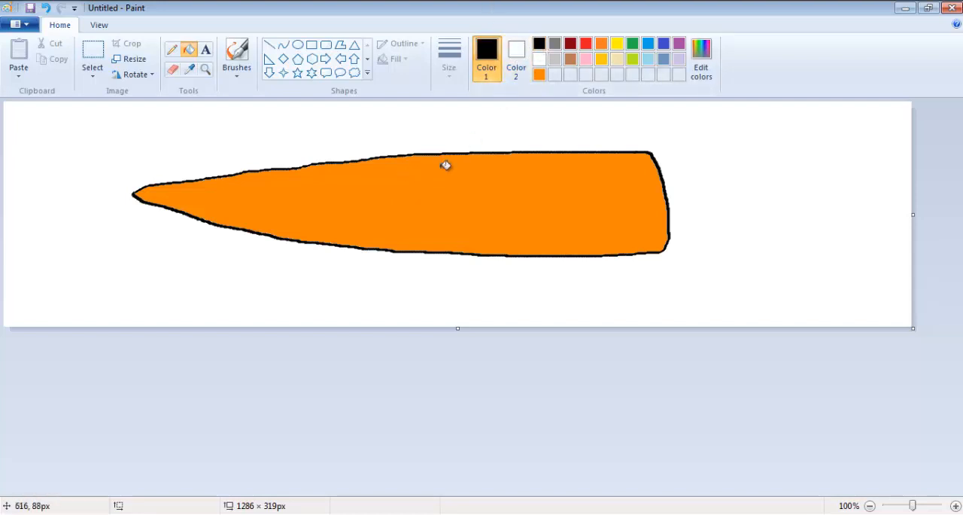
{"action": "mouse_move", "coordinate": [361, 149]}
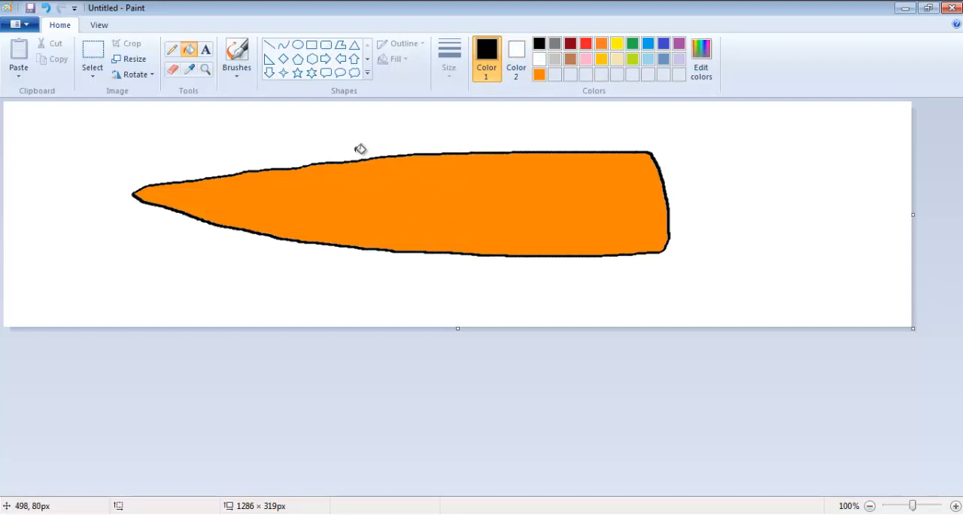
{"action": "left_click", "coordinate": [237, 56]}
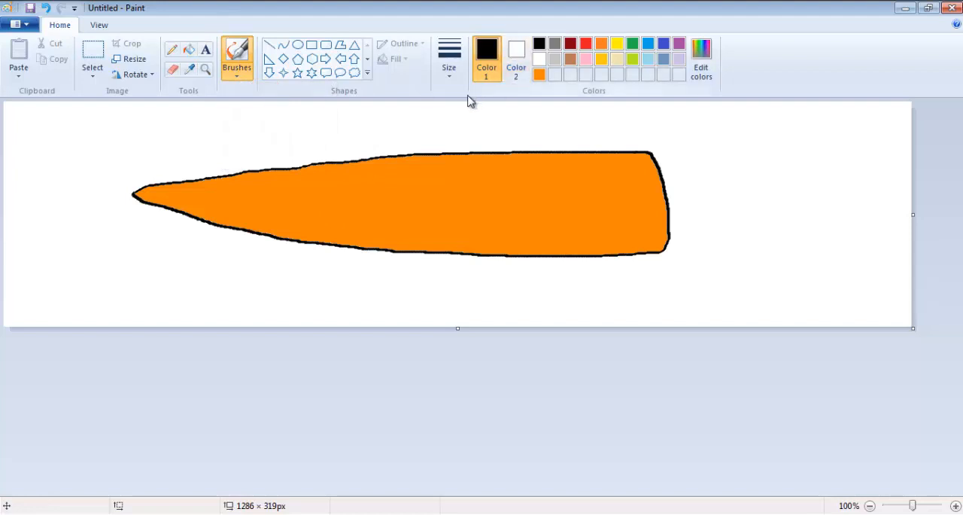
{"action": "mouse_move", "coordinate": [261, 171]}
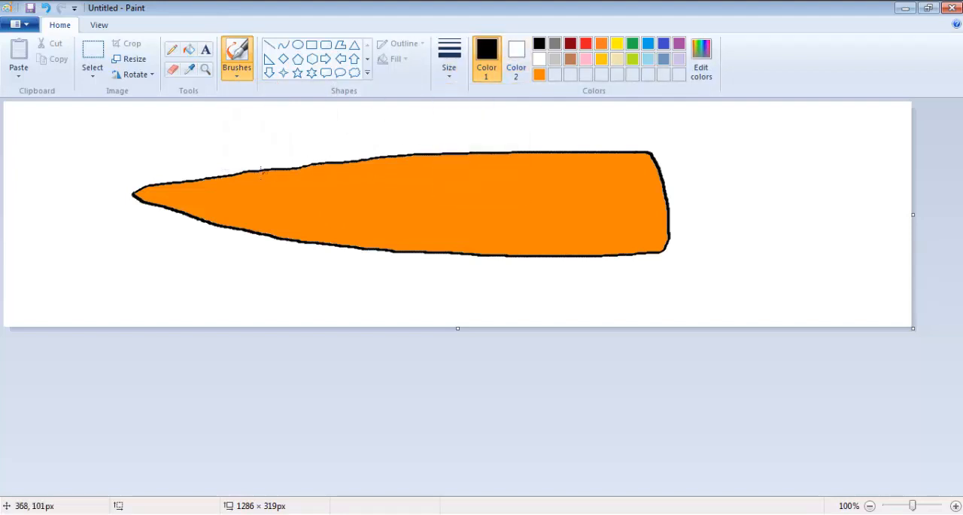
{"action": "mouse_move", "coordinate": [217, 154]}
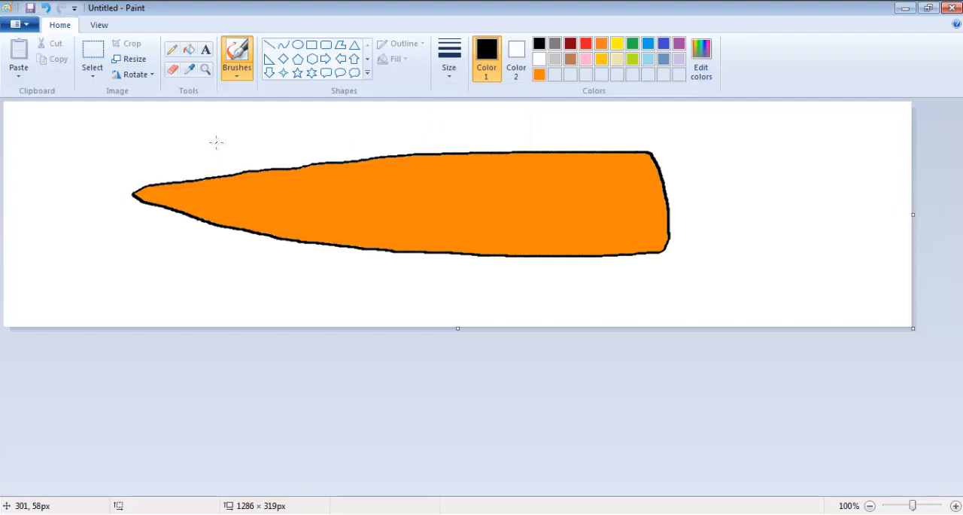
{"action": "mouse_move", "coordinate": [659, 101]}
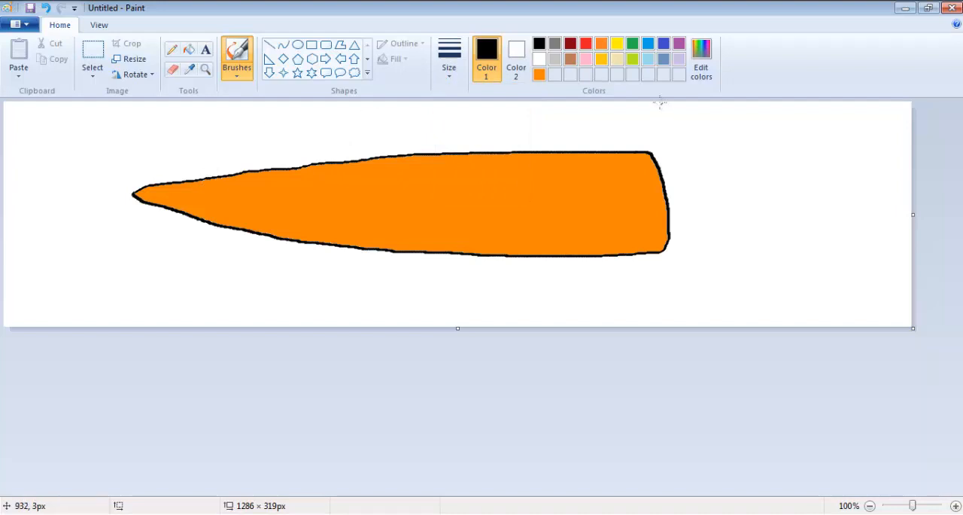
{"action": "mouse_move", "coordinate": [540, 74]}
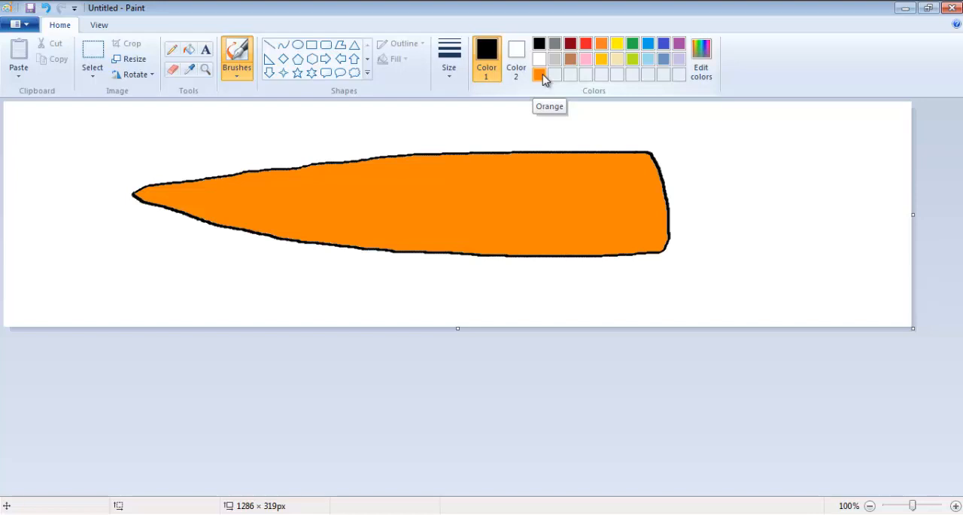
{"action": "mouse_move", "coordinate": [538, 79]}
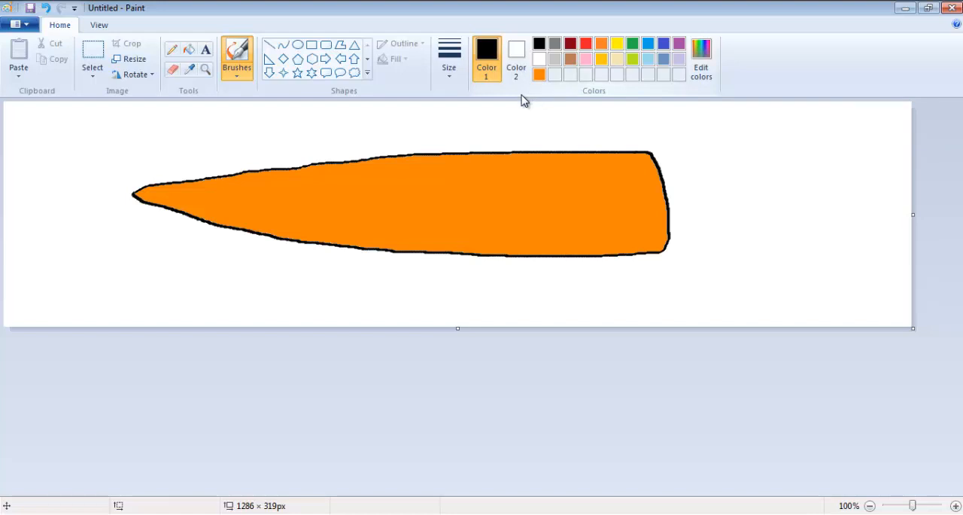
{"action": "mouse_move", "coordinate": [495, 139]}
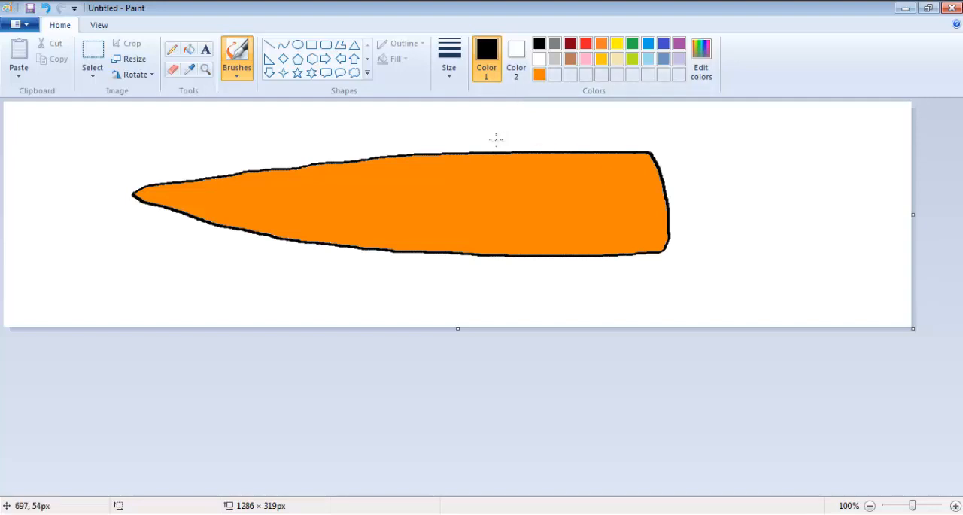
{"action": "mouse_move", "coordinate": [158, 151]}
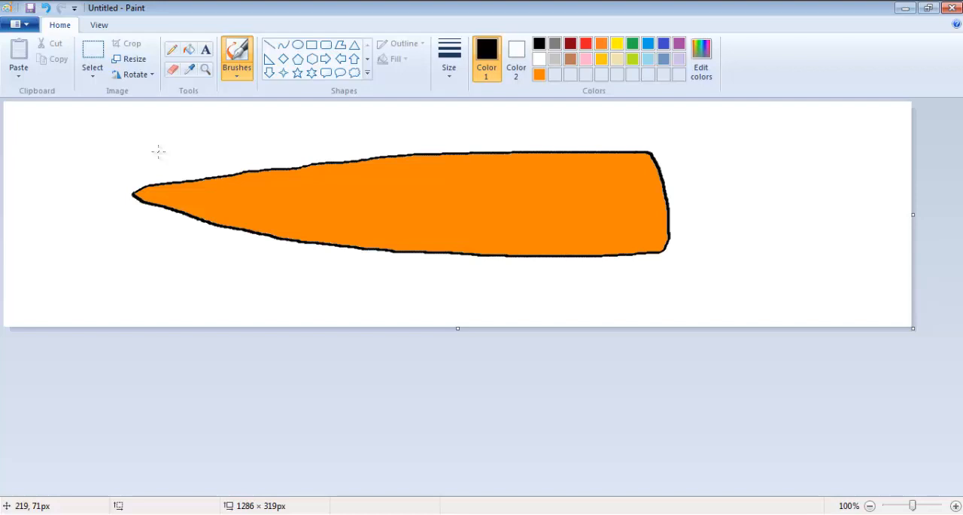
{"action": "mouse_move", "coordinate": [151, 147]}
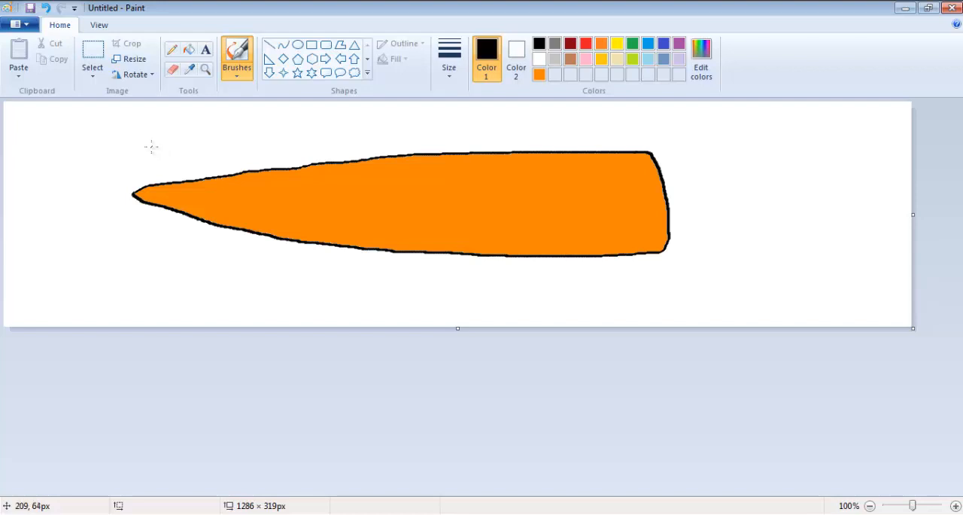
{"action": "mouse_move", "coordinate": [401, 124]}
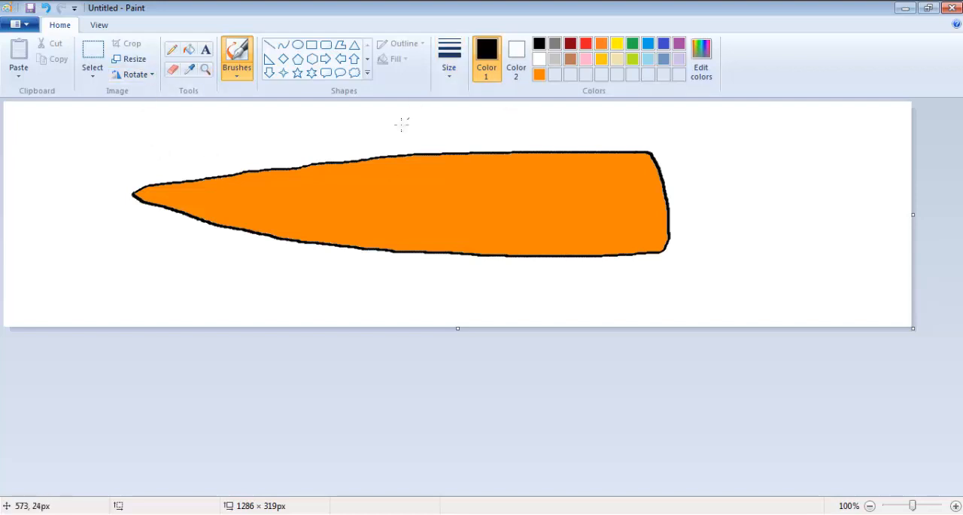
{"action": "mouse_move", "coordinate": [620, 155]}
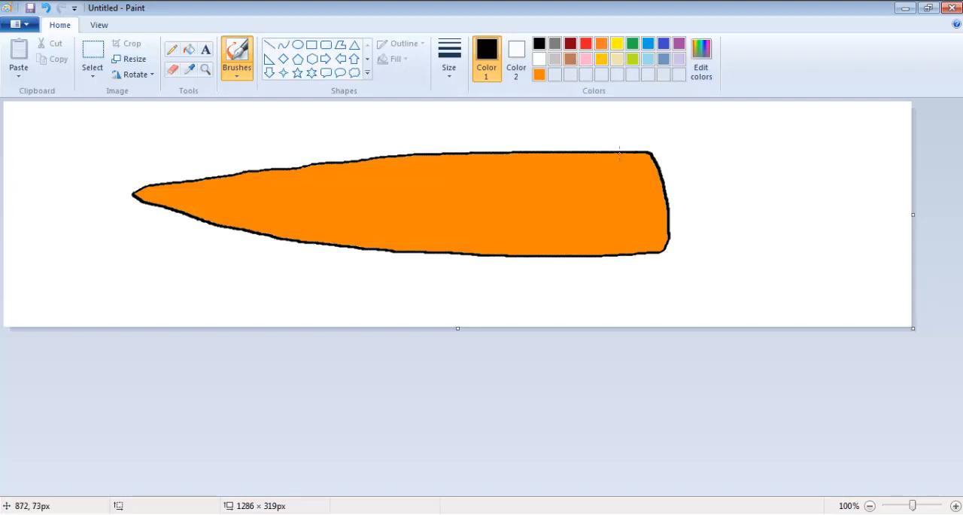
{"action": "left_click_drag", "start_coordinate": [623, 154], "coordinate": [628, 201]}
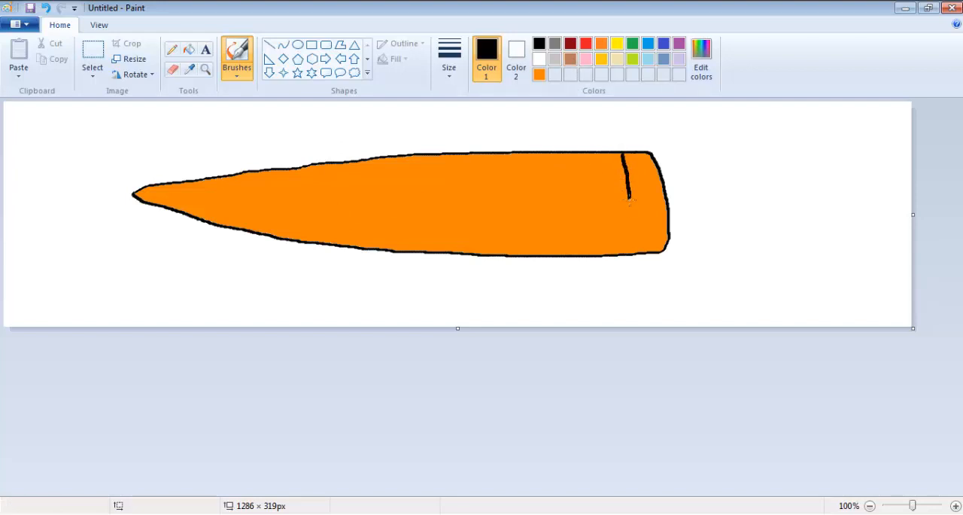
{"action": "left_click_drag", "start_coordinate": [626, 165], "coordinate": [623, 237]}
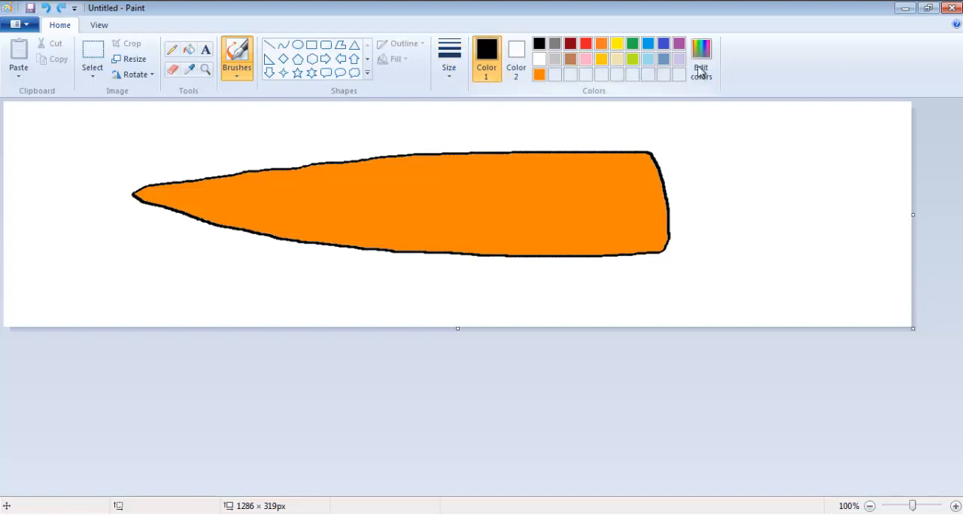
Mix a darker orange via the luminance slider and brush a stroke on the carrot's right end.
{"action": "left_click", "coordinate": [701, 71]}
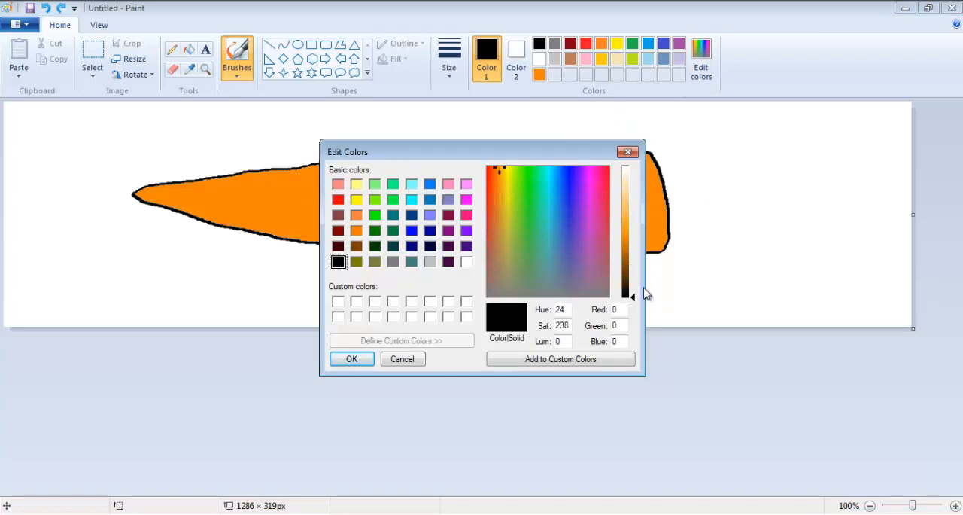
{"action": "mouse_move", "coordinate": [636, 304]}
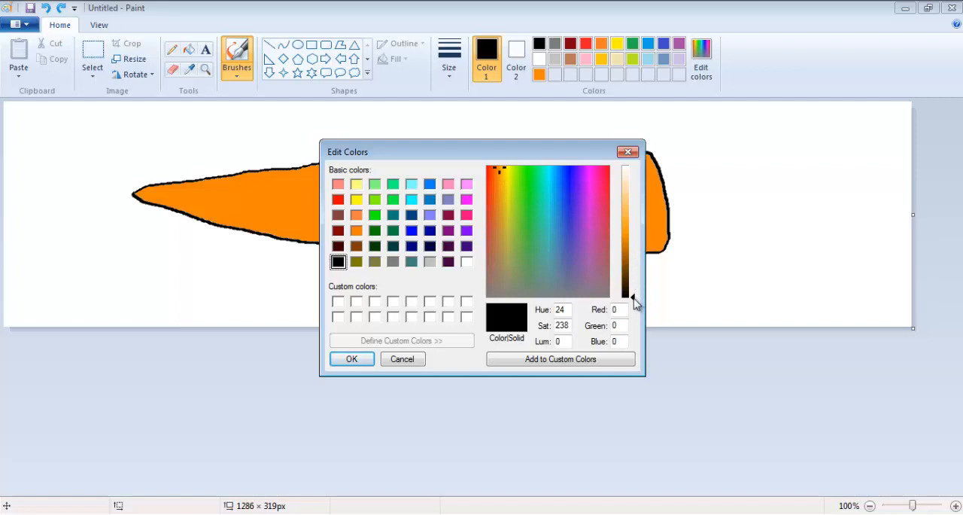
{"action": "left_click_drag", "start_coordinate": [626, 301], "coordinate": [627, 260]}
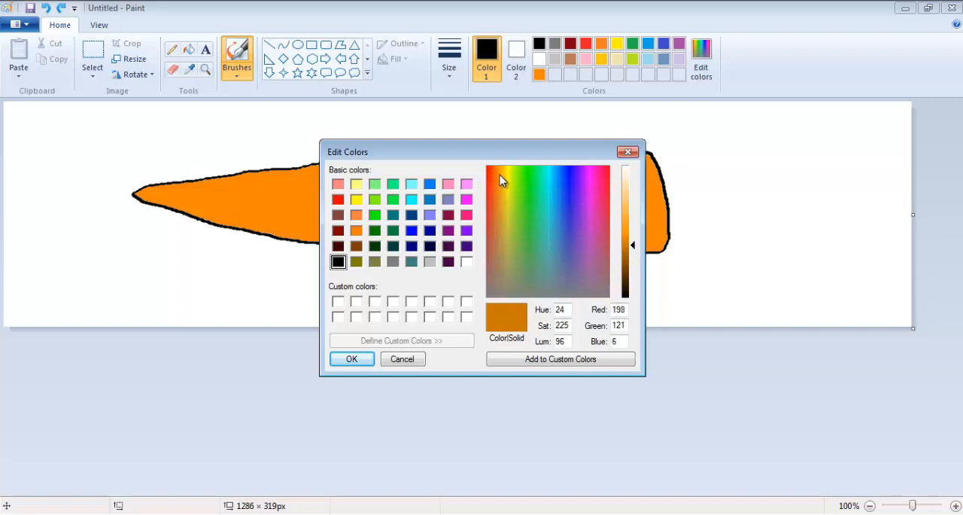
{"action": "left_click", "coordinate": [351, 358]}
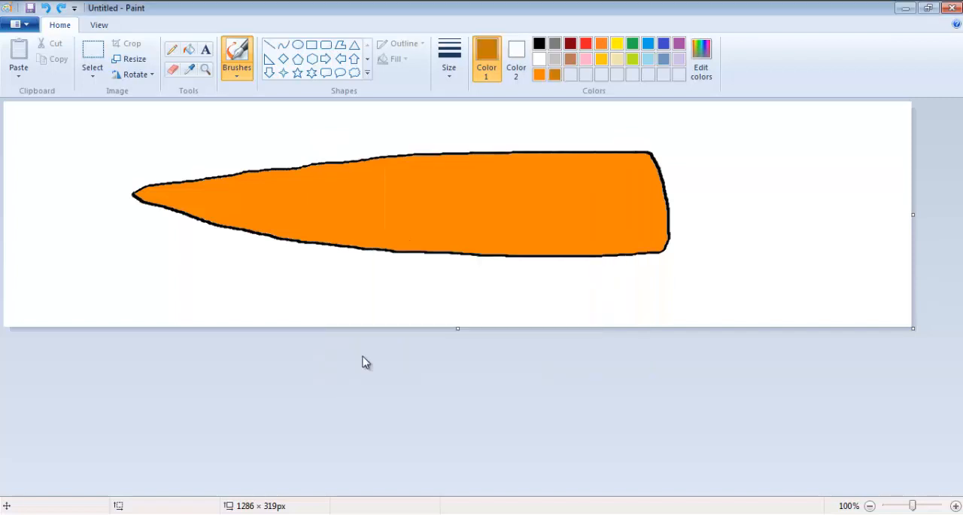
{"action": "left_click", "coordinate": [449, 53]}
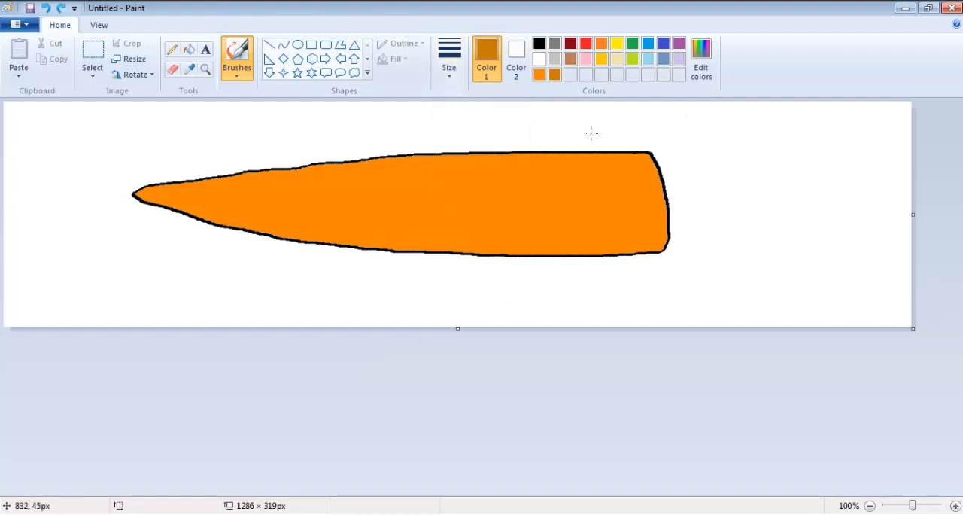
{"action": "mouse_move", "coordinate": [611, 156]}
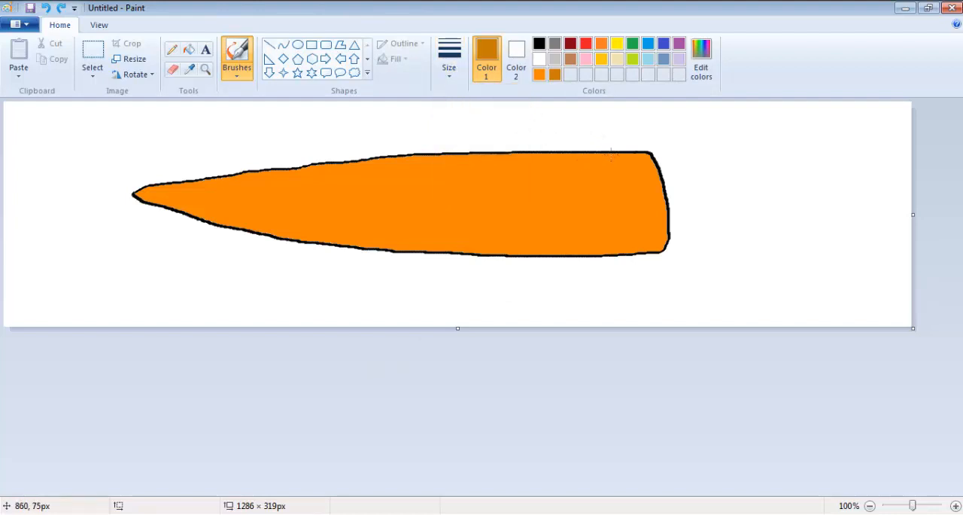
{"action": "mouse_move", "coordinate": [612, 153]}
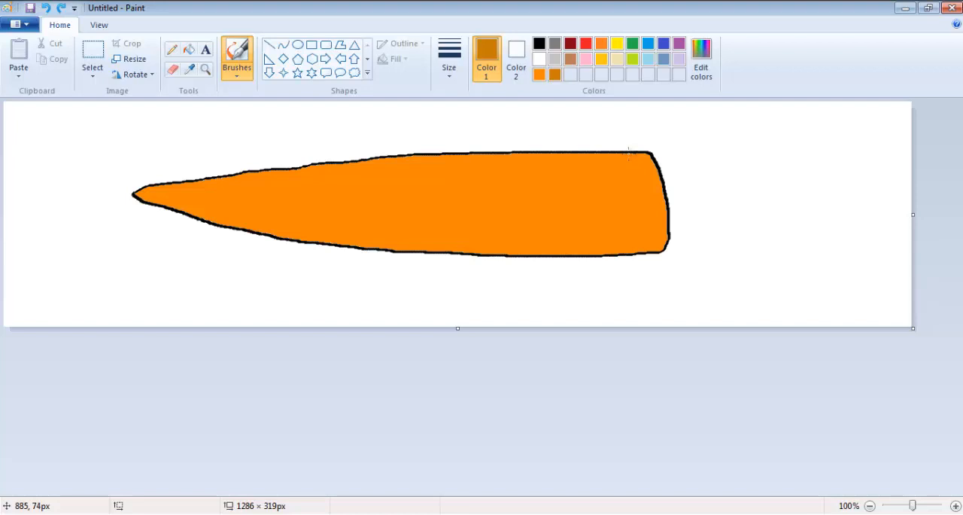
{"action": "mouse_move", "coordinate": [629, 154]}
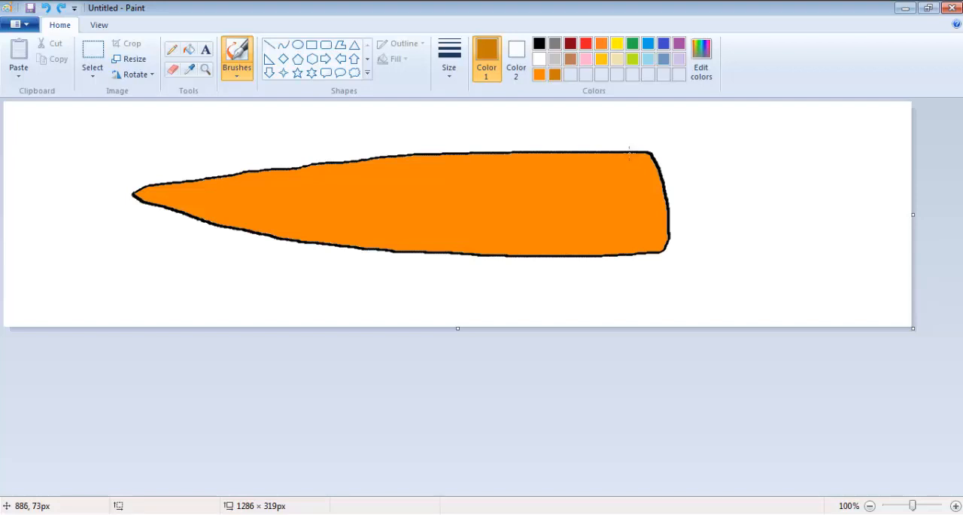
{"action": "left_click_drag", "start_coordinate": [631, 153], "coordinate": [640, 202]}
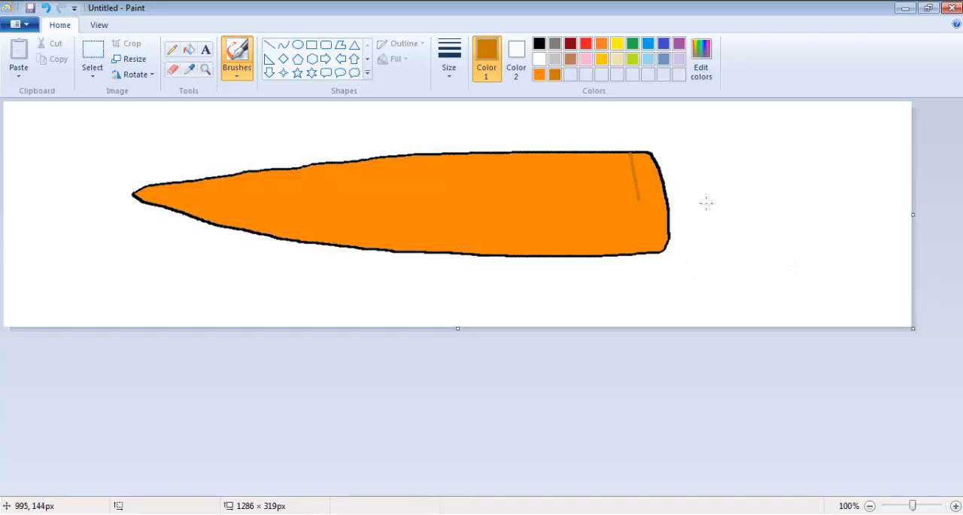
{"action": "mouse_move", "coordinate": [709, 201]}
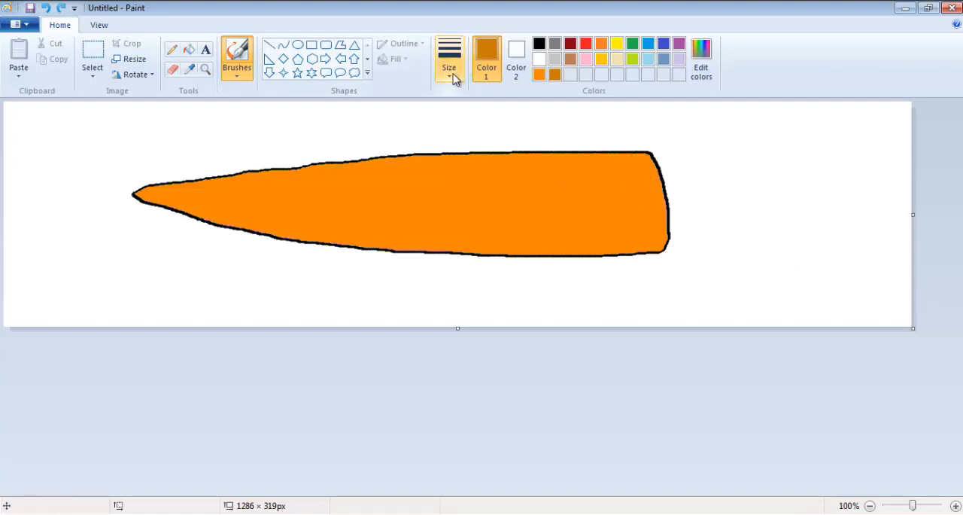
Open the brush thickness choices.
{"action": "left_click", "coordinate": [237, 57]}
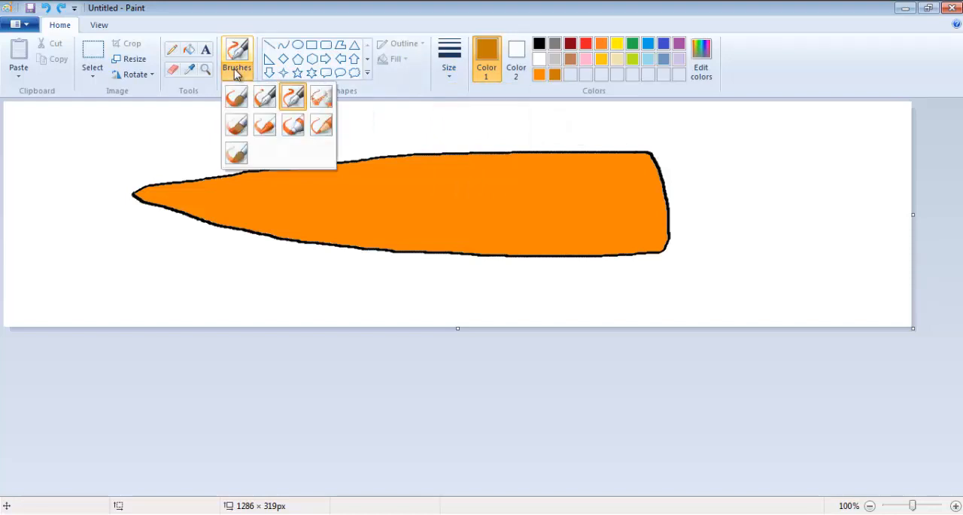
{"action": "mouse_move", "coordinate": [321, 125]}
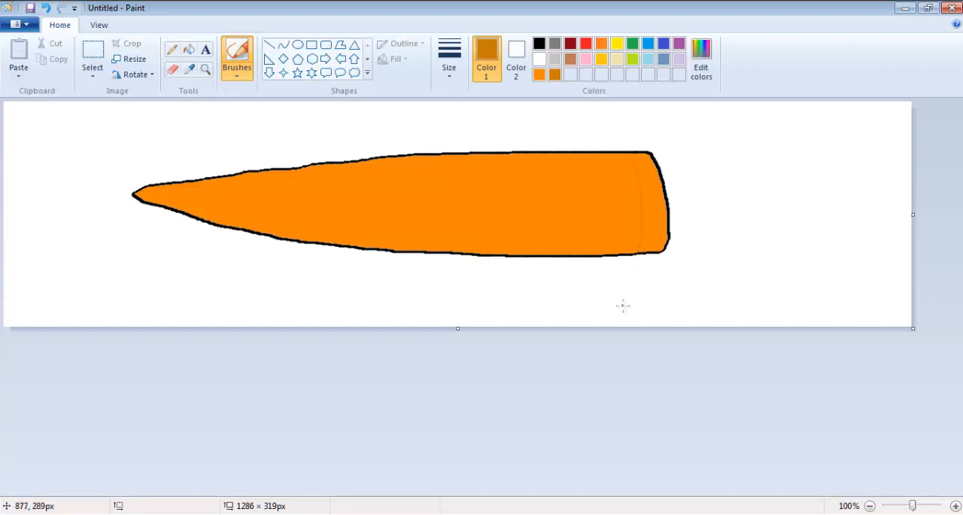
{"action": "mouse_move", "coordinate": [634, 284]}
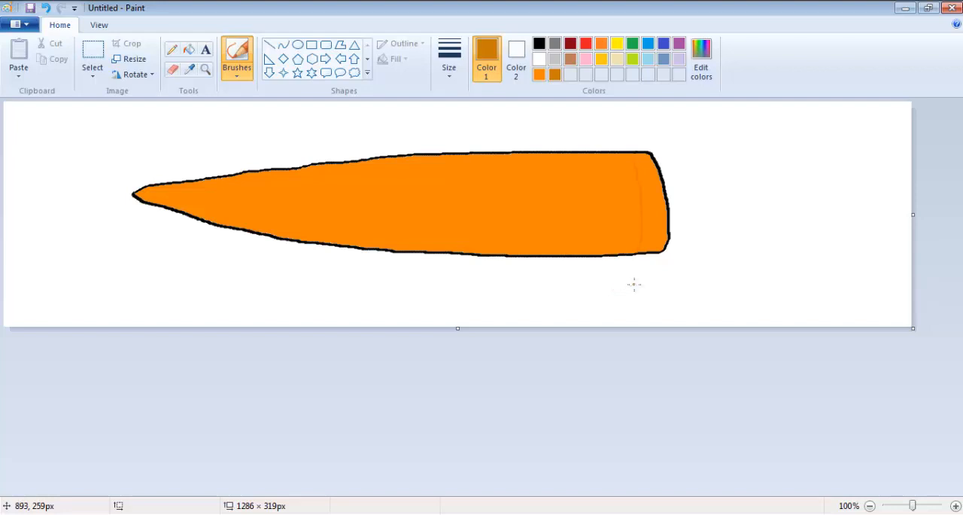
{"action": "mouse_move", "coordinate": [647, 233]}
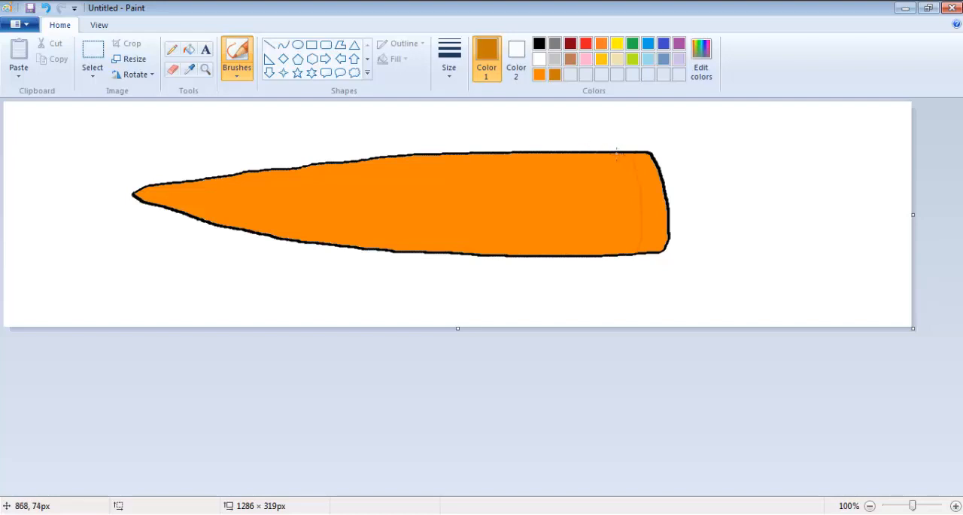
{"action": "mouse_move", "coordinate": [596, 153]}
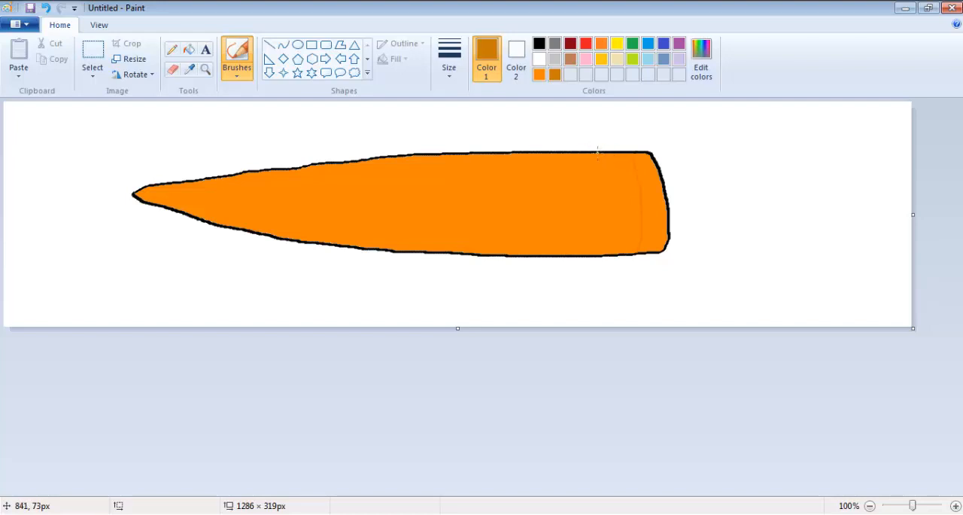
{"action": "mouse_move", "coordinate": [599, 154]}
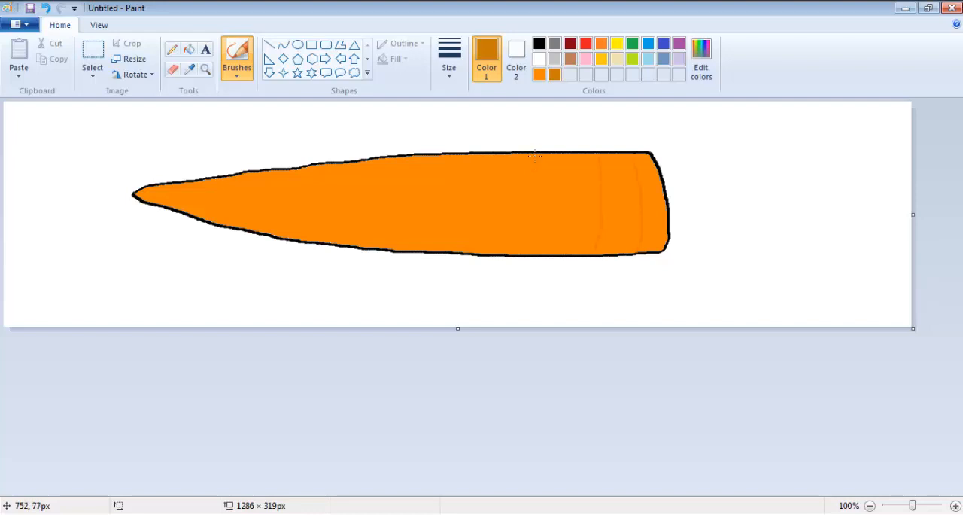
{"action": "mouse_move", "coordinate": [541, 154]}
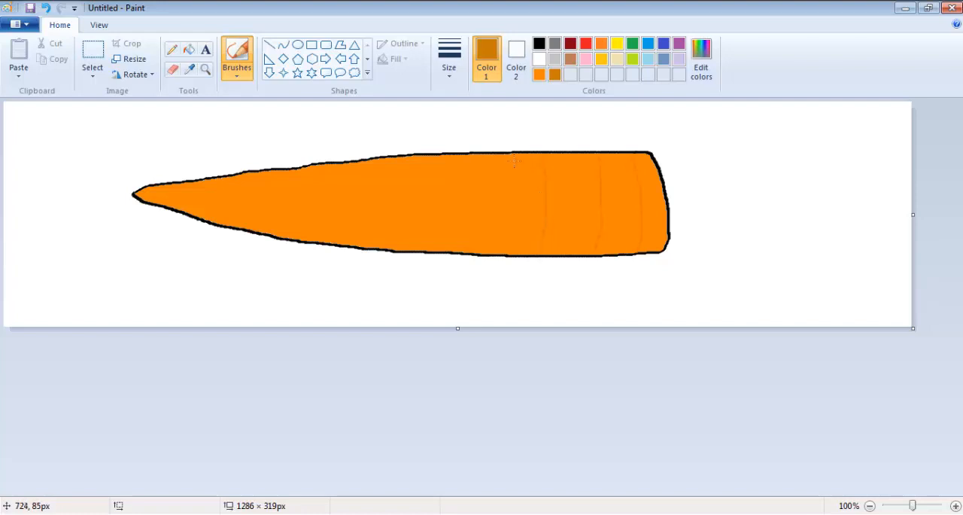
{"action": "mouse_move", "coordinate": [512, 159]}
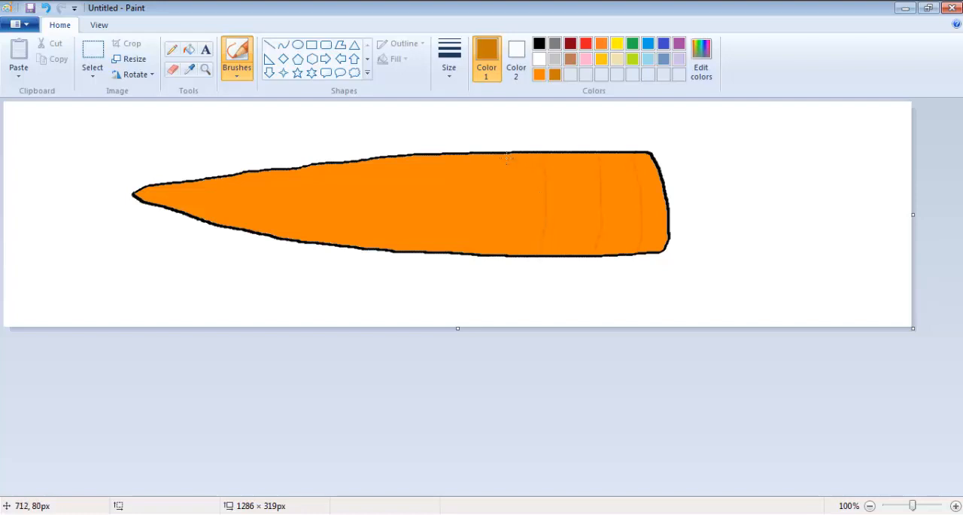
{"action": "mouse_move", "coordinate": [502, 156]}
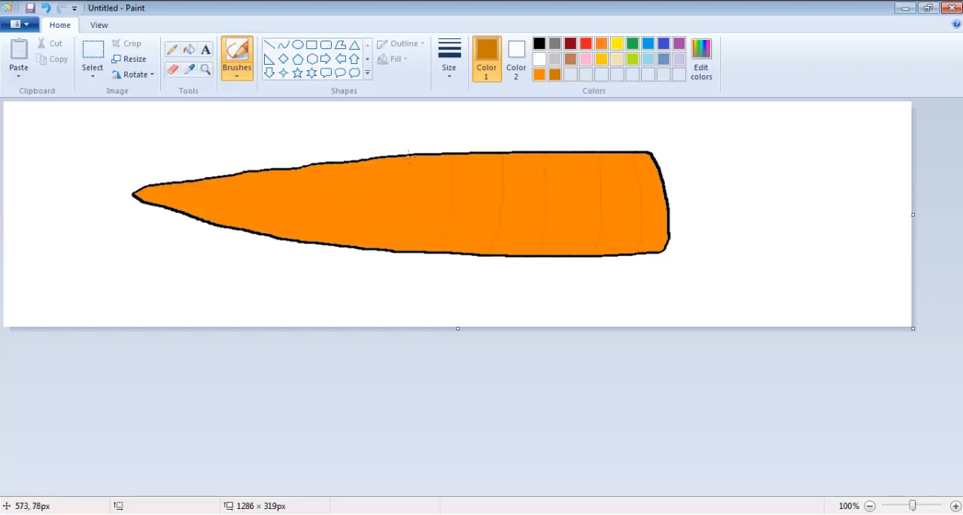
{"action": "mouse_move", "coordinate": [410, 156]}
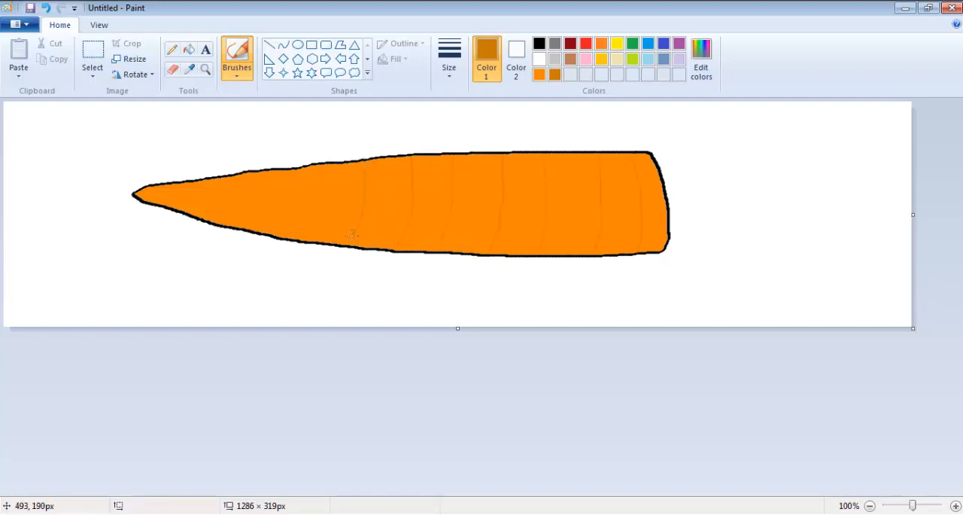
{"action": "mouse_move", "coordinate": [328, 164]}
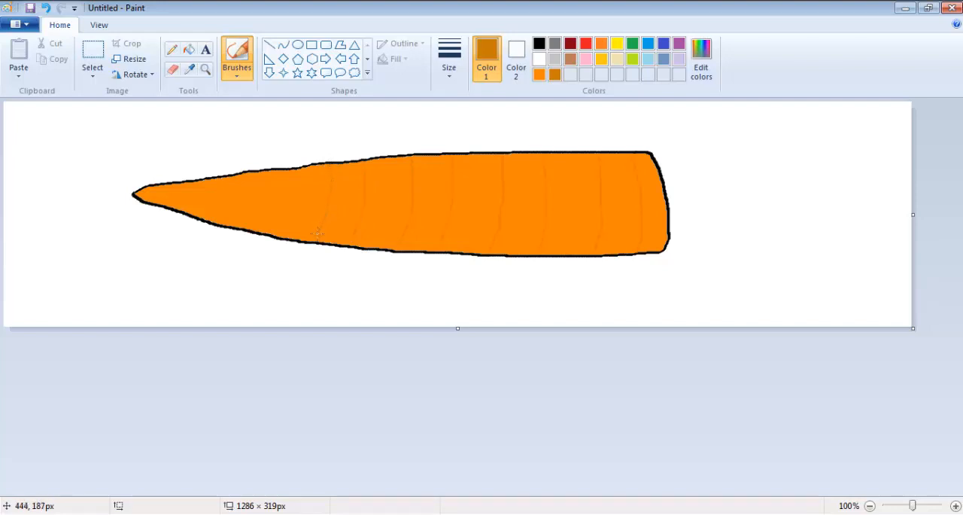
{"action": "mouse_move", "coordinate": [297, 165]}
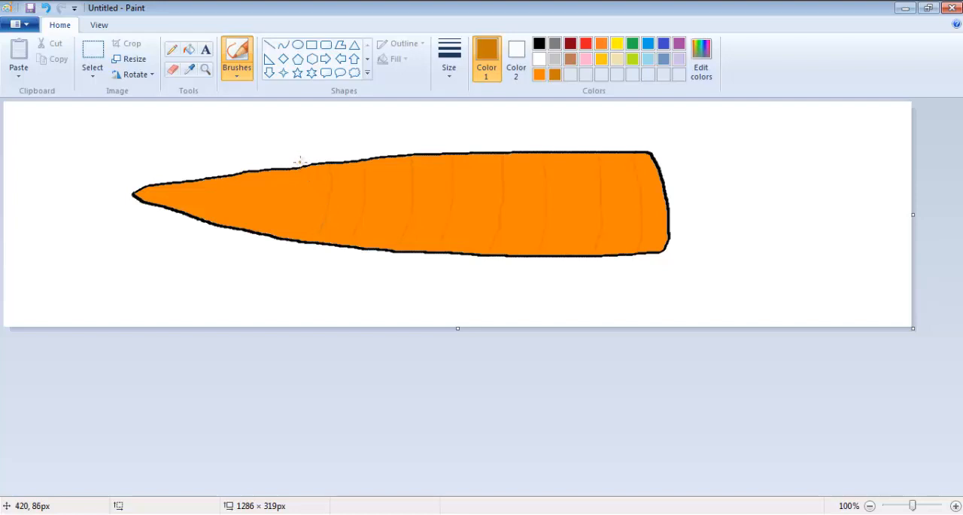
{"action": "mouse_move", "coordinate": [308, 173]}
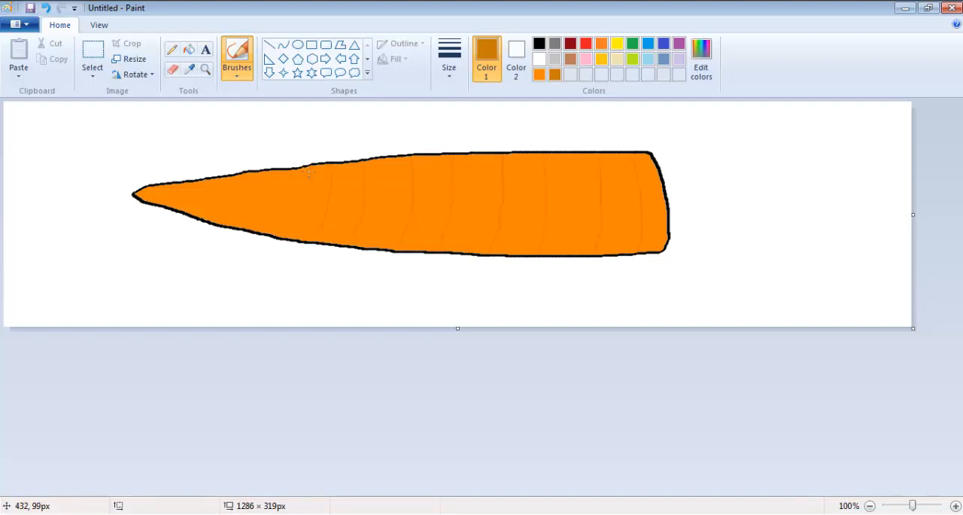
{"action": "mouse_move", "coordinate": [315, 181]}
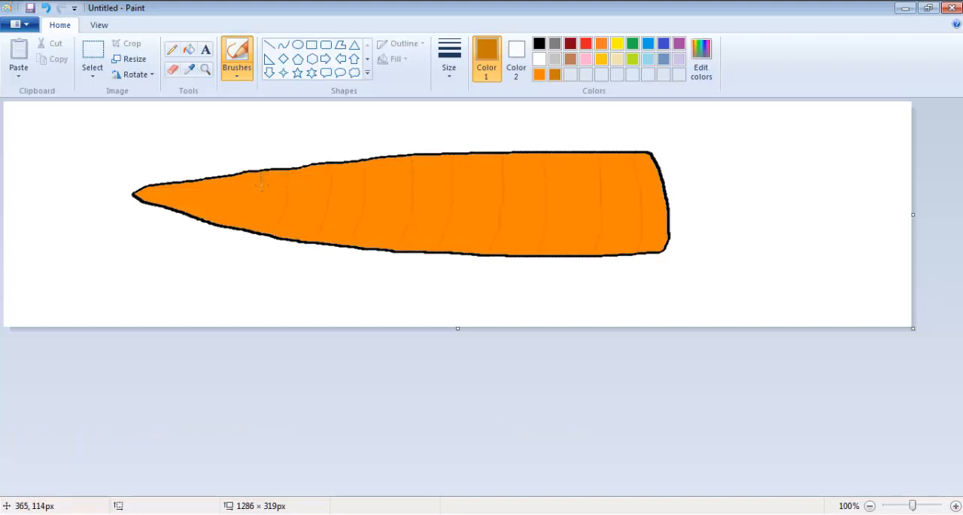
{"action": "mouse_move", "coordinate": [267, 139]}
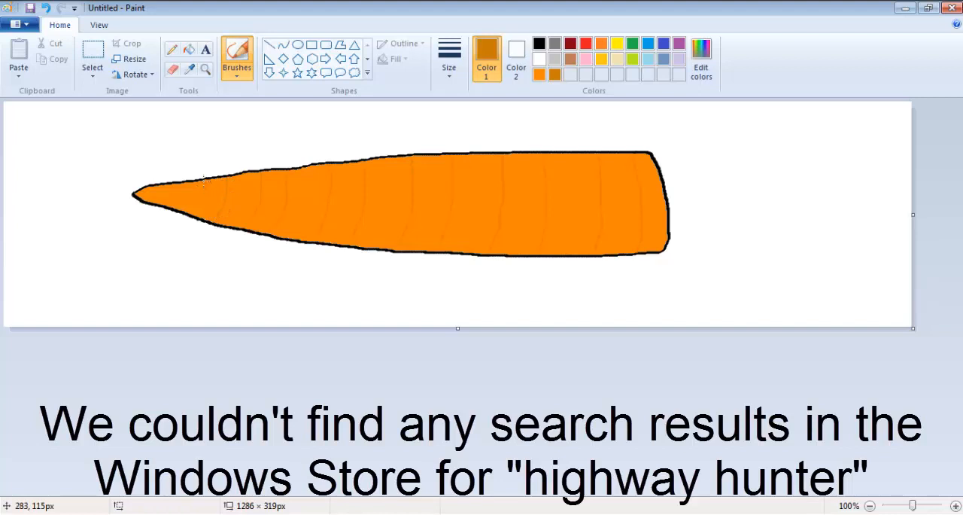
{"action": "mouse_move", "coordinate": [186, 196]}
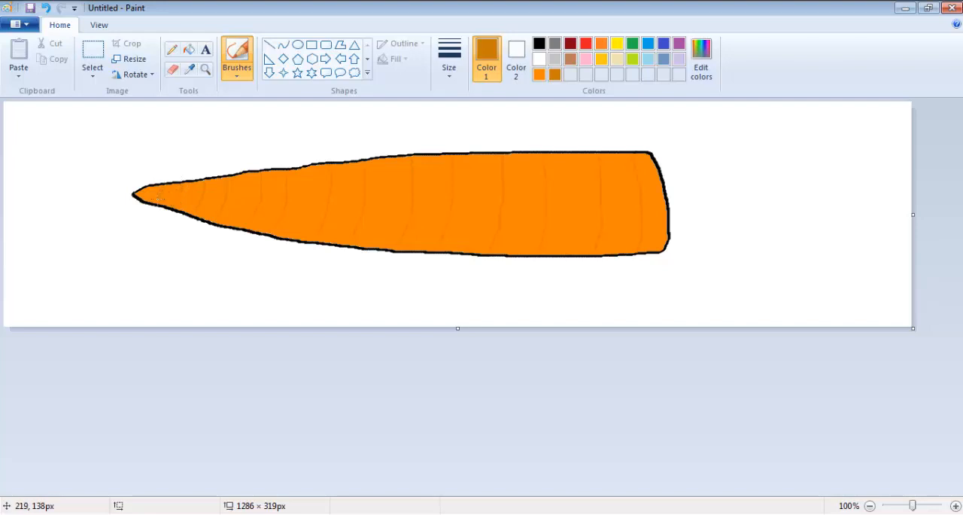
{"action": "mouse_move", "coordinate": [173, 262]}
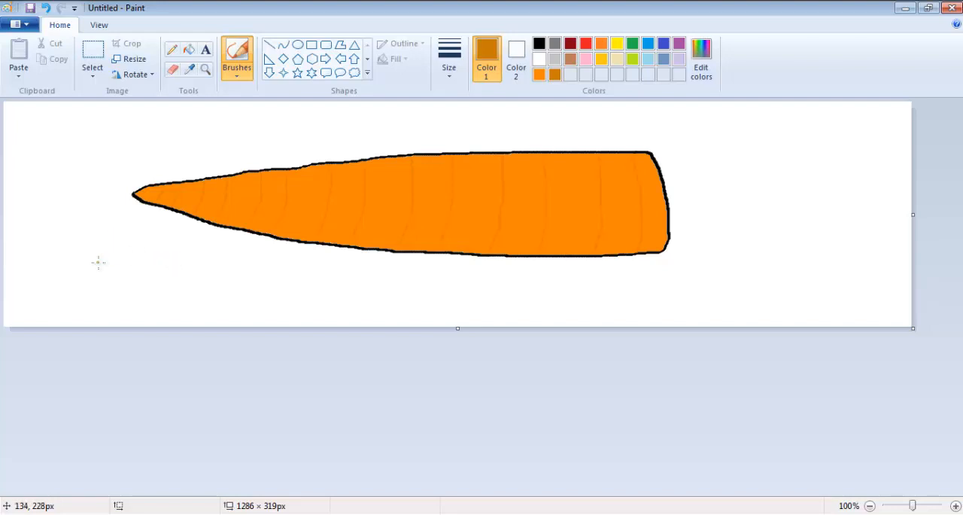
{"action": "mouse_move", "coordinate": [98, 255]}
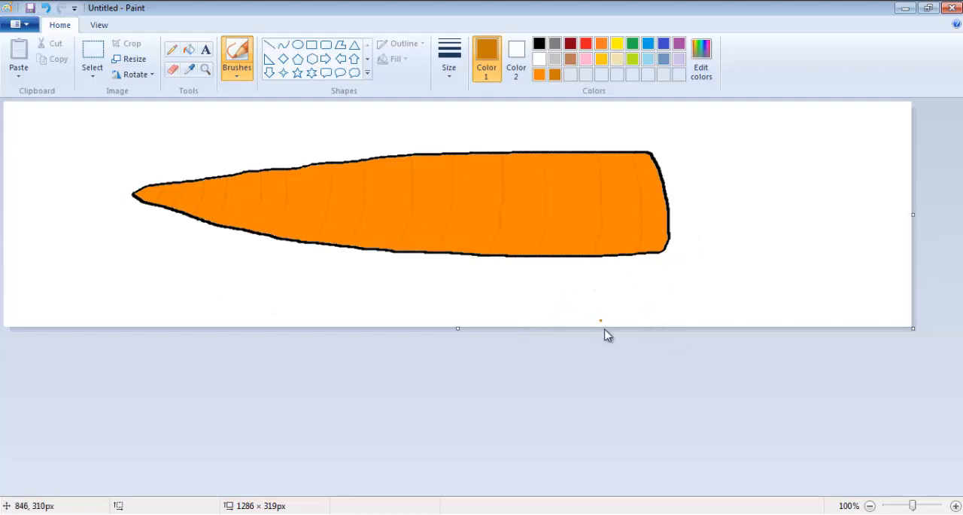
{"action": "mouse_move", "coordinate": [602, 366]}
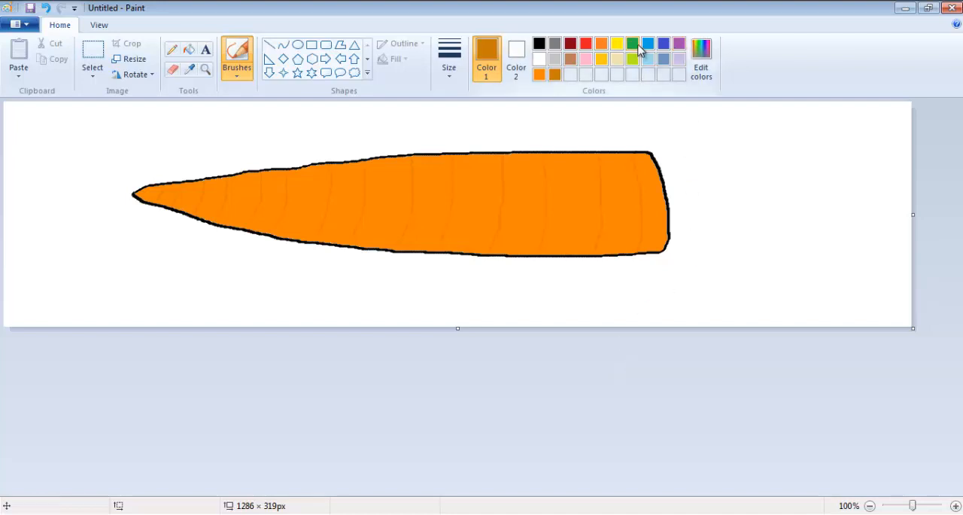
{"action": "mouse_move", "coordinate": [700, 60]}
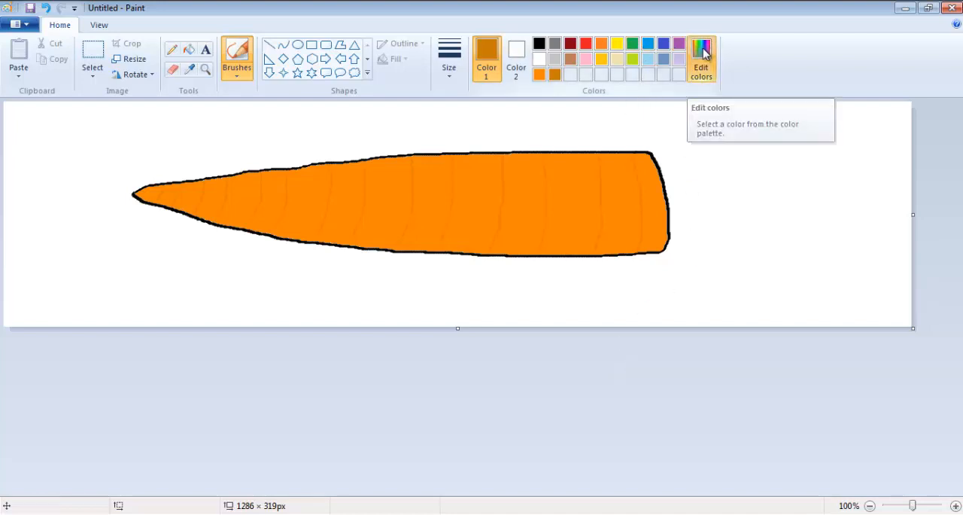
Select the Airbrush and set a custom bright green as the drawing colour.
{"action": "left_click", "coordinate": [700, 58]}
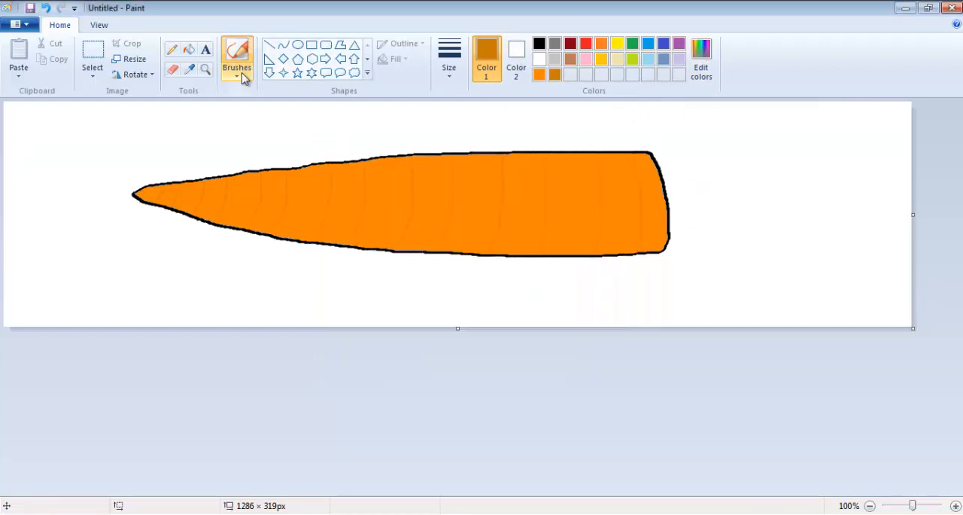
{"action": "left_click", "coordinate": [237, 57]}
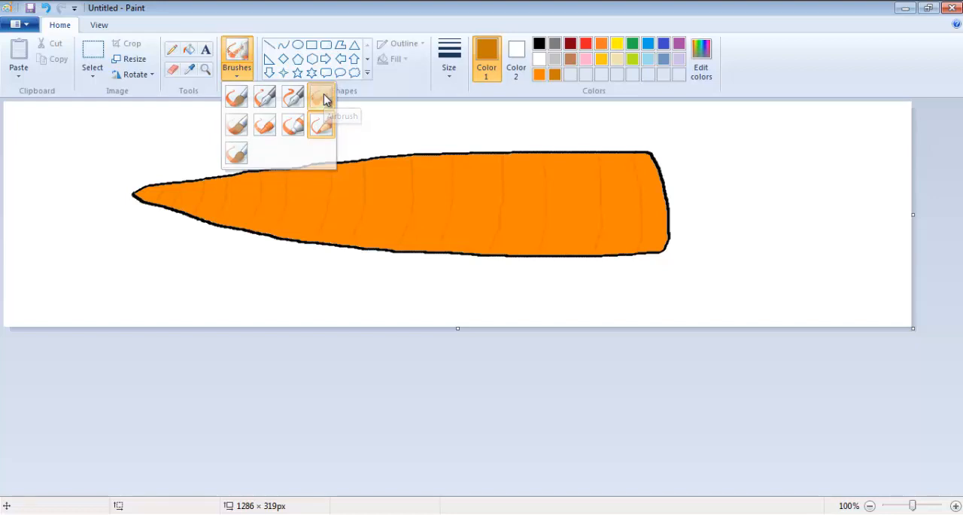
{"action": "left_click", "coordinate": [700, 60]}
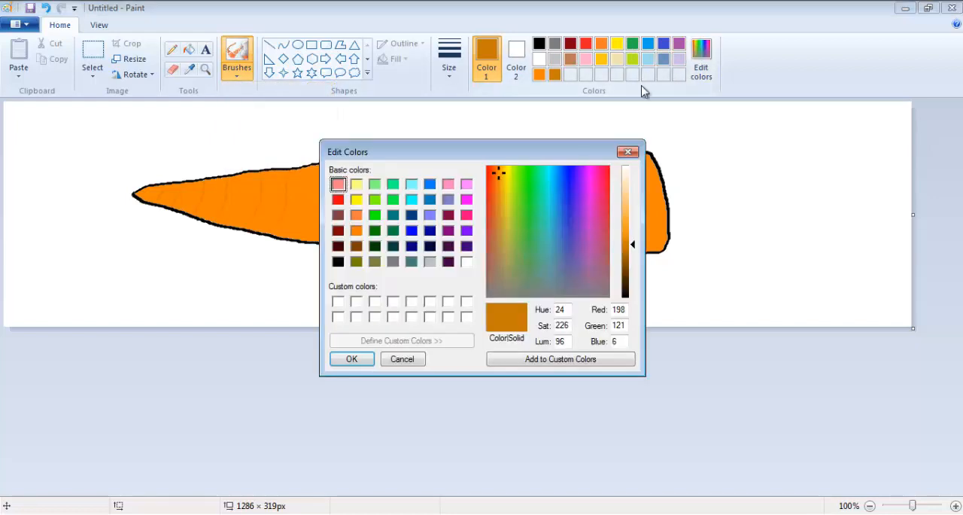
{"action": "left_click", "coordinate": [529, 199]}
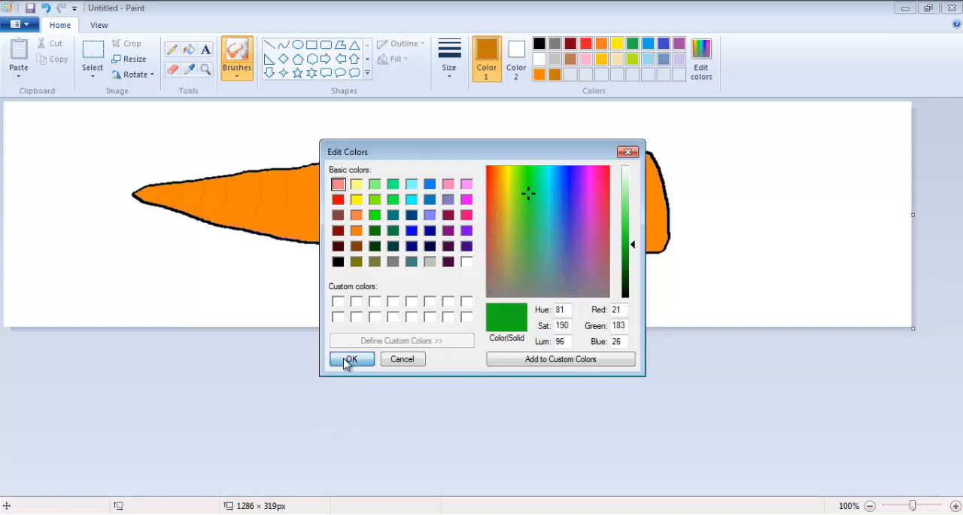
{"action": "left_click", "coordinate": [351, 359]}
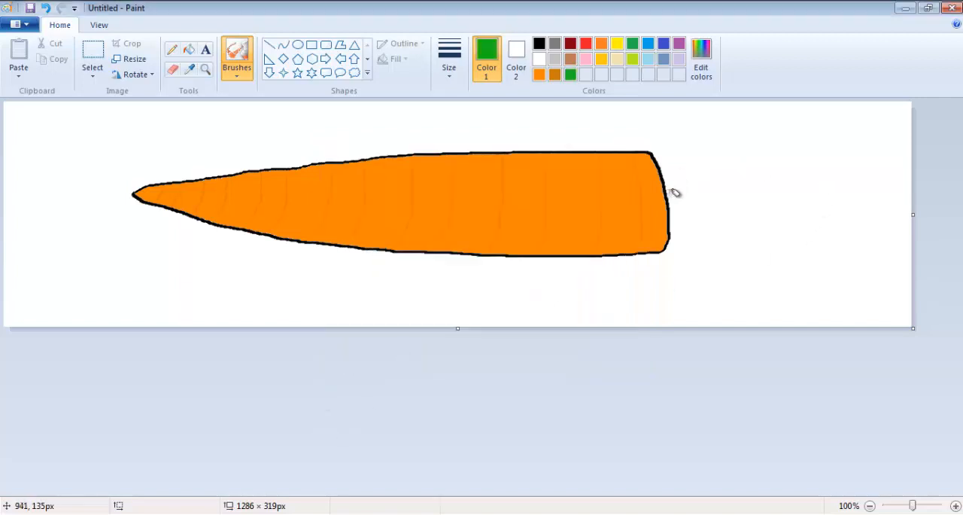
Spray a stalk and dense green leafy fronds sprouting from the carrot's blunt right end.
{"action": "left_click_drag", "start_coordinate": [669, 199], "coordinate": [812, 158]}
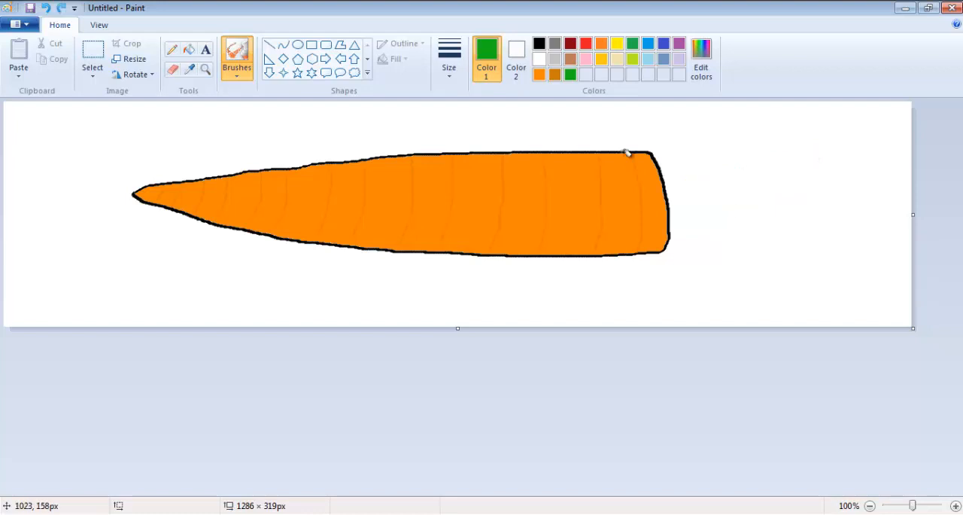
{"action": "mouse_move", "coordinate": [276, 67]}
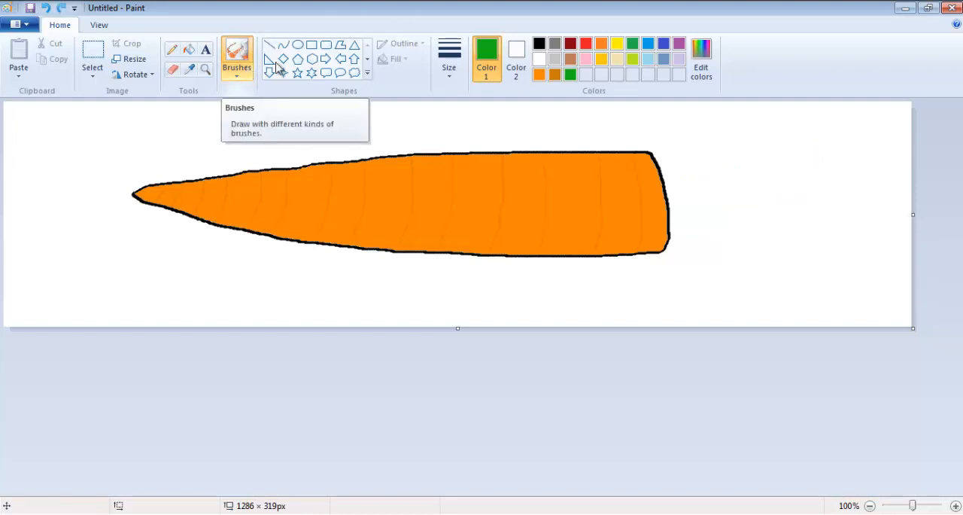
{"action": "mouse_move", "coordinate": [519, 148]}
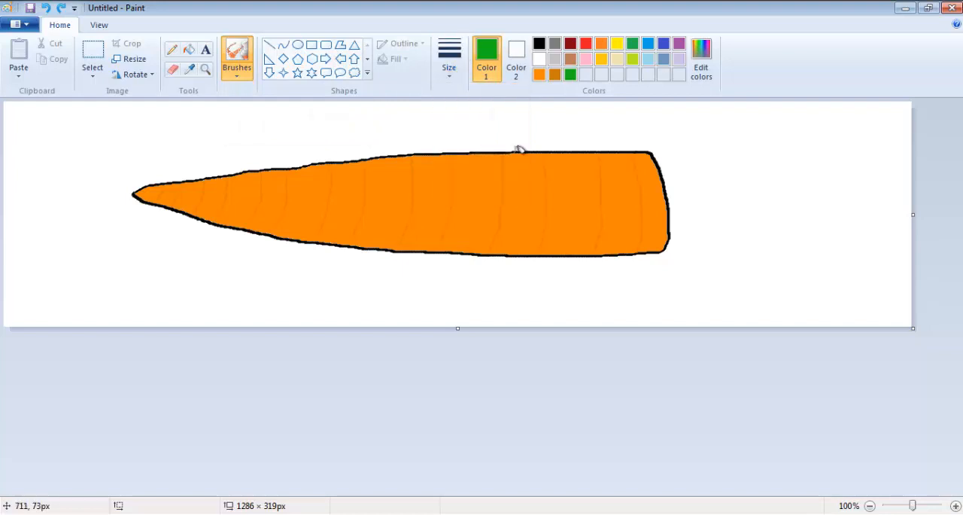
{"action": "mouse_move", "coordinate": [679, 179]}
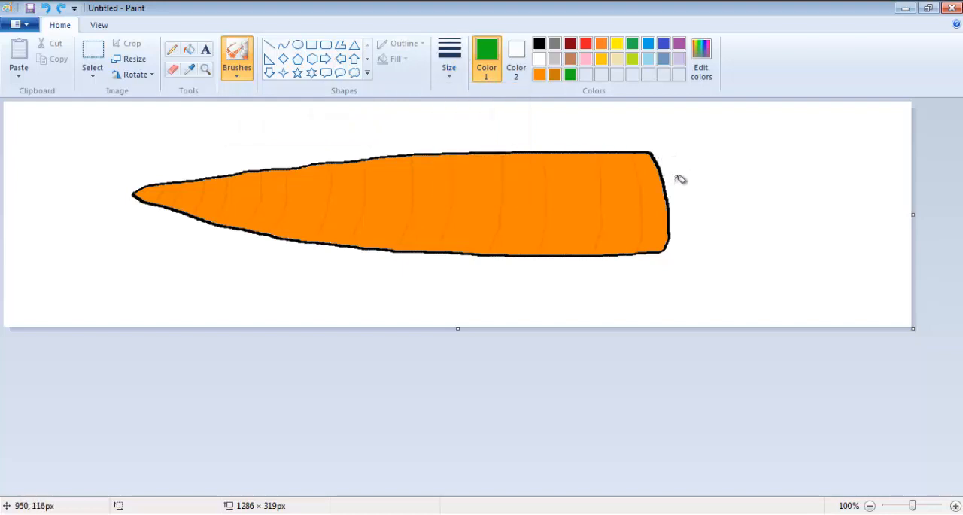
{"action": "mouse_move", "coordinate": [673, 184]}
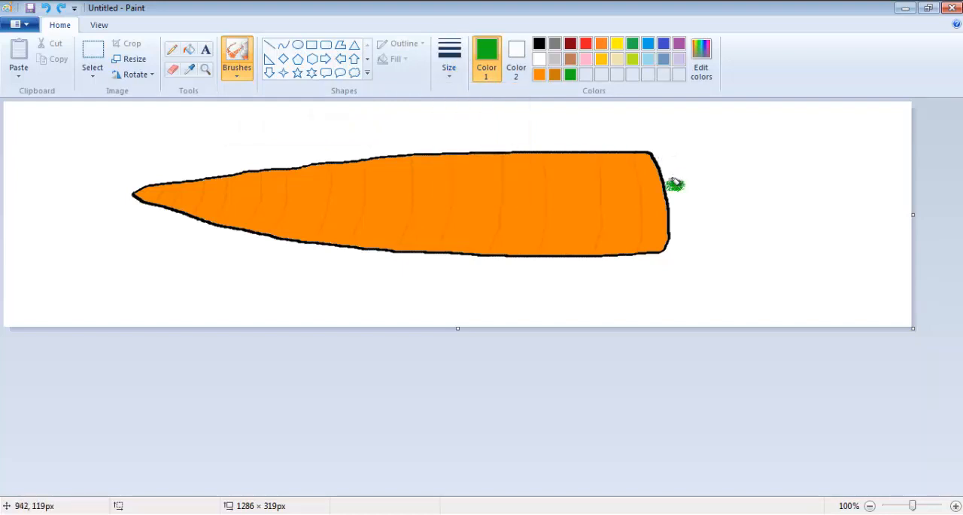
{"action": "left_click_drag", "start_coordinate": [678, 184], "coordinate": [801, 161]}
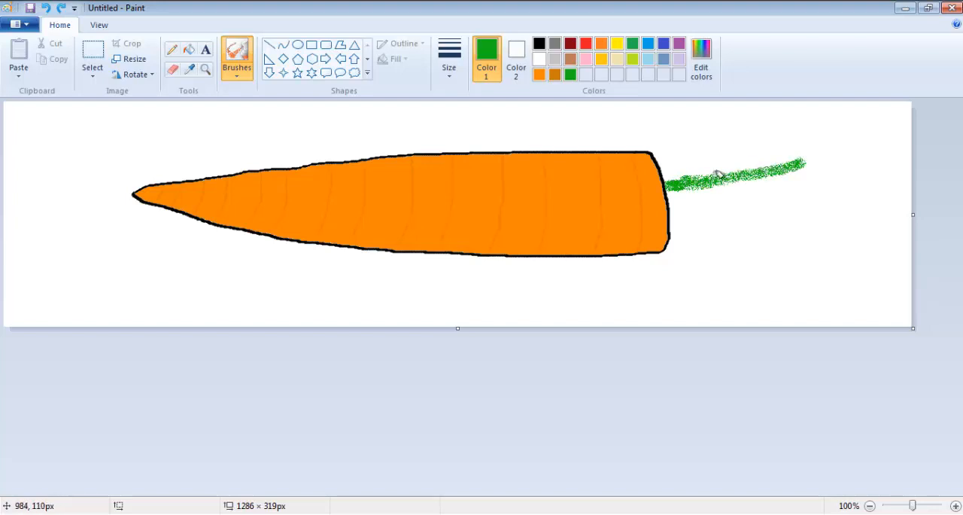
{"action": "left_click_drag", "start_coordinate": [715, 173], "coordinate": [771, 158]}
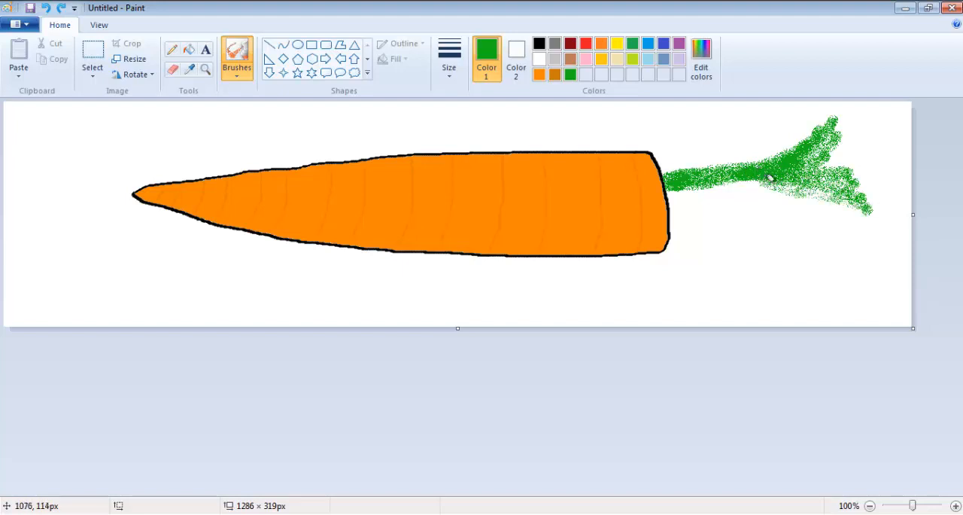
{"action": "left_click_drag", "start_coordinate": [768, 177], "coordinate": [805, 169]}
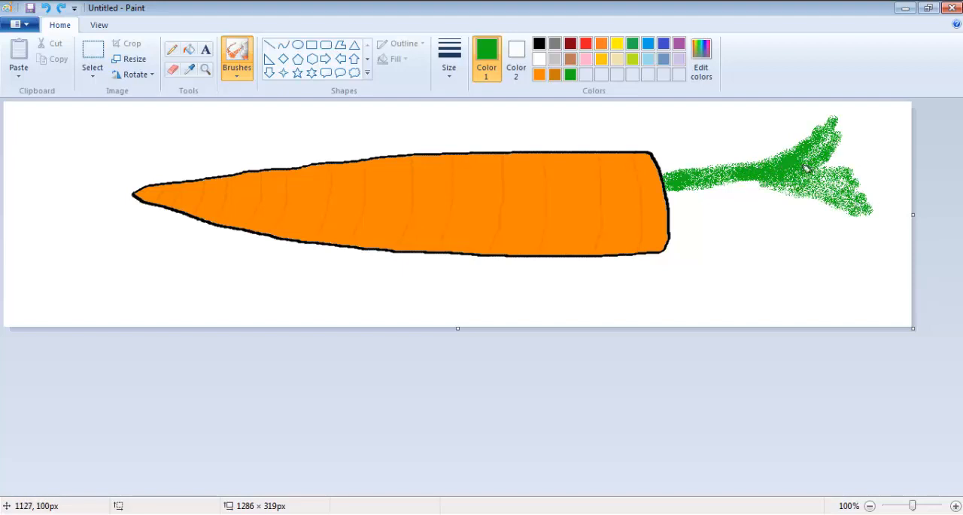
{"action": "left_click_drag", "start_coordinate": [805, 169], "coordinate": [752, 181]}
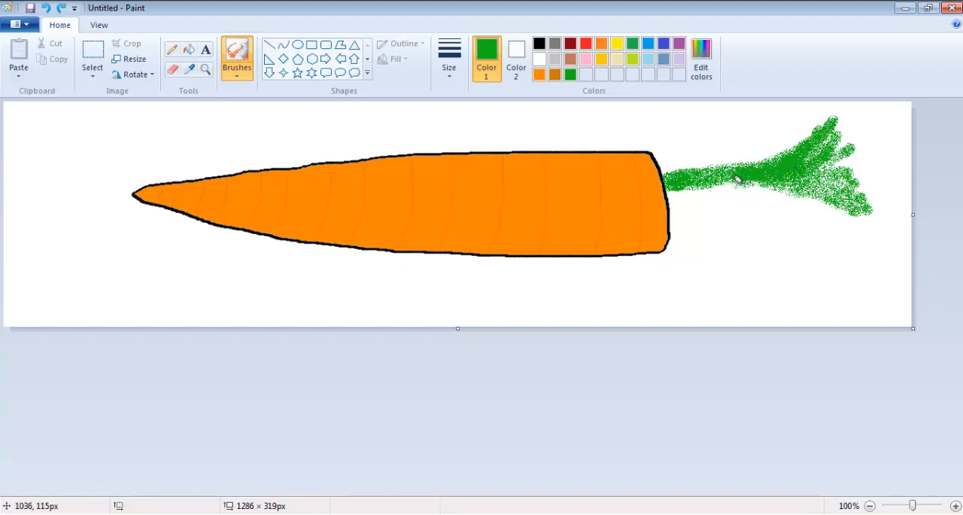
{"action": "left_click_drag", "start_coordinate": [738, 179], "coordinate": [854, 213]}
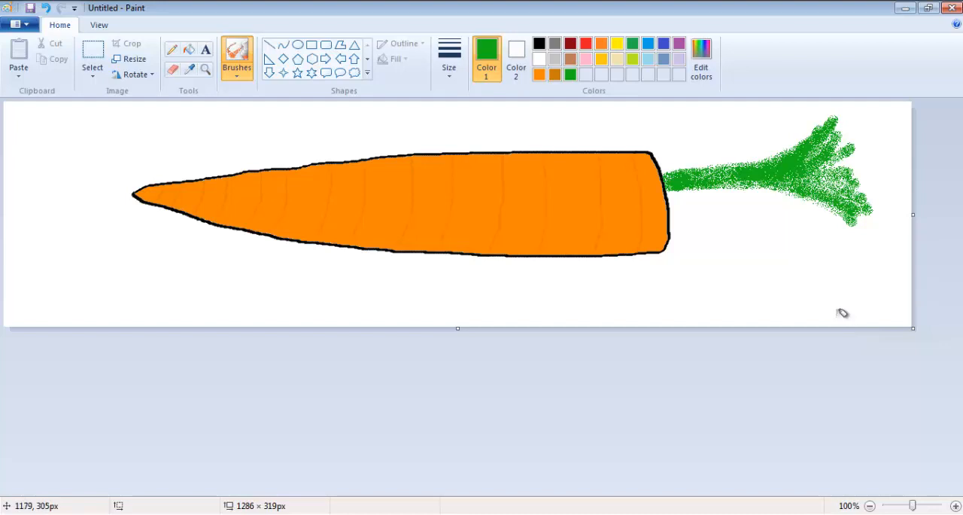
{"action": "mouse_move", "coordinate": [779, 281]}
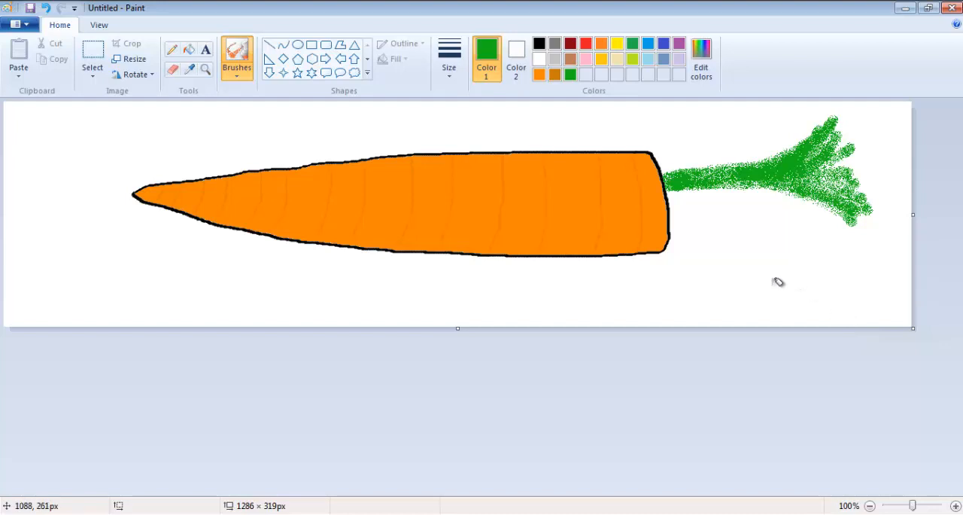
{"action": "mouse_move", "coordinate": [778, 280]}
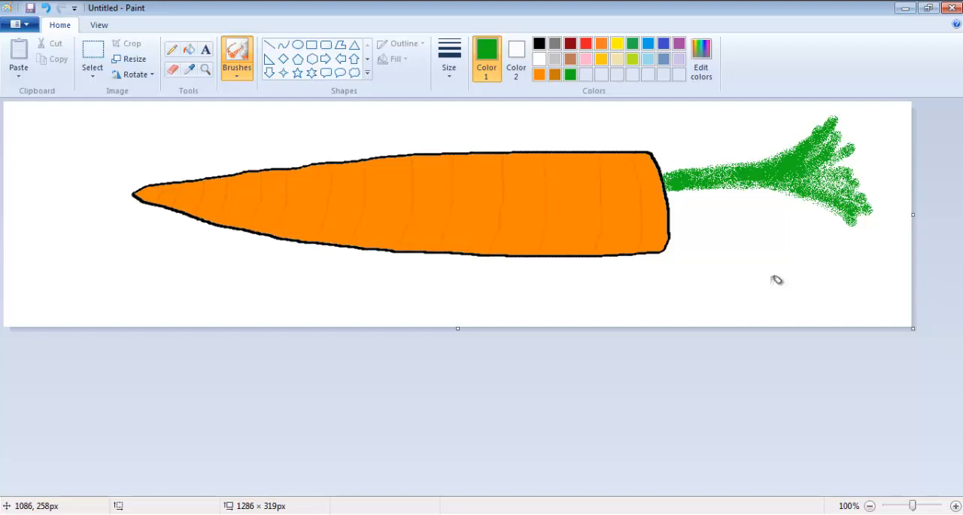
{"action": "mouse_move", "coordinate": [825, 258]}
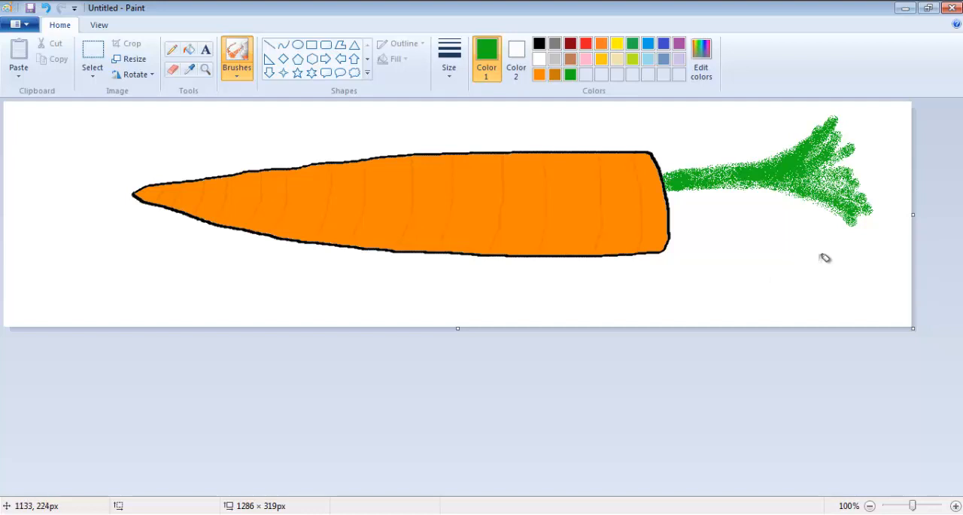
{"action": "mouse_move", "coordinate": [128, 199]}
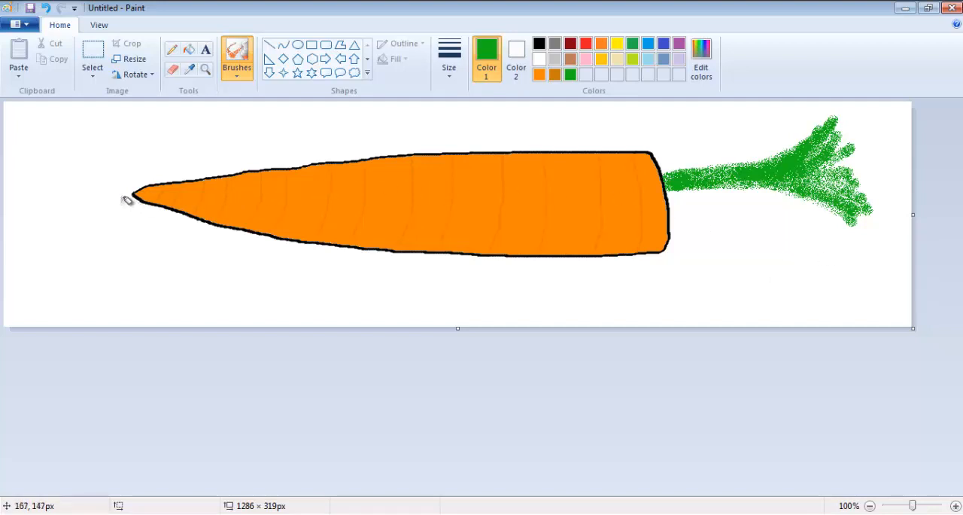
{"action": "mouse_move", "coordinate": [658, 207]}
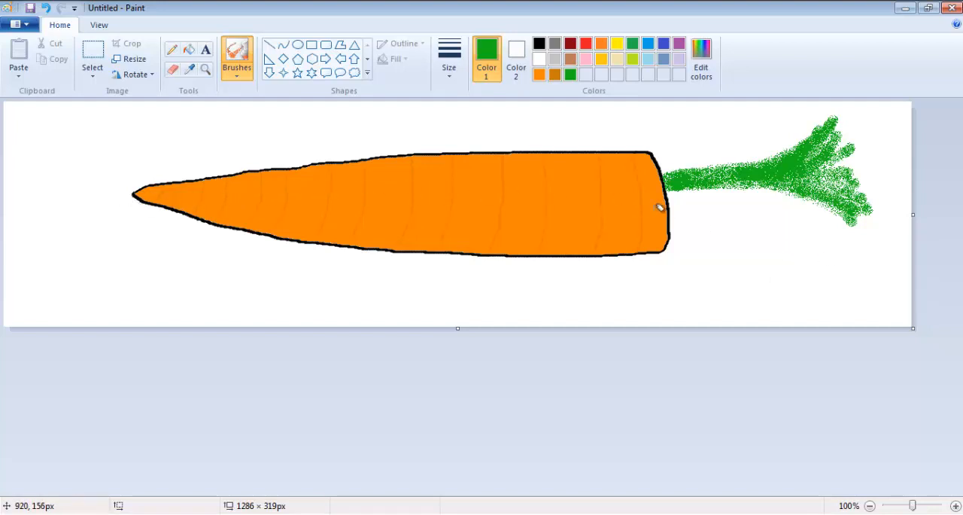
{"action": "mouse_move", "coordinate": [562, 360]}
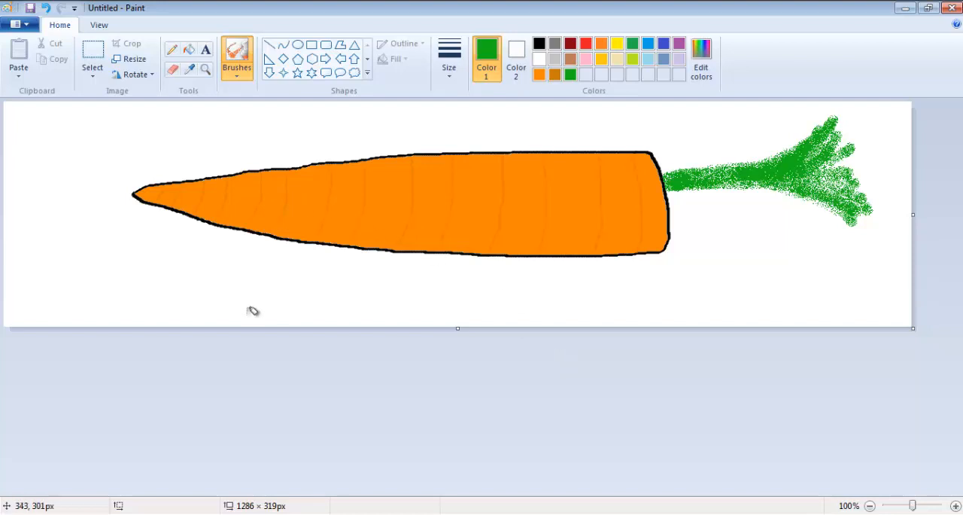
{"action": "mouse_move", "coordinate": [237, 341]}
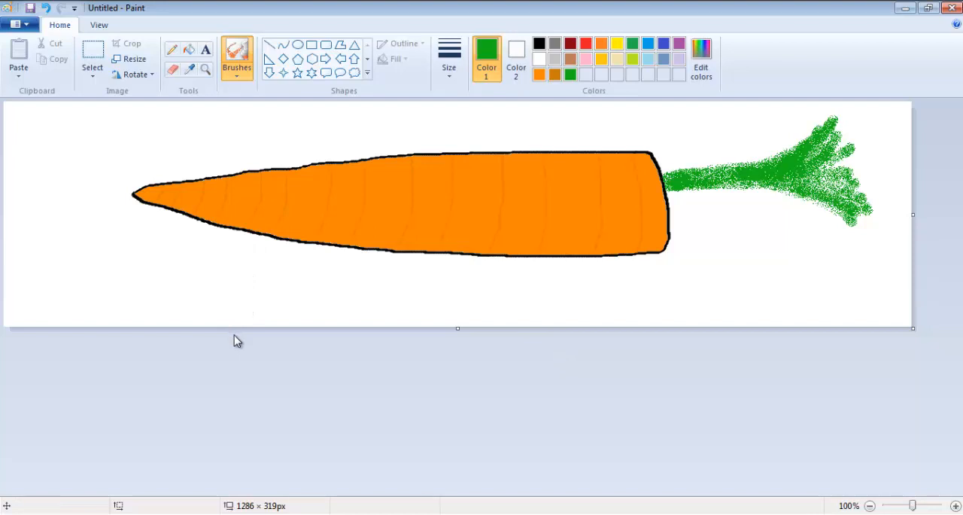
{"action": "mouse_move", "coordinate": [454, 222]}
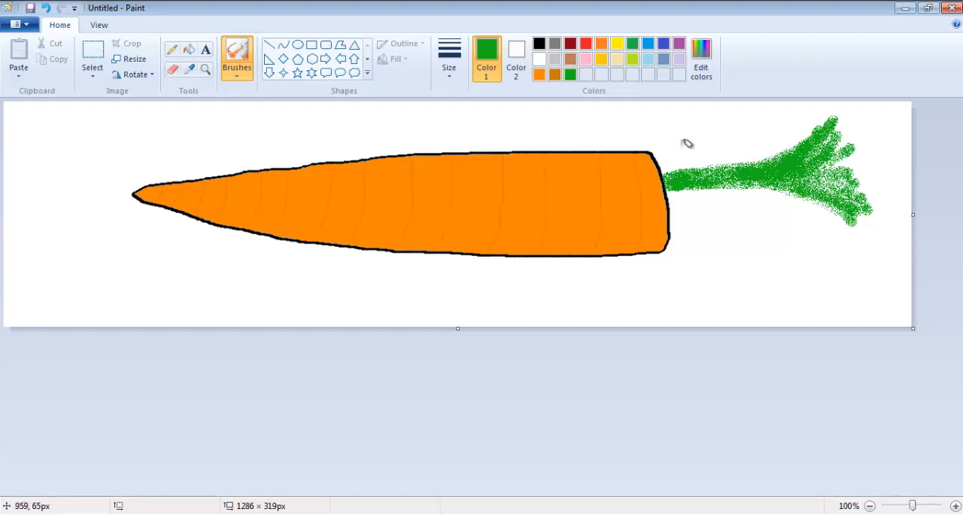
{"action": "mouse_move", "coordinate": [701, 127]}
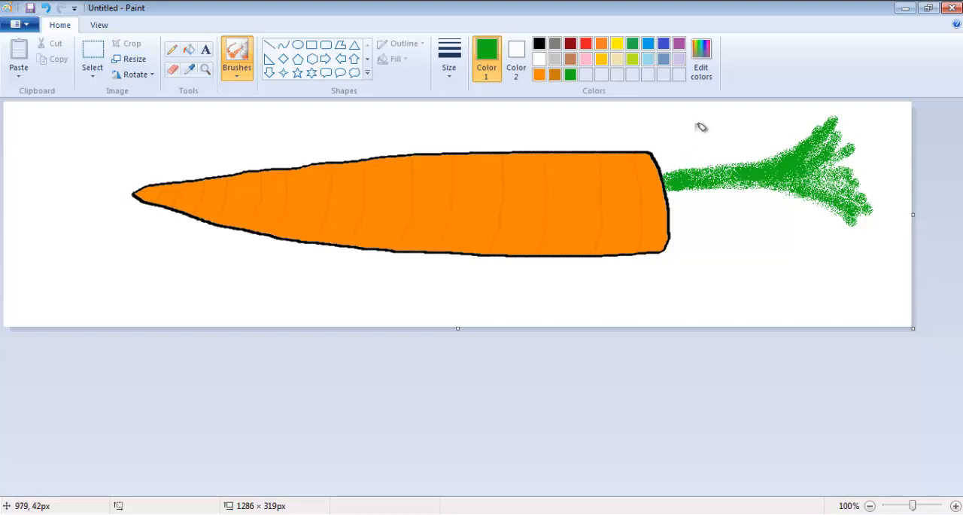
{"action": "mouse_move", "coordinate": [395, 205]}
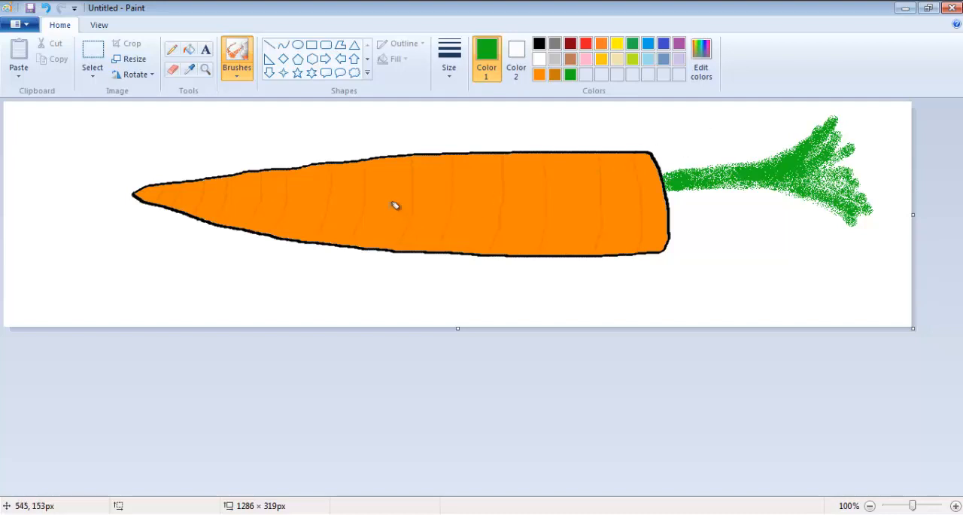
{"action": "mouse_move", "coordinate": [207, 231]}
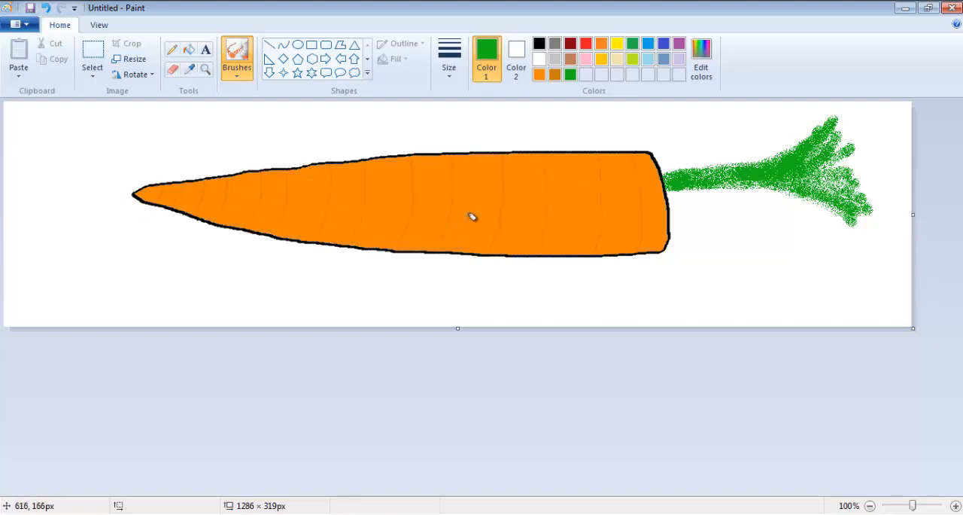
{"action": "mouse_move", "coordinate": [575, 288]}
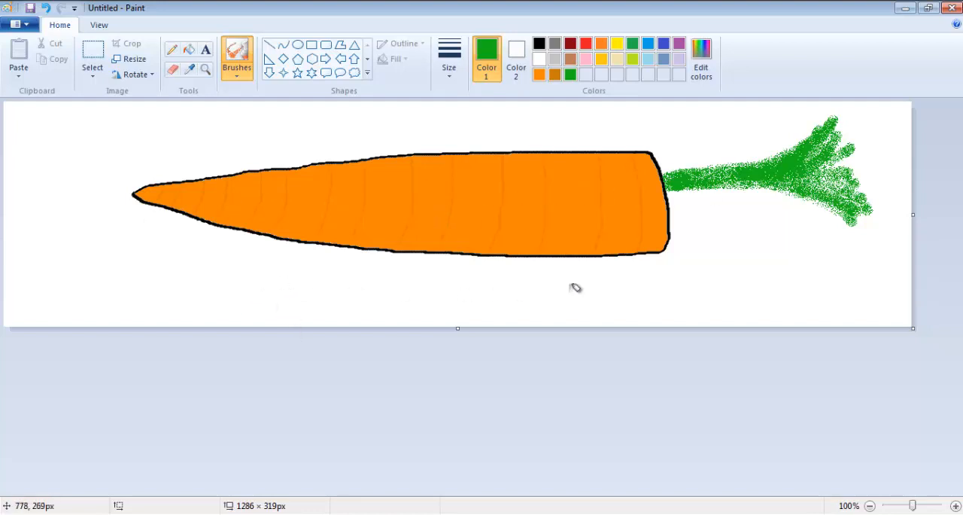
{"action": "mouse_move", "coordinate": [318, 278]}
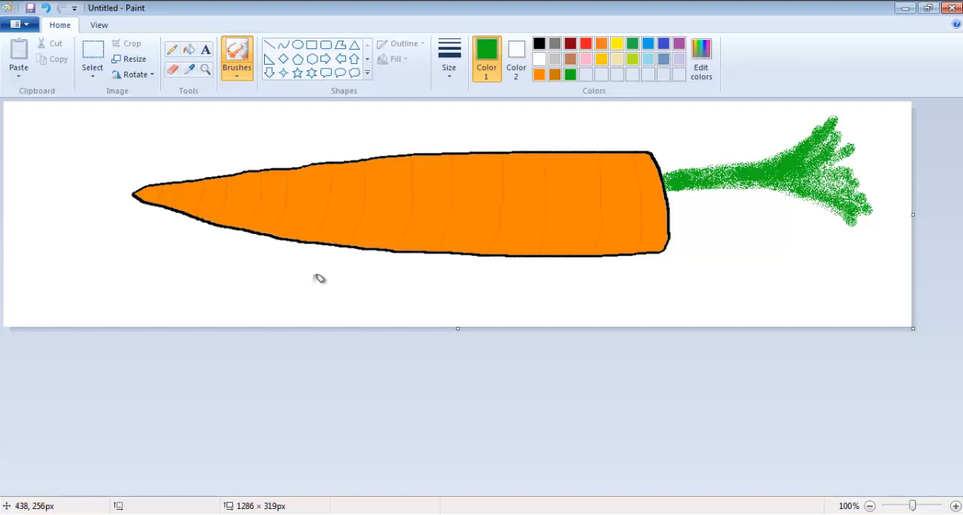
{"action": "mouse_move", "coordinate": [332, 172]}
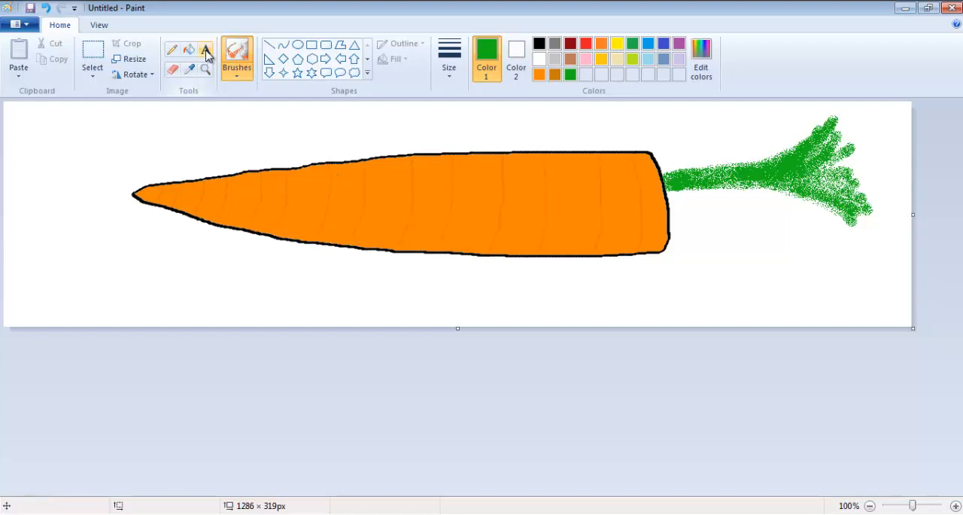
Choose a 5px calligraphy brush, paint a trial green curve on the carrot, and undo it.
{"action": "left_click", "coordinate": [236, 59]}
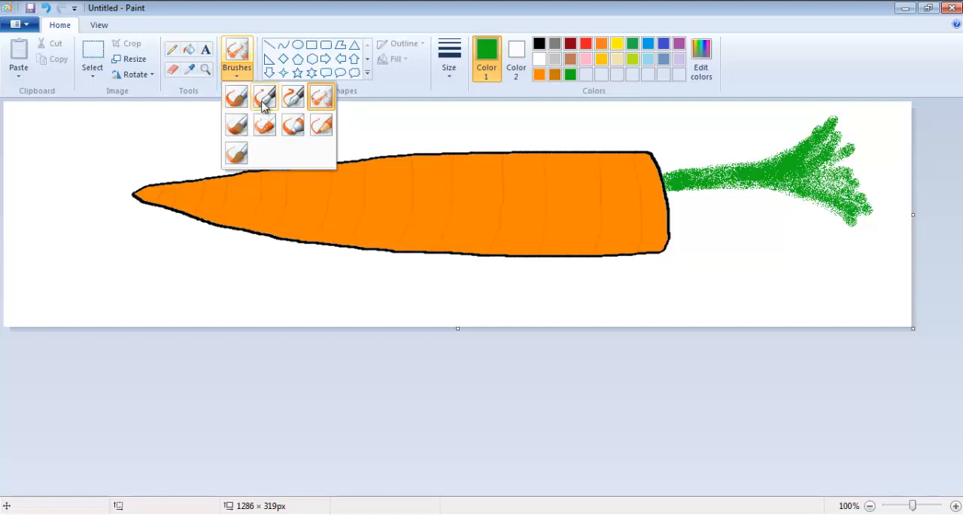
{"action": "mouse_move", "coordinate": [267, 101]}
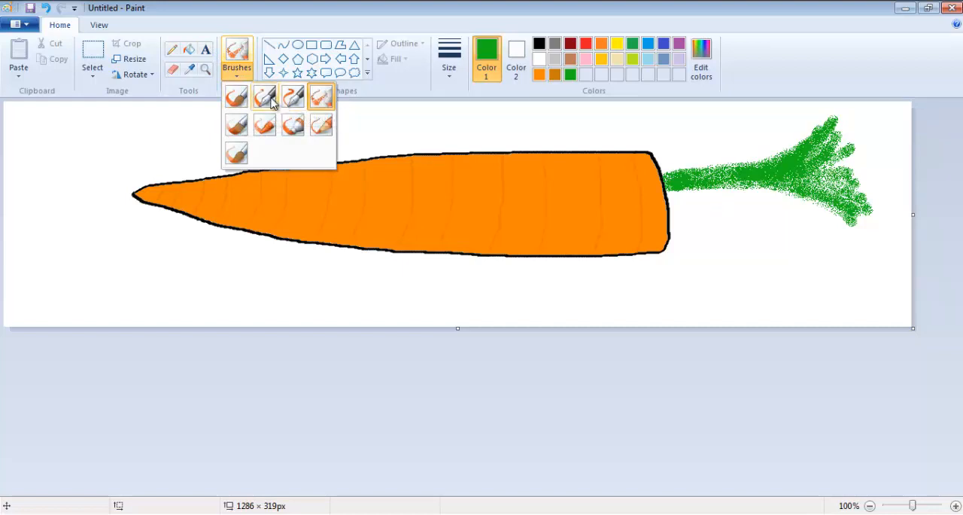
{"action": "left_click", "coordinate": [449, 53]}
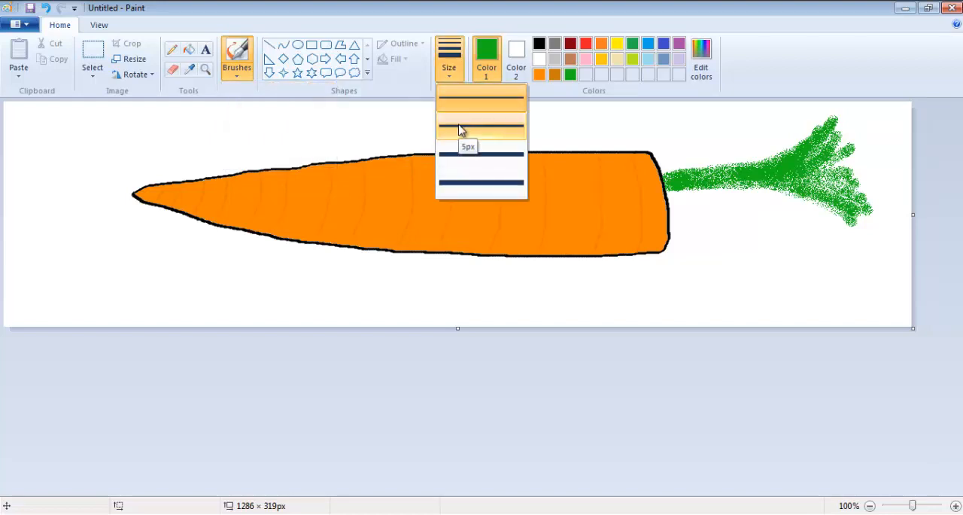
{"action": "left_click", "coordinate": [481, 122]}
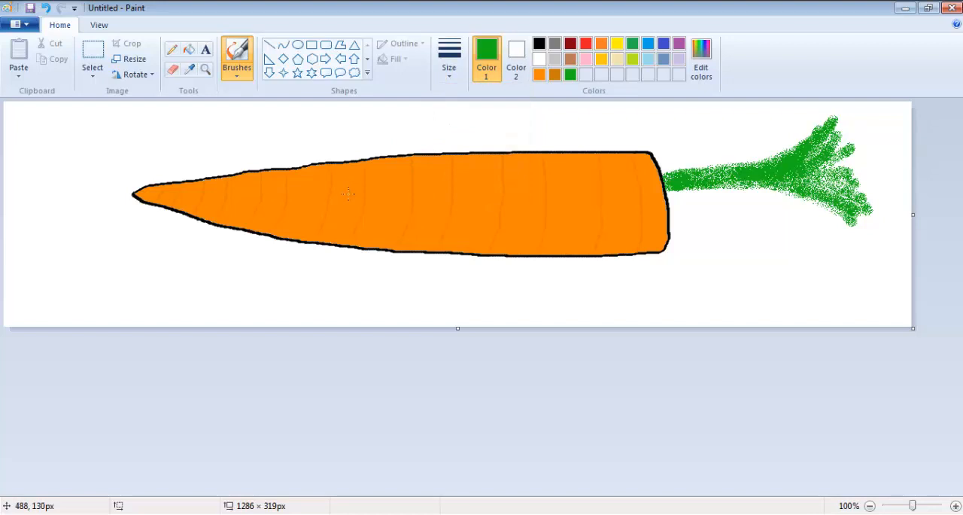
{"action": "left_click_drag", "start_coordinate": [361, 177], "coordinate": [342, 230]}
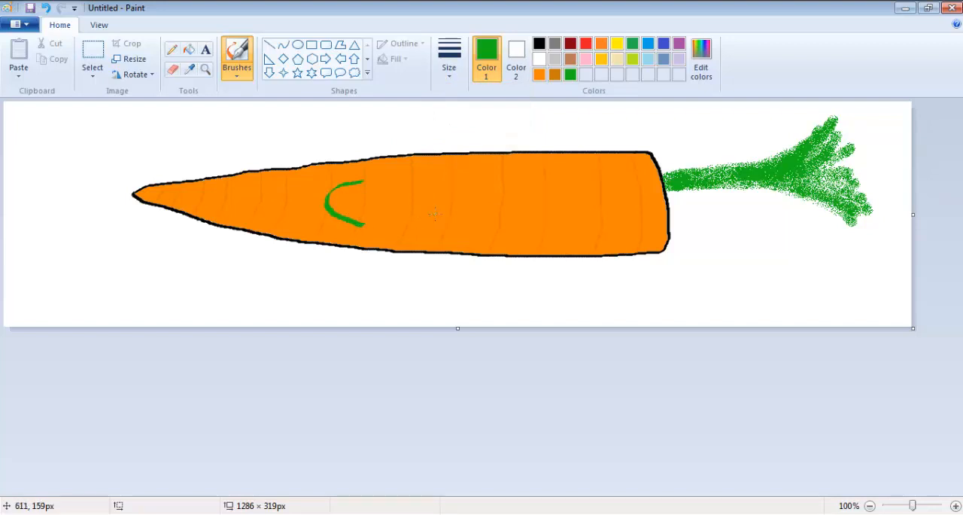
{"action": "left_click", "coordinate": [450, 56]}
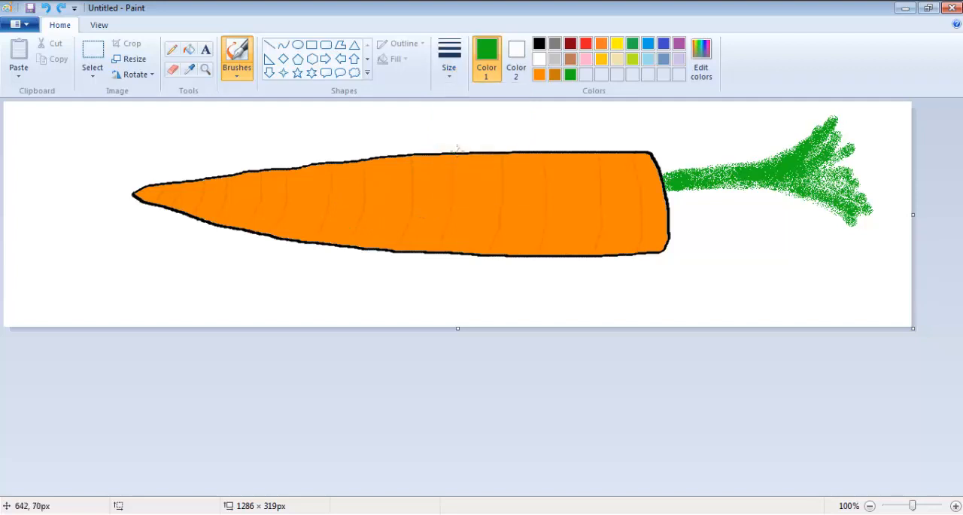
{"action": "mouse_move", "coordinate": [539, 44]}
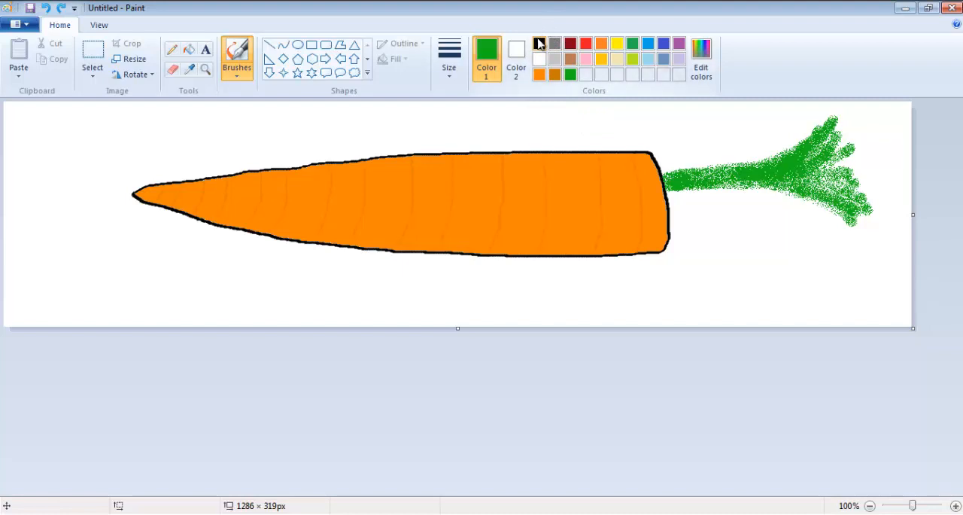
{"action": "mouse_move", "coordinate": [539, 43]}
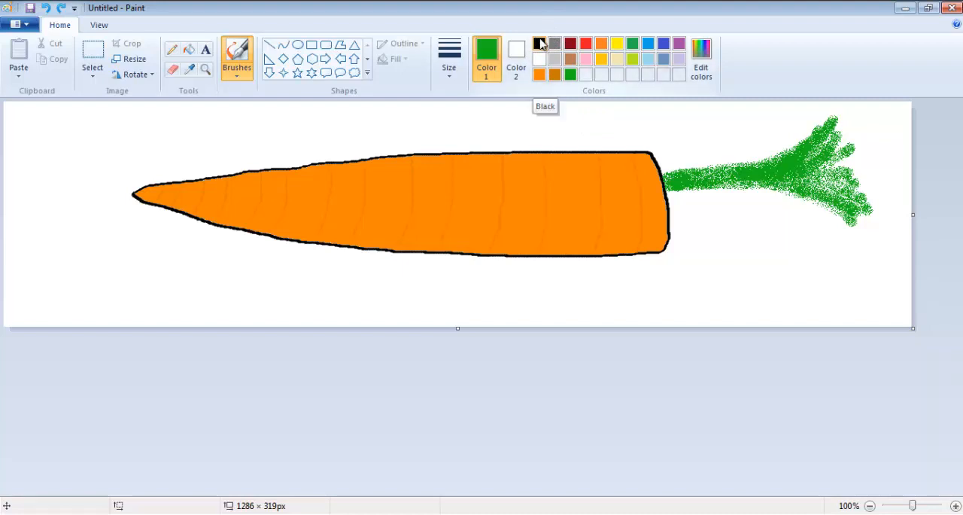
{"action": "mouse_move", "coordinate": [561, 6]}
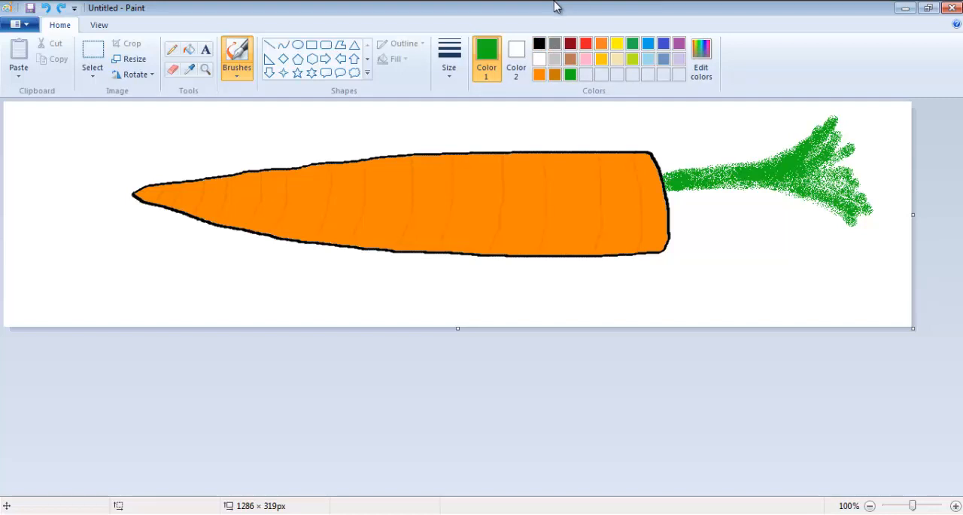
{"action": "mouse_move", "coordinate": [549, 23]}
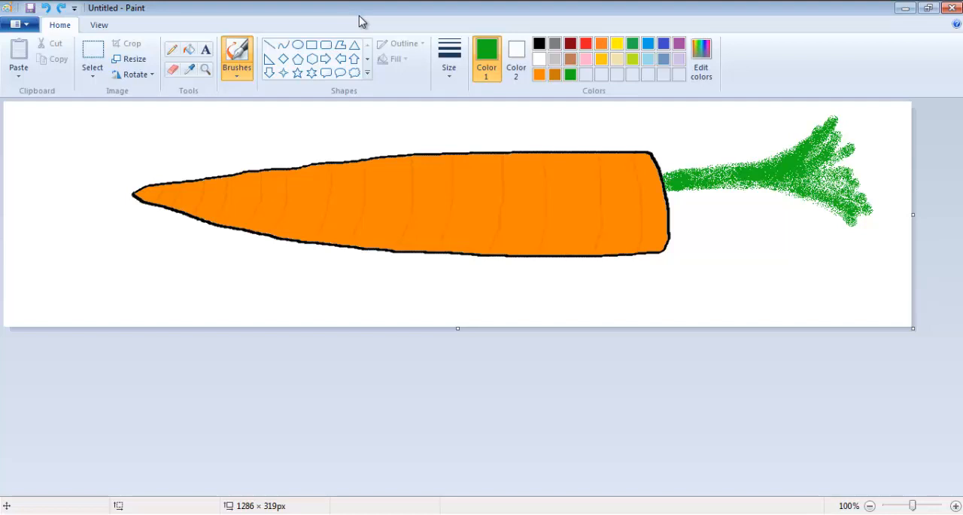
{"action": "mouse_move", "coordinate": [333, 34]}
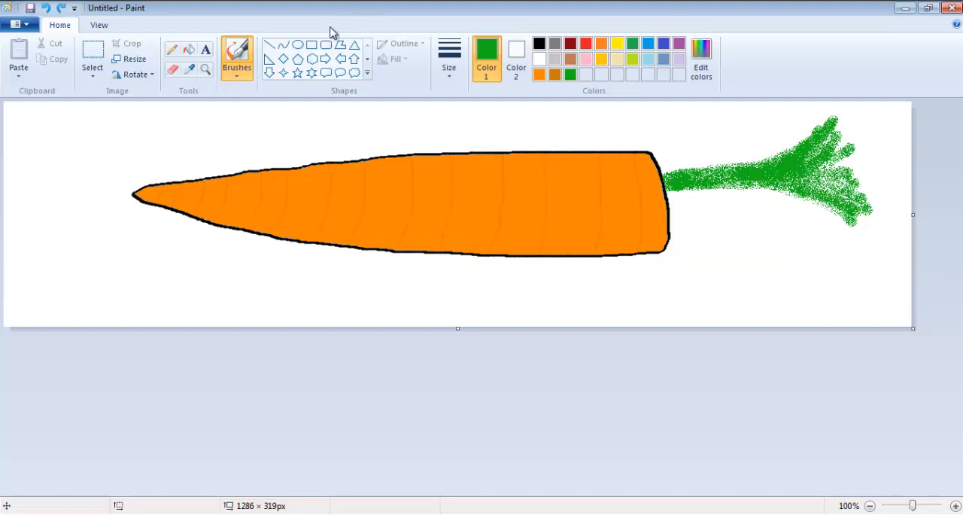
{"action": "mouse_move", "coordinate": [341, 27]}
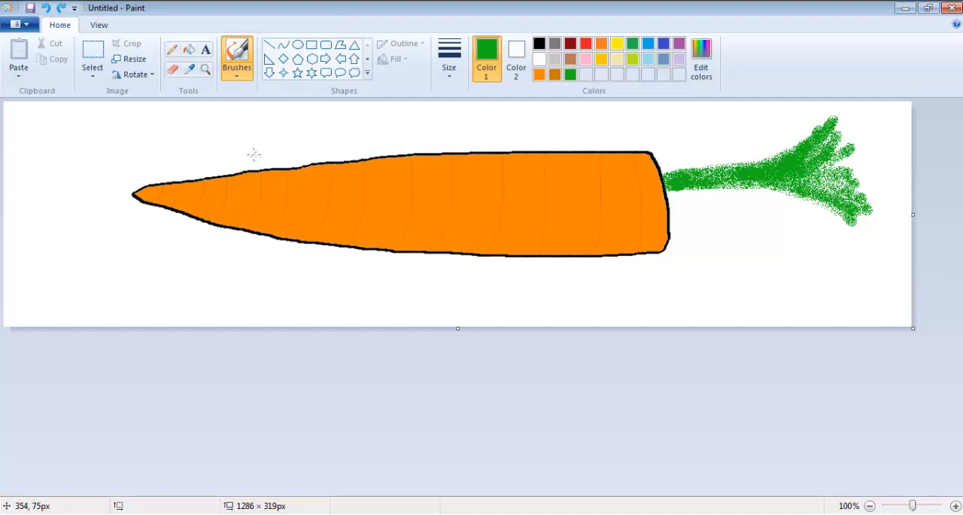
{"action": "mouse_move", "coordinate": [225, 124]}
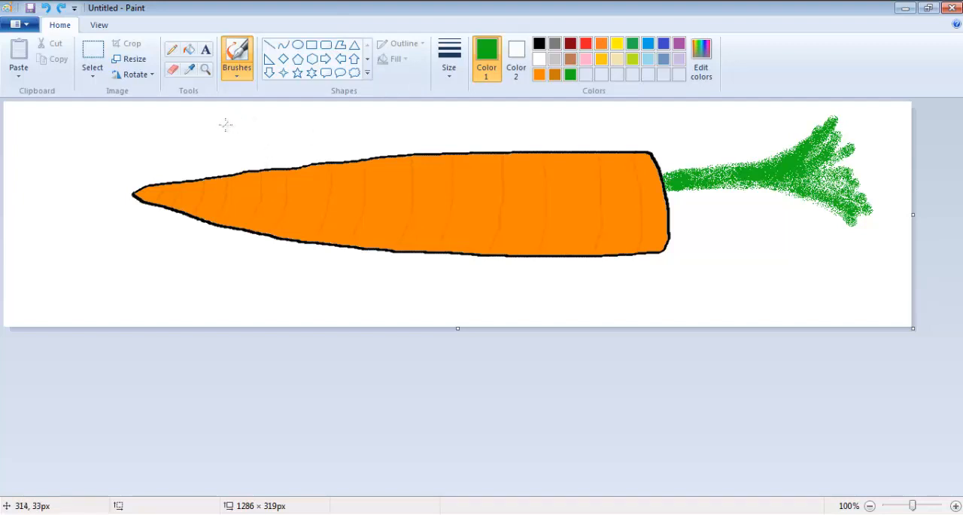
{"action": "mouse_move", "coordinate": [224, 134]}
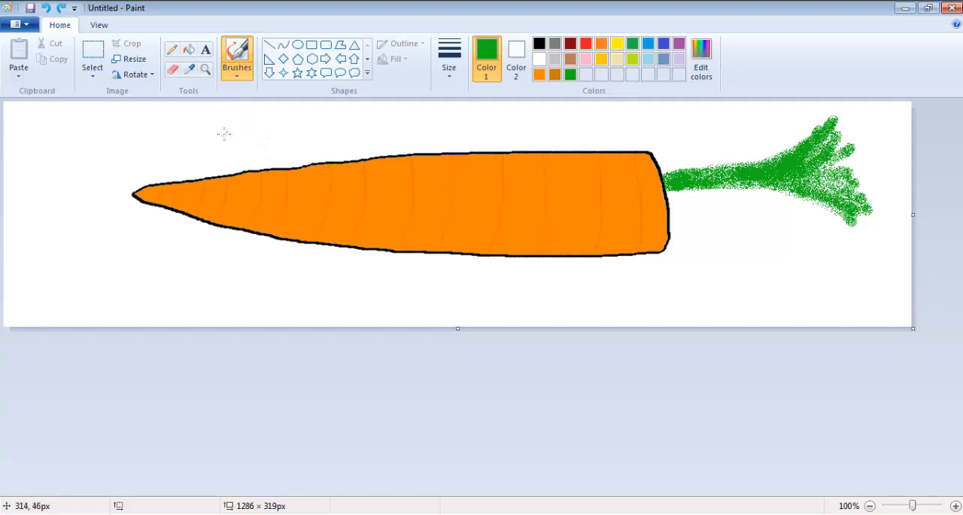
{"action": "mouse_move", "coordinate": [286, 139]}
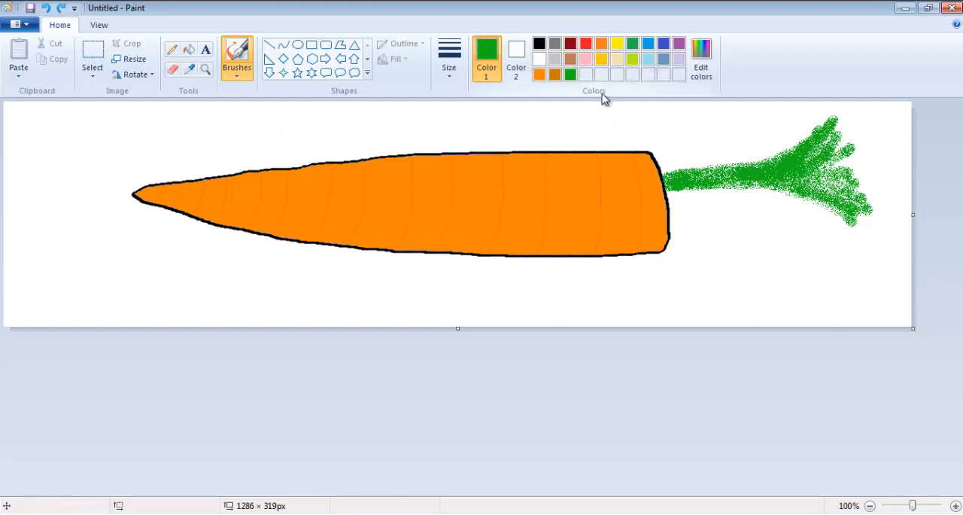
{"action": "mouse_move", "coordinate": [570, 74]}
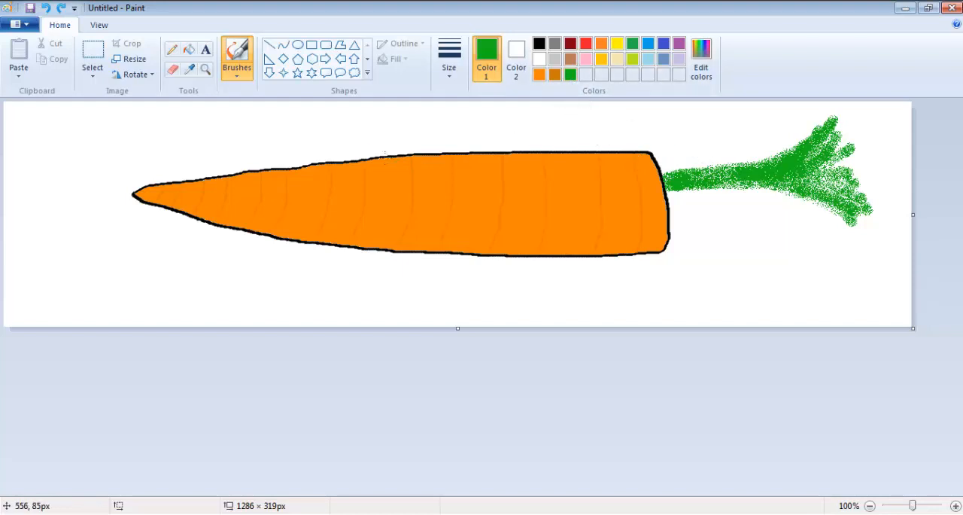
{"action": "mouse_move", "coordinate": [346, 179]}
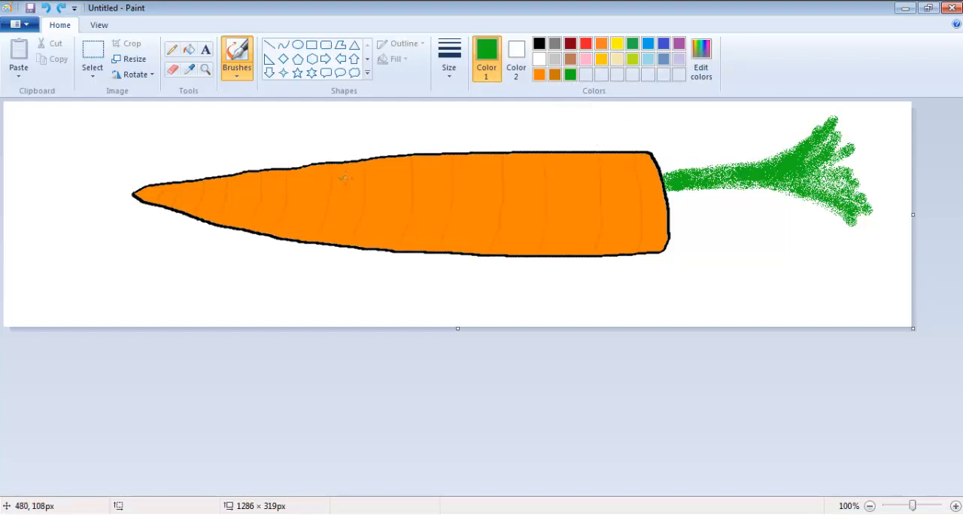
Paint the green letters of 'Carrots?' freehand, starting with C, along the carrot body.
{"action": "left_click", "coordinate": [354, 175]}
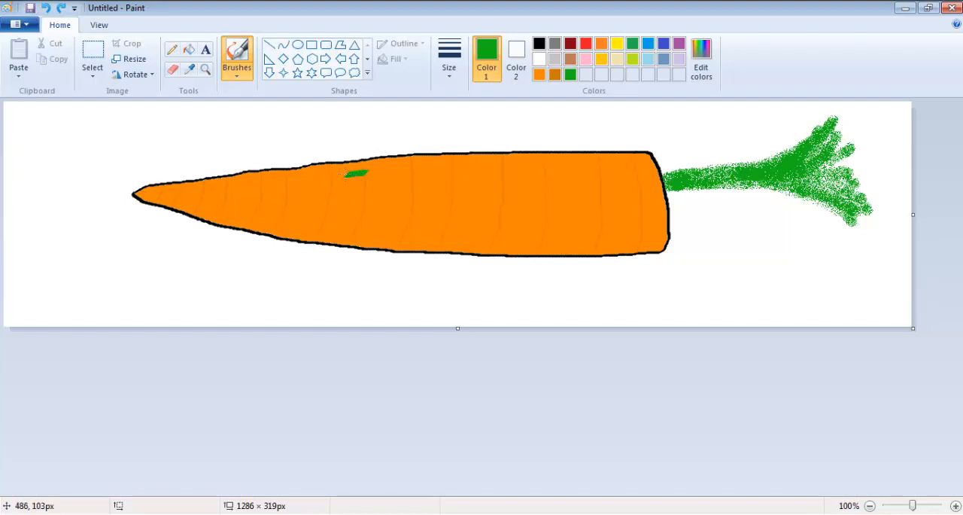
{"action": "left_click_drag", "start_coordinate": [353, 177], "coordinate": [368, 233]}
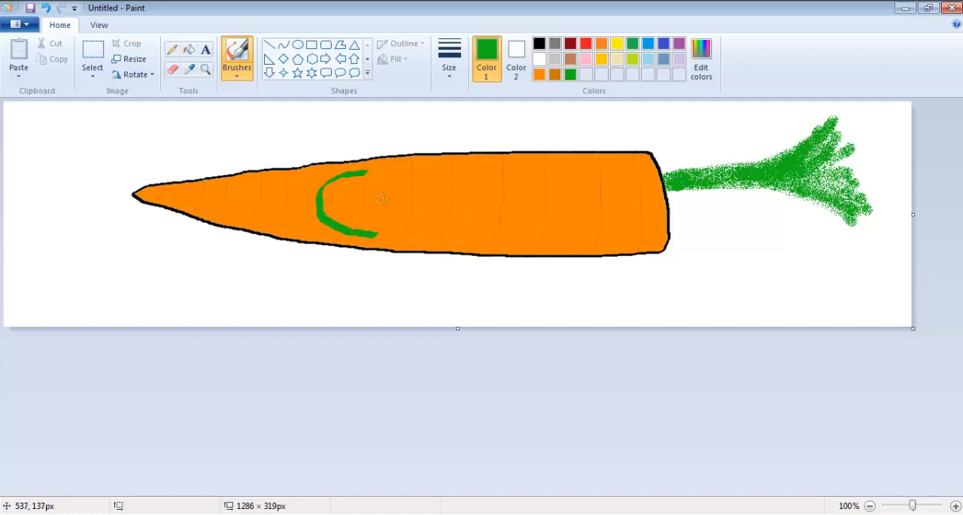
{"action": "mouse_move", "coordinate": [422, 198]}
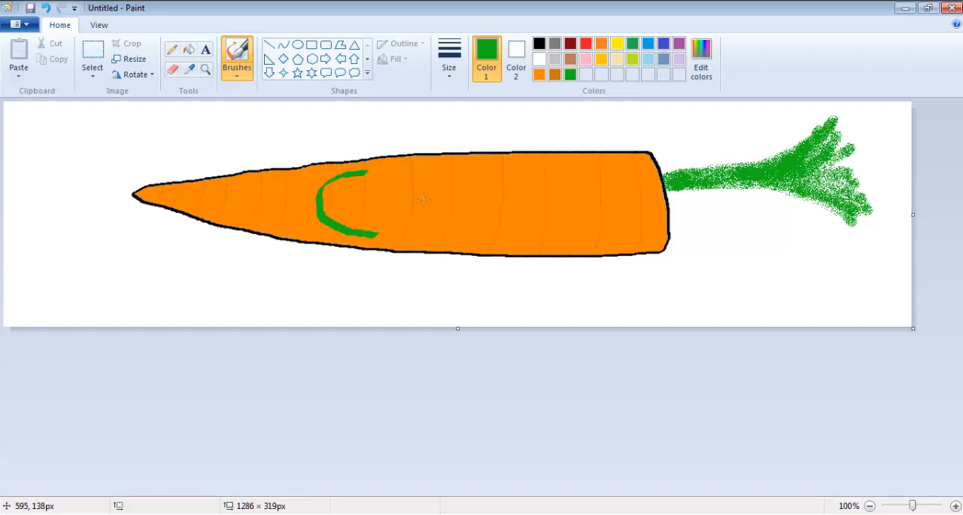
{"action": "mouse_move", "coordinate": [395, 230]}
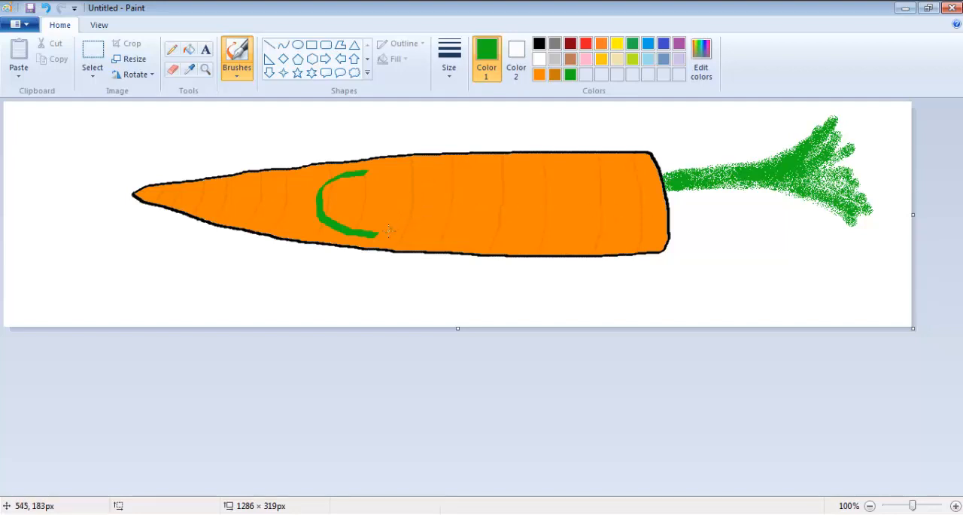
{"action": "mouse_move", "coordinate": [403, 197]}
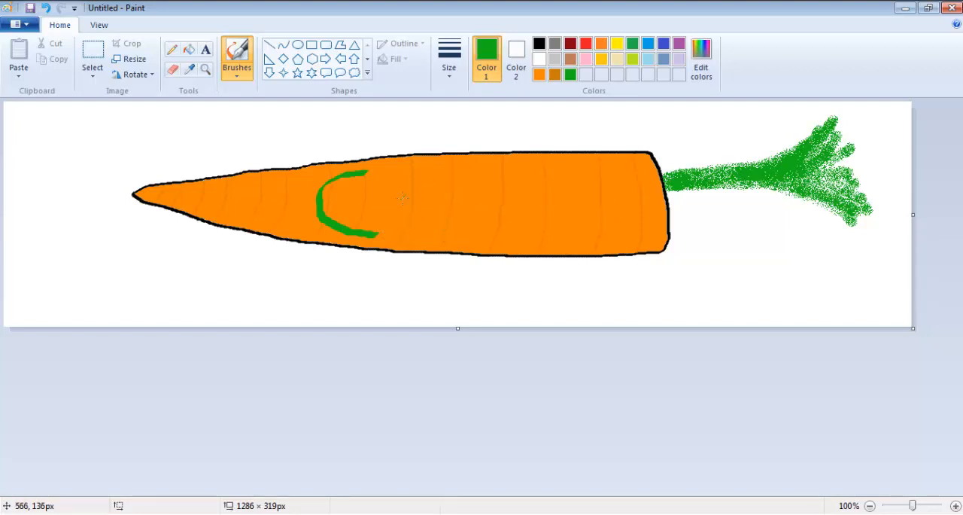
{"action": "mouse_move", "coordinate": [414, 203]}
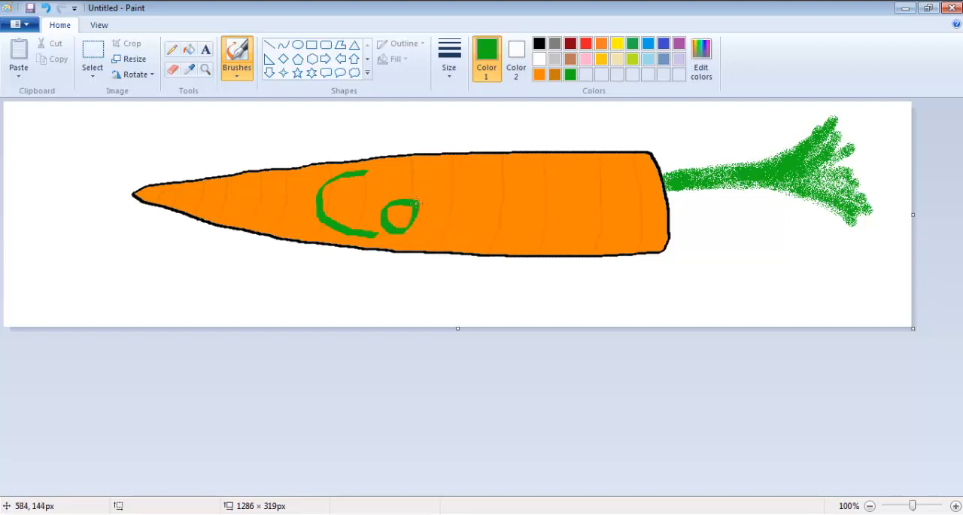
{"action": "left_click_drag", "start_coordinate": [407, 196], "coordinate": [421, 226]}
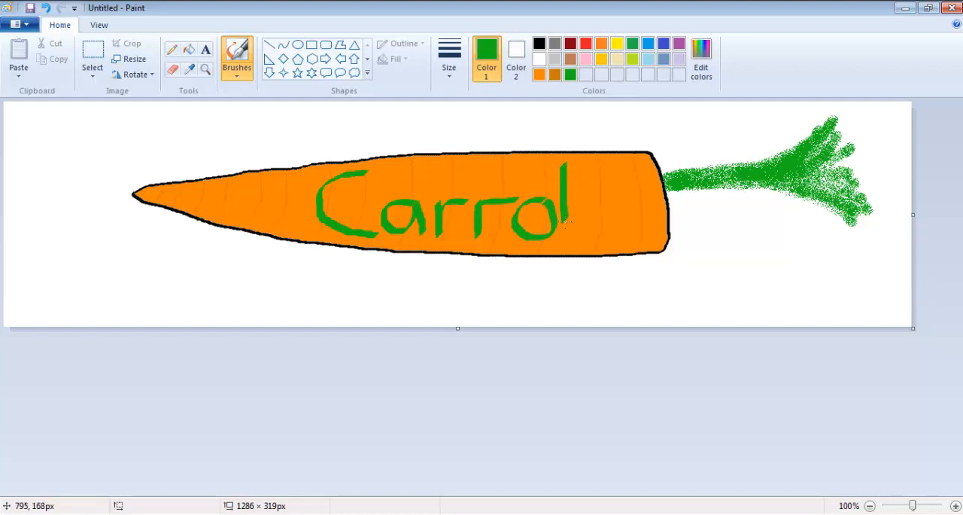
{"action": "left_click", "coordinate": [564, 192]}
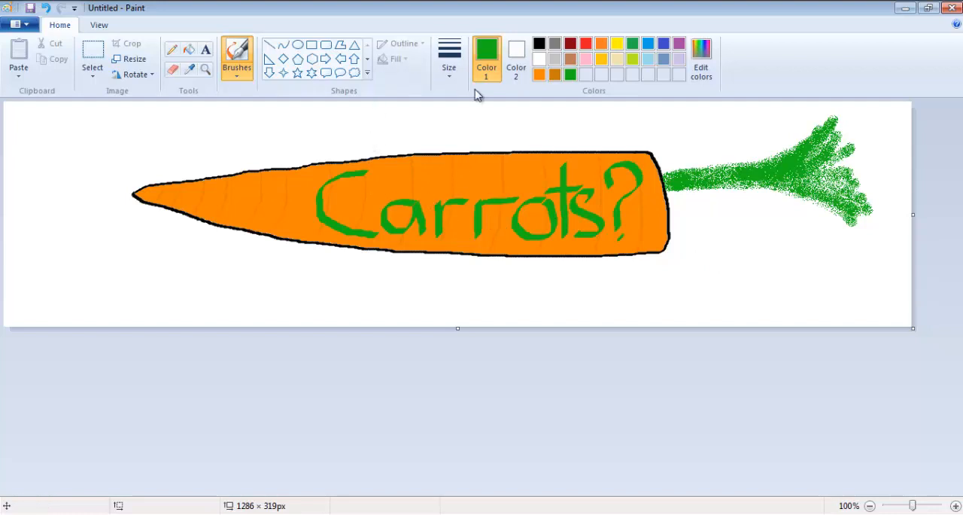
{"action": "mouse_move", "coordinate": [369, 259]}
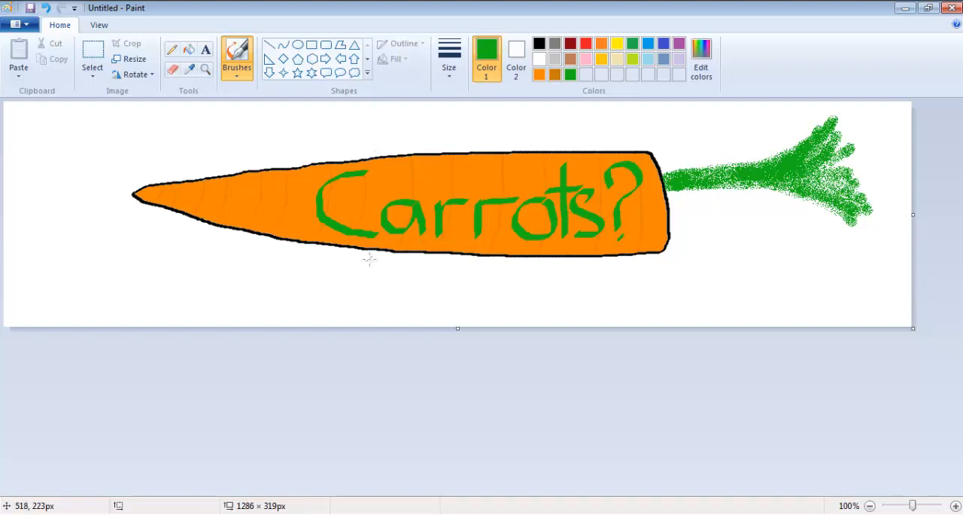
{"action": "mouse_move", "coordinate": [410, 192]}
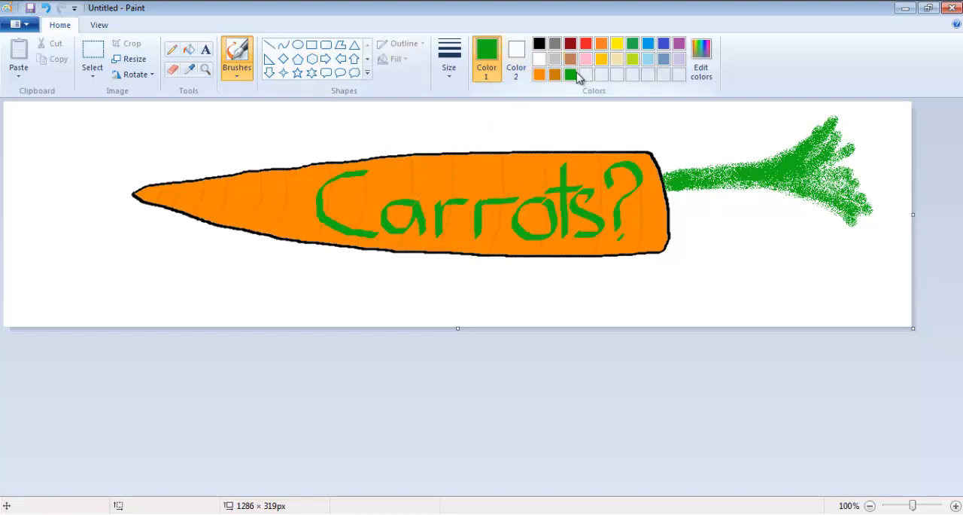
{"action": "mouse_move", "coordinate": [539, 43]}
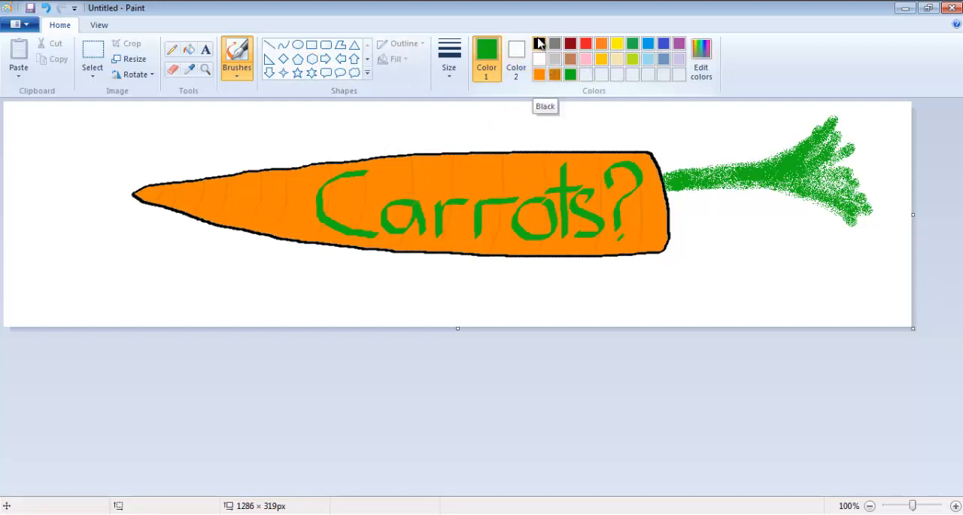
{"action": "mouse_move", "coordinate": [375, 84]}
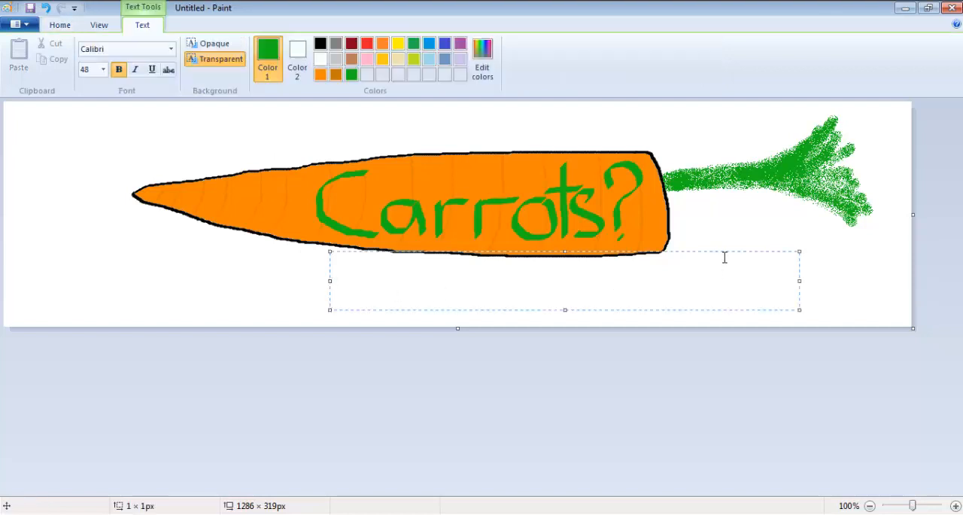
{"action": "mouse_move", "coordinate": [733, 252]}
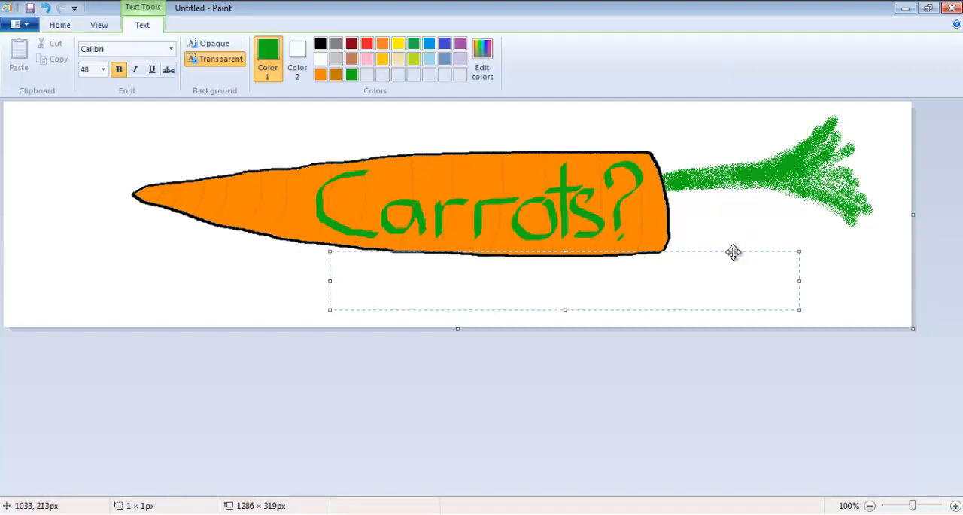
Type 'Gaming' below the carrot, make it italic with a transparent background.
{"action": "type", "text": "G"}
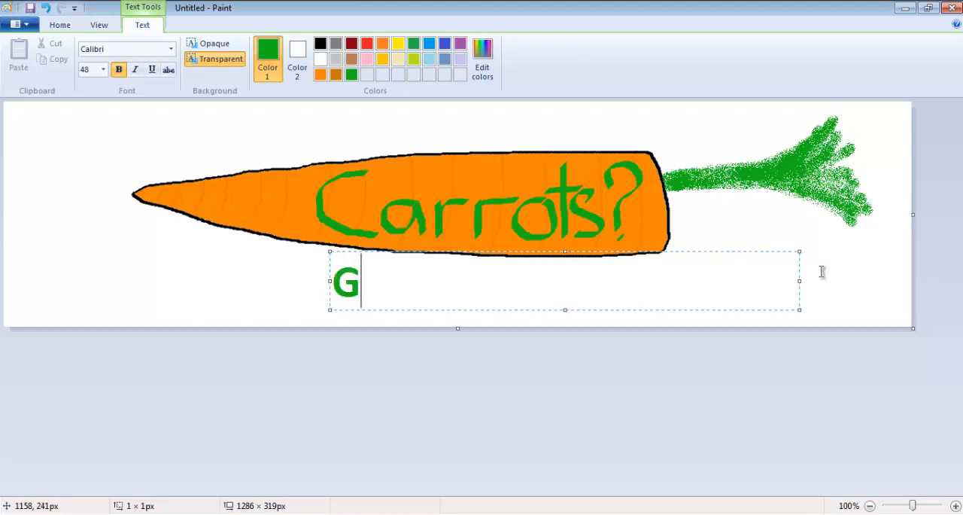
{"action": "type", "text": "ami"}
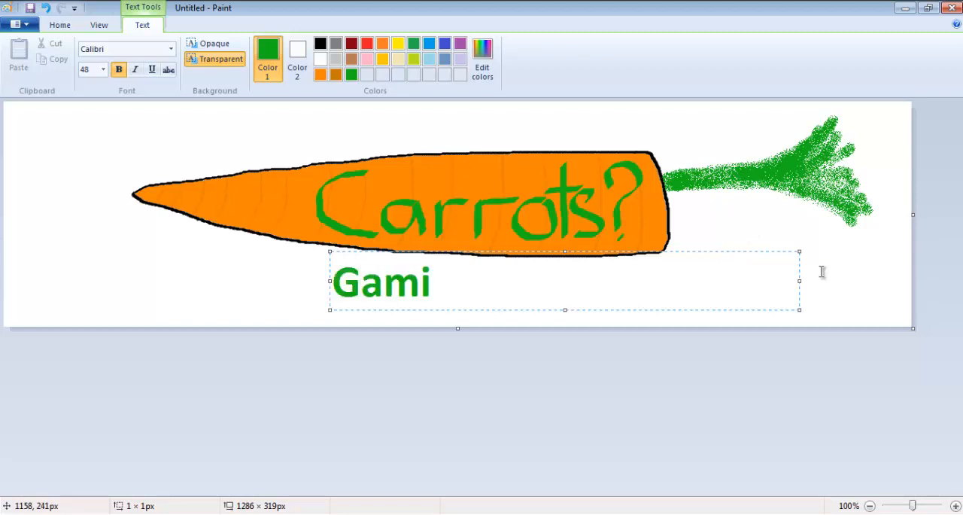
{"action": "type", "text": "ng"}
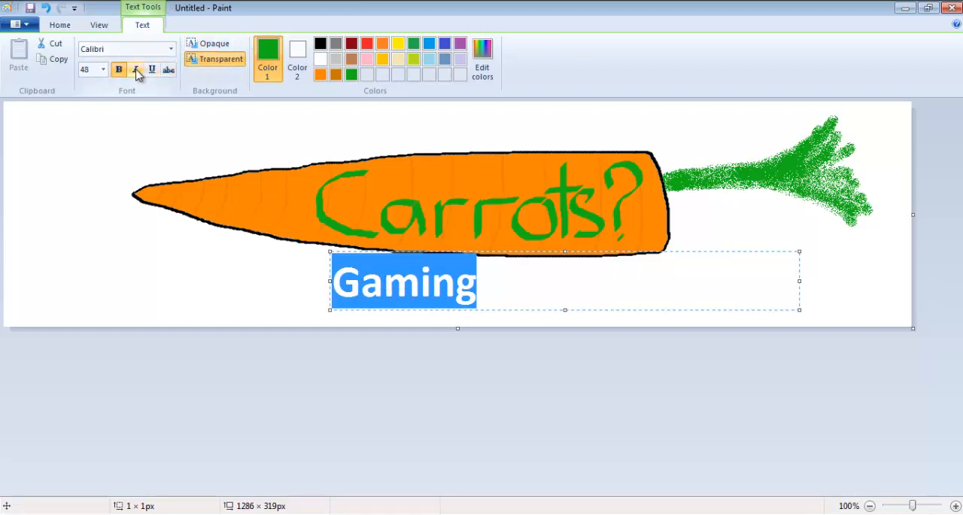
{"action": "left_click", "coordinate": [135, 69]}
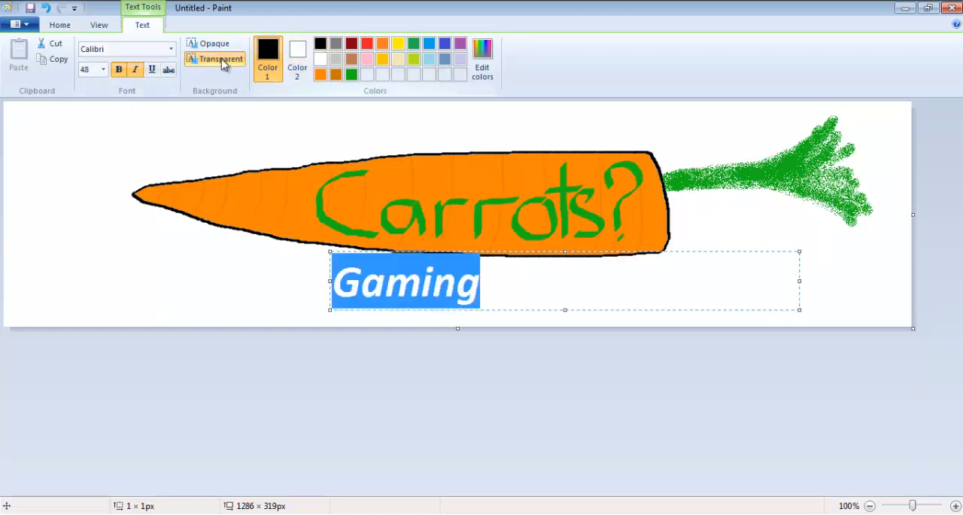
{"action": "left_click", "coordinate": [214, 43]}
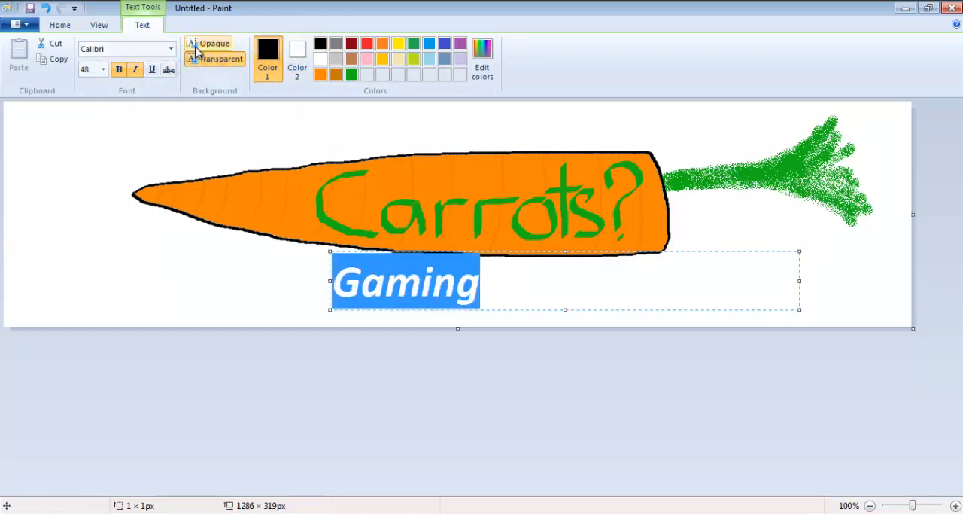
{"action": "left_click", "coordinate": [170, 48]}
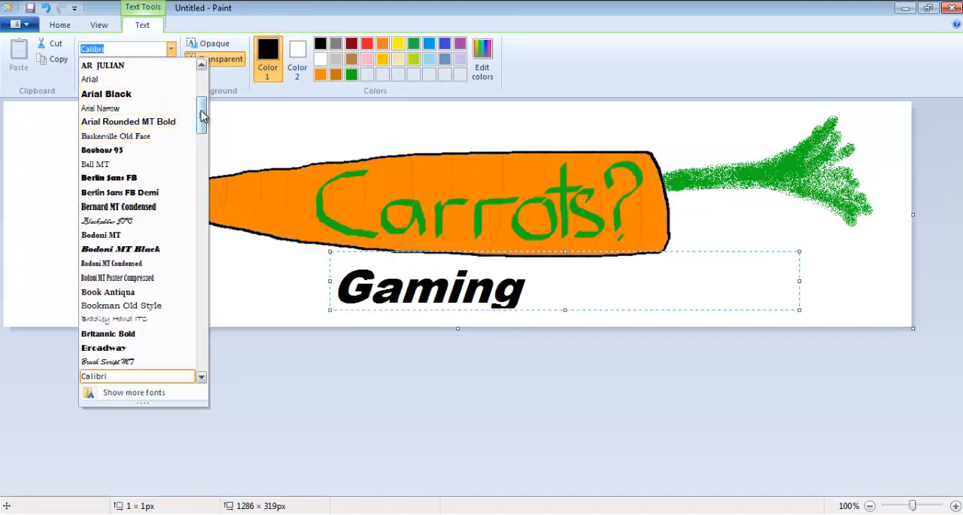
Browse the font list and set 'Gaming' in the blocky, pixel-style Terminal font.
{"action": "left_click", "coordinate": [107, 221]}
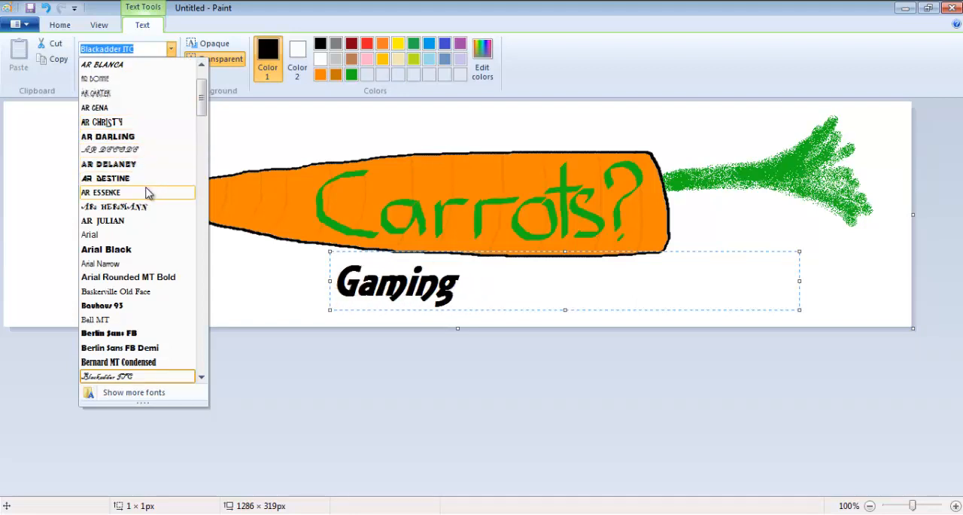
{"action": "left_click", "coordinate": [114, 206]}
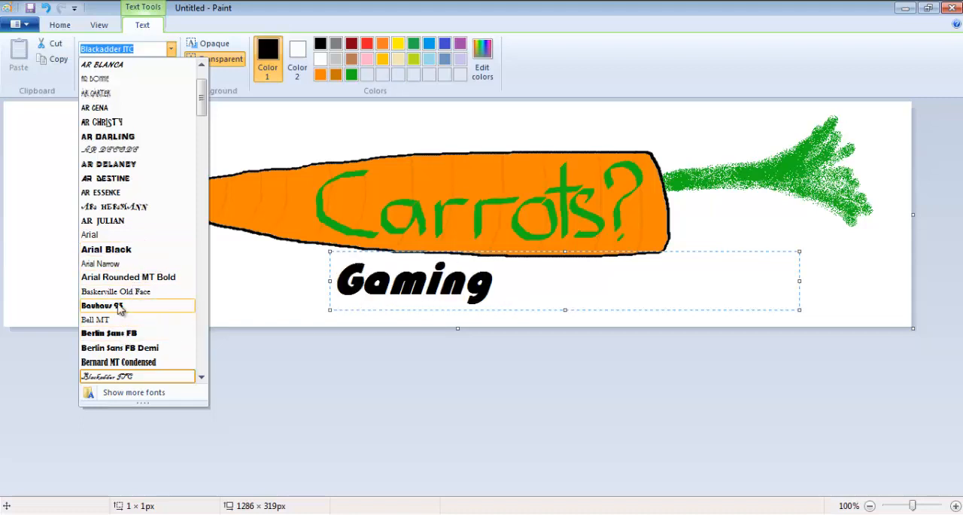
{"action": "scroll", "scroll_direction": "down", "scroll_amount": 3}
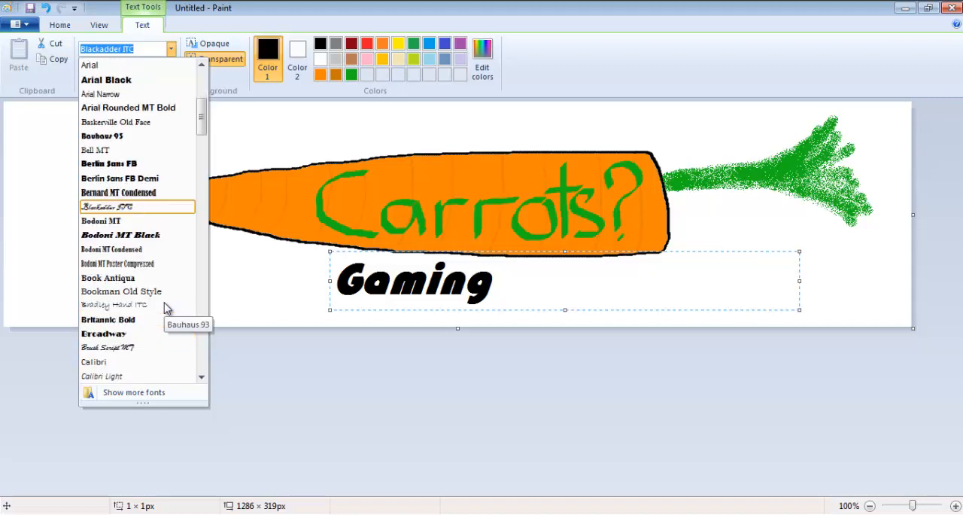
{"action": "scroll", "scroll_direction": "down", "scroll_amount": 3}
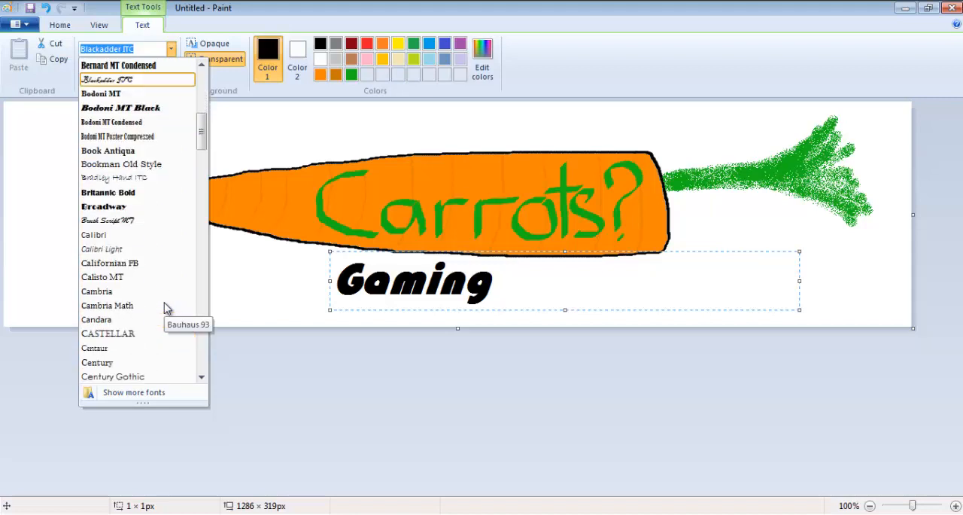
{"action": "scroll", "scroll_direction": "down", "scroll_amount": 3}
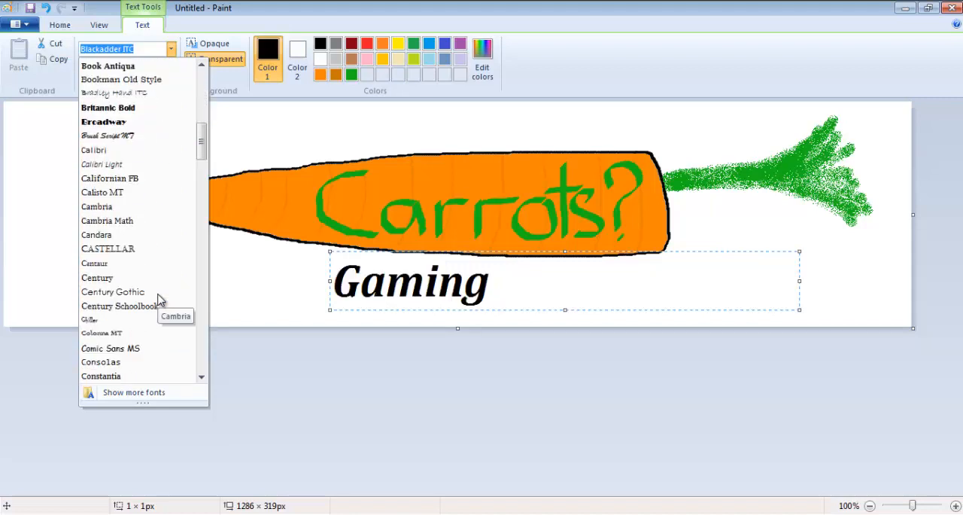
{"action": "scroll", "scroll_direction": "down", "scroll_amount": 3}
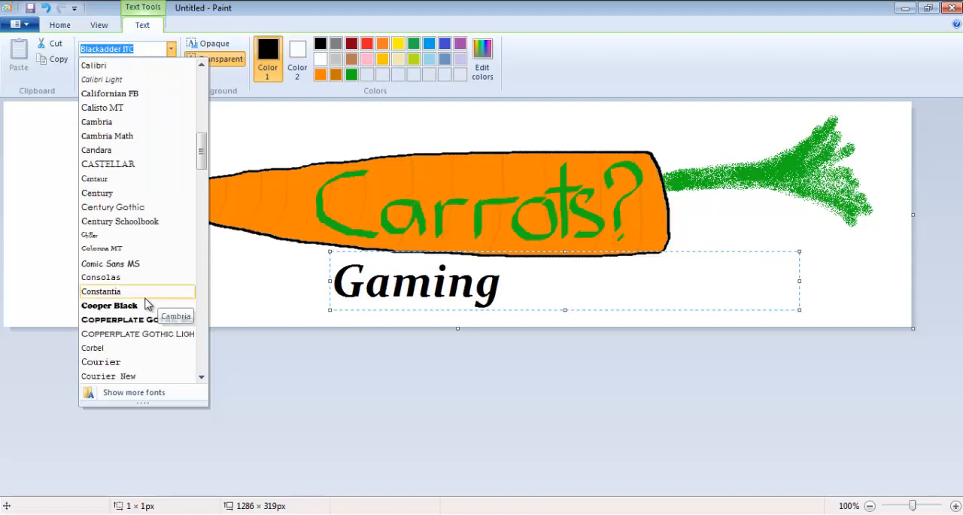
{"action": "scroll", "scroll_direction": "down", "scroll_amount": 3}
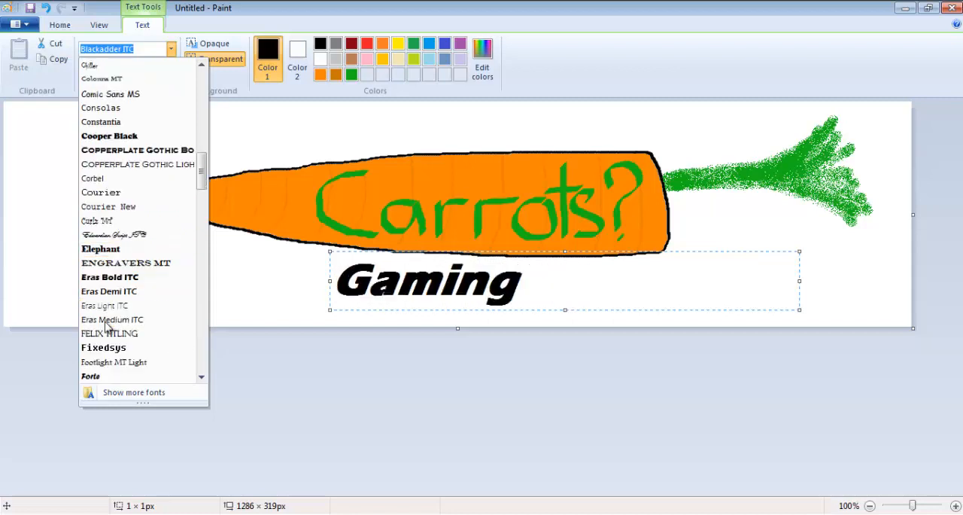
{"action": "mouse_move", "coordinate": [100, 248]}
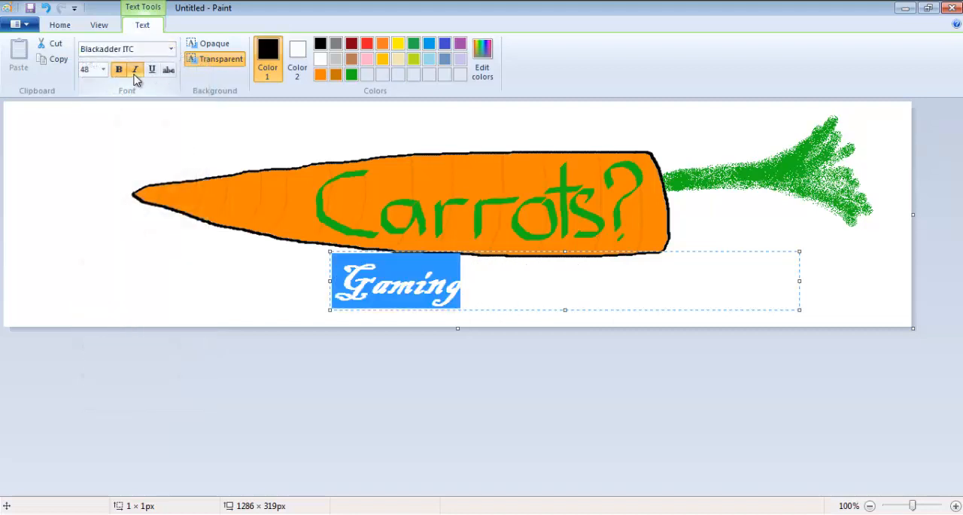
{"action": "left_click", "coordinate": [171, 48]}
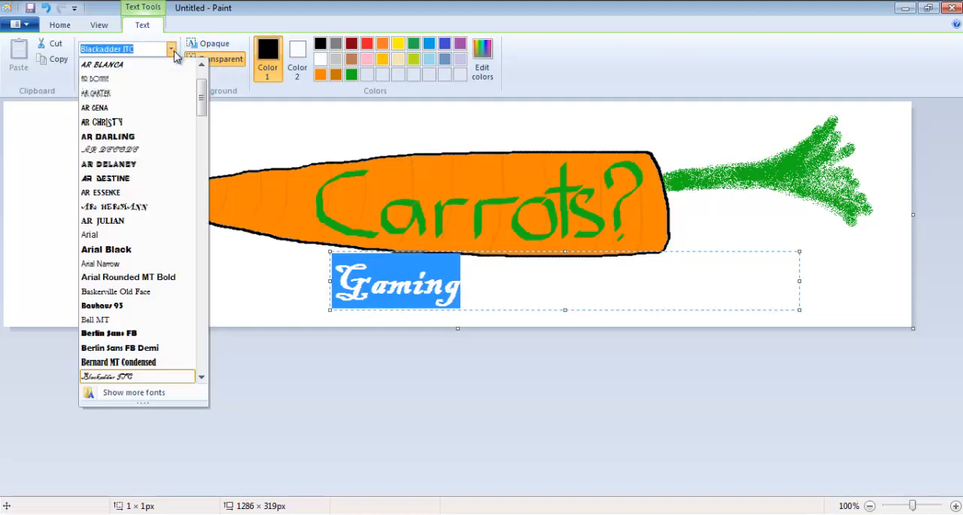
{"action": "scroll", "scroll_direction": "down", "scroll_amount": 3}
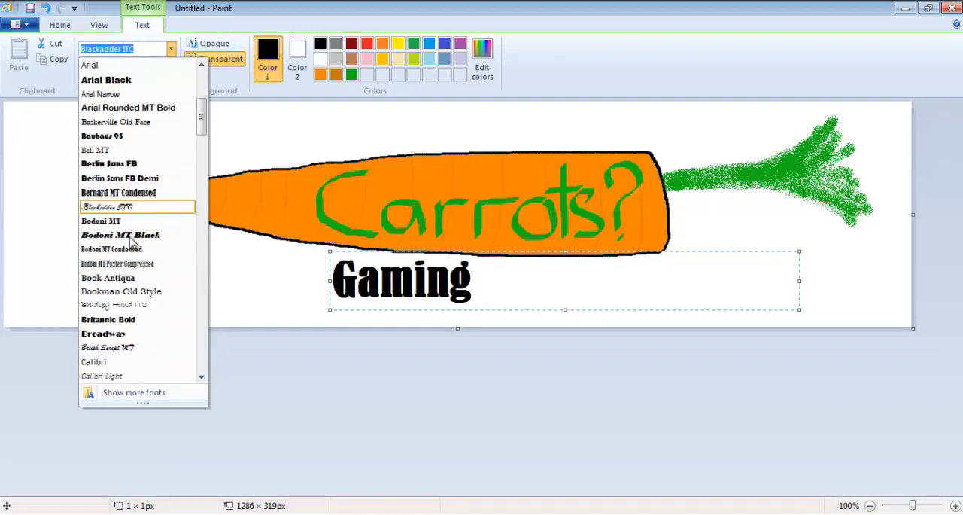
{"action": "scroll", "scroll_direction": "down", "scroll_amount": 3}
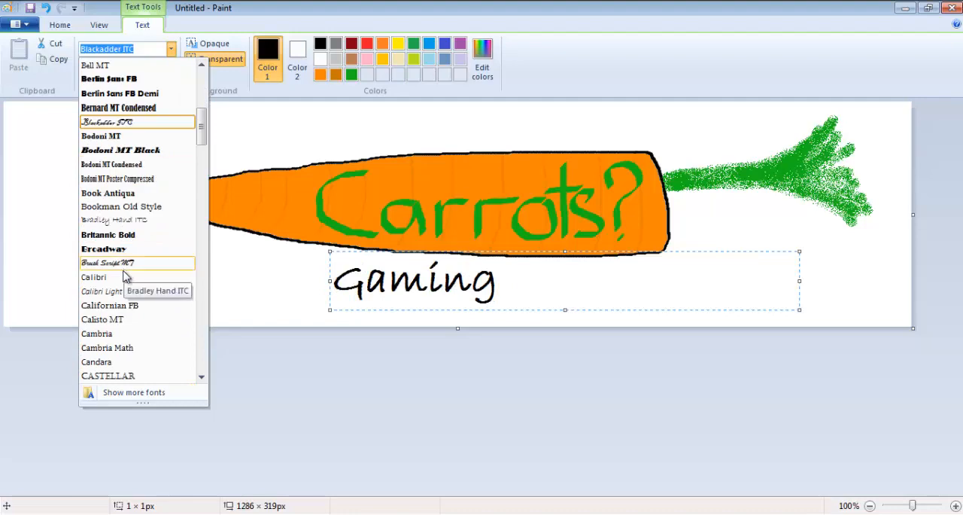
{"action": "scroll", "scroll_direction": "down", "scroll_amount": 3}
{"action": "type", "text": "Terminal"}
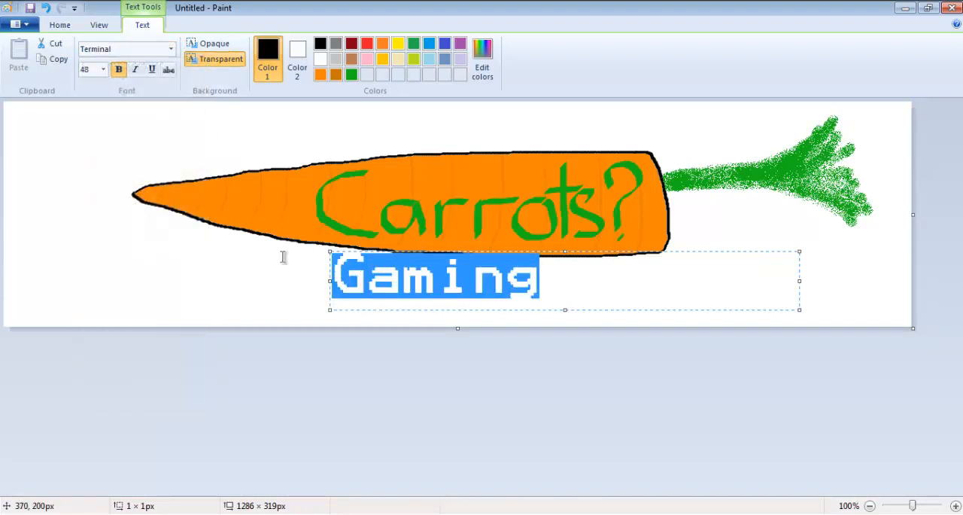
{"action": "mouse_move", "coordinate": [512, 299]}
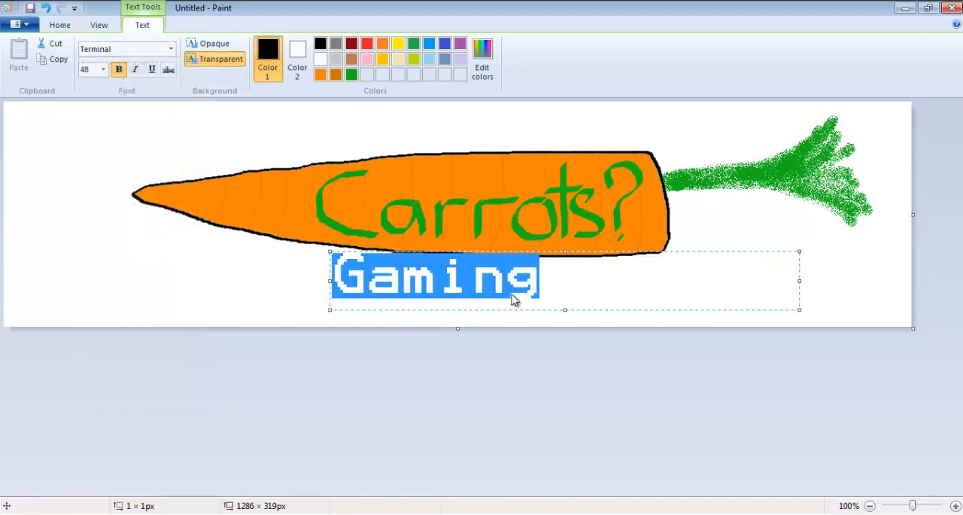
{"action": "mouse_move", "coordinate": [565, 309]}
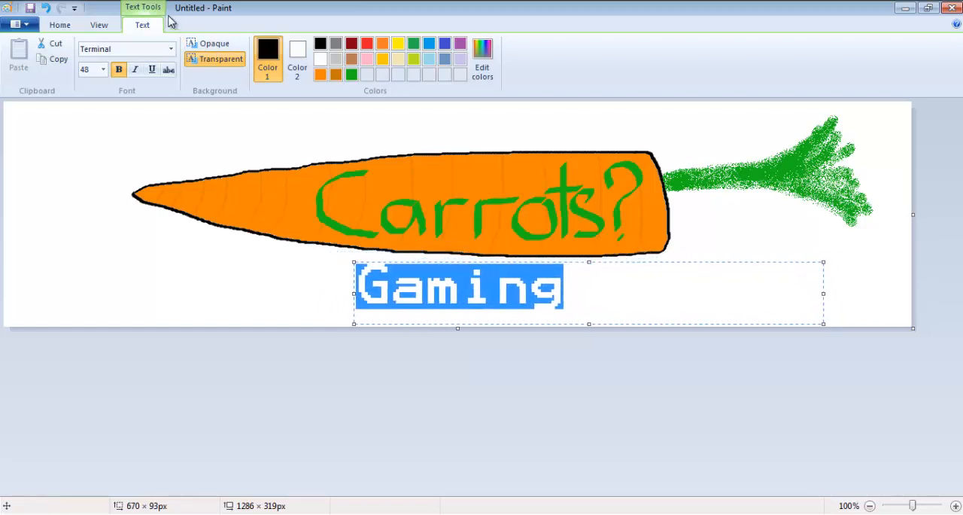
Enlarge 'Gaming' to 60-point and commit the text below the carrot.
{"action": "left_click", "coordinate": [103, 69]}
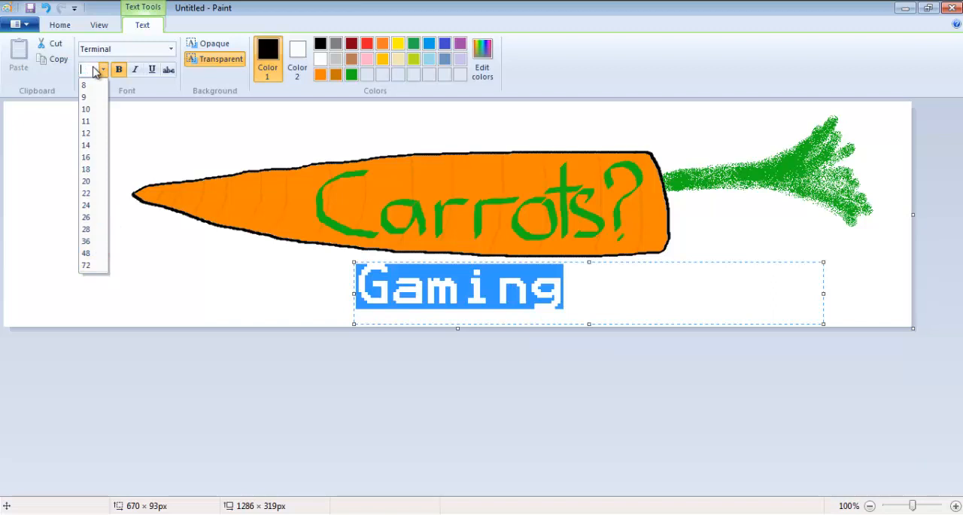
{"action": "type", "text": "60"}
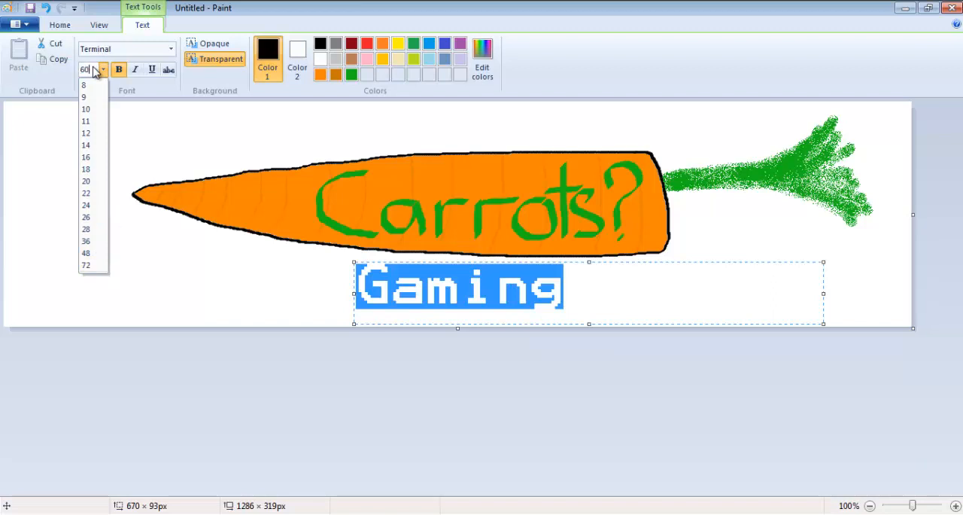
{"action": "left_click", "coordinate": [83, 85]}
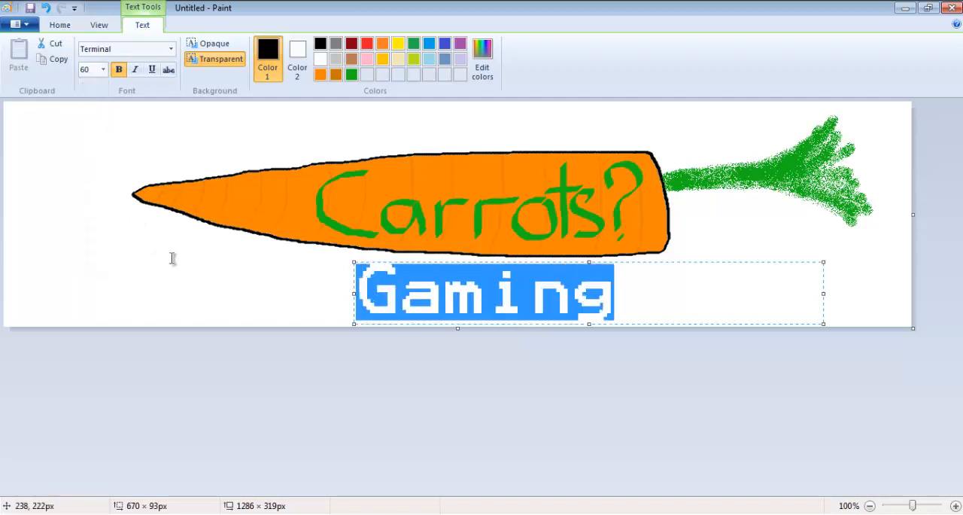
{"action": "left_click", "coordinate": [639, 291]}
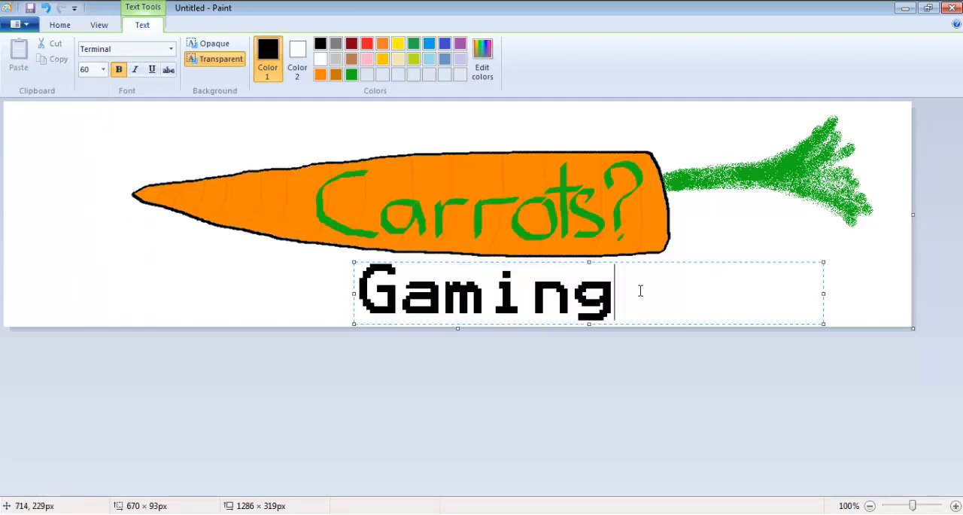
{"action": "left_click", "coordinate": [722, 255]}
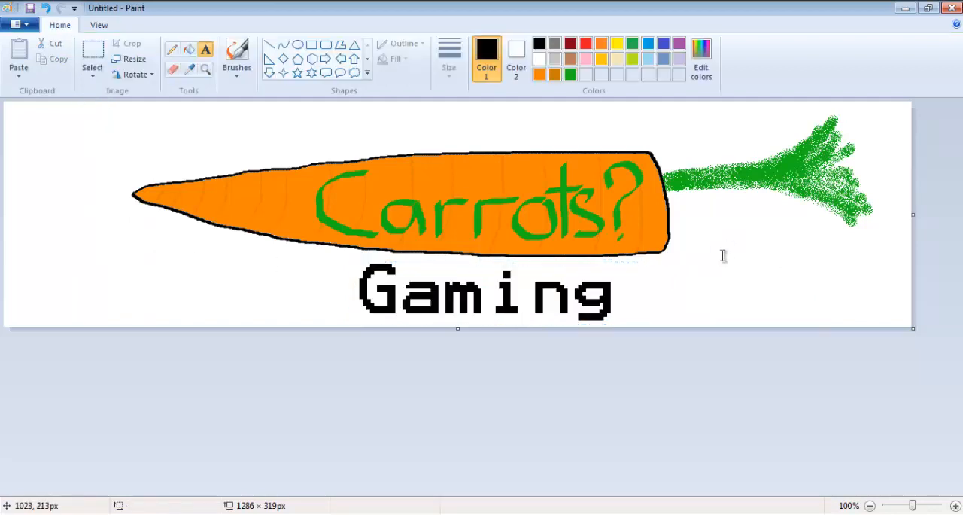
{"action": "left_click", "coordinate": [722, 256]}
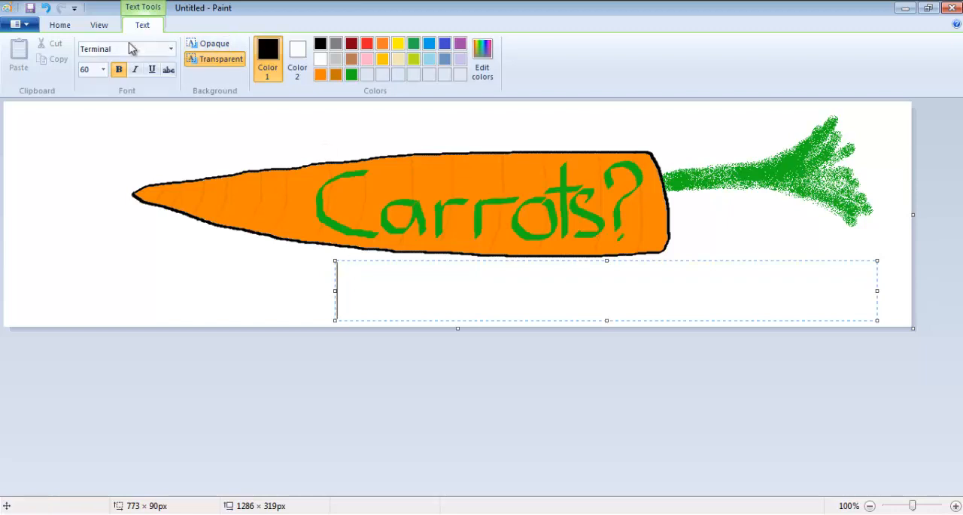
{"action": "mouse_move", "coordinate": [125, 48]}
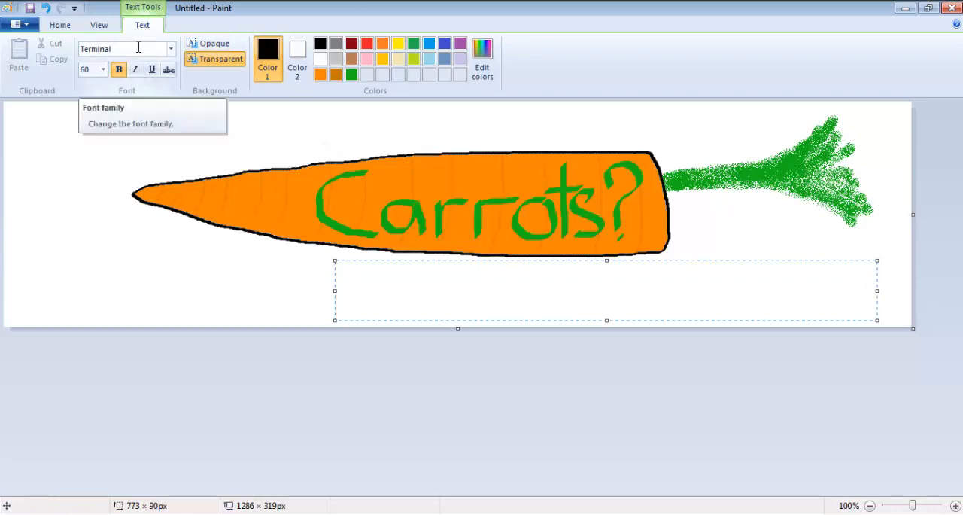
Retype 'Gaming' and drag it beneath the carrot's right end.
{"action": "type", "text": "Gam"}
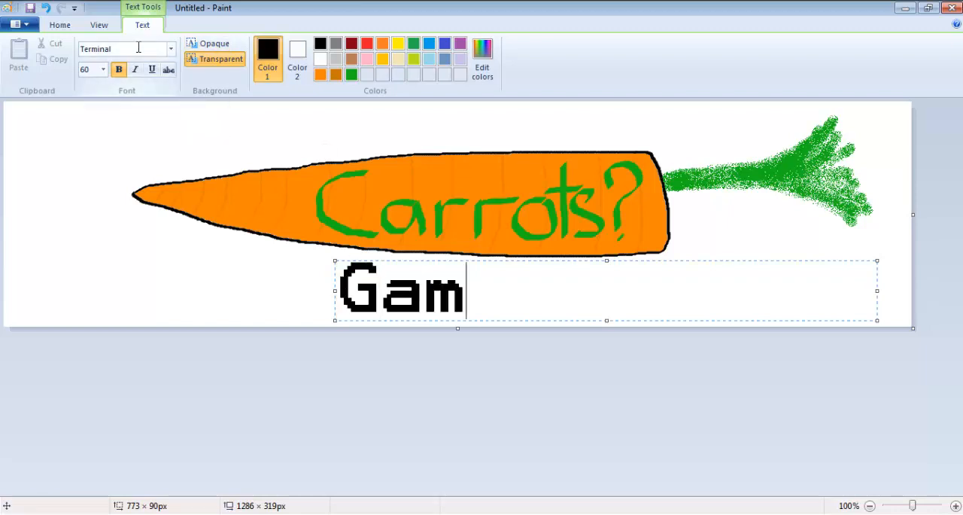
{"action": "type", "text": "ing"}
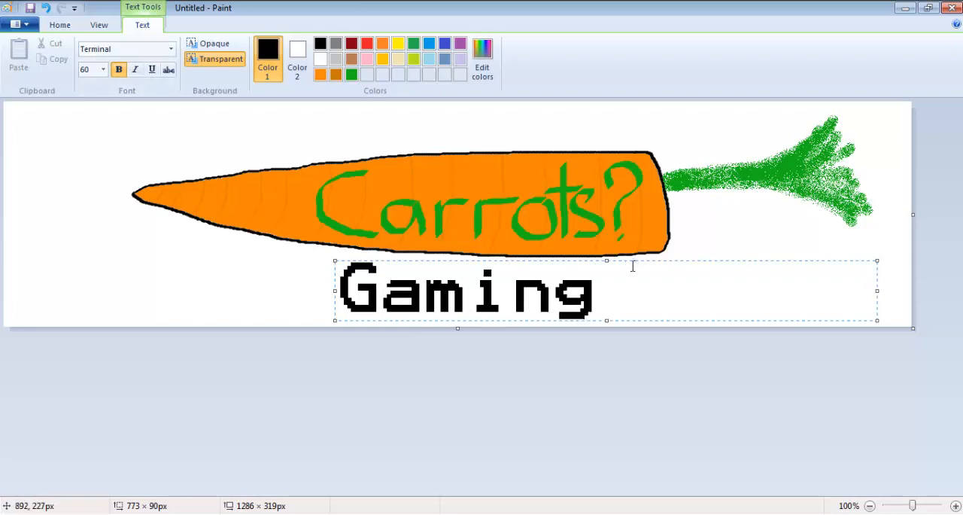
{"action": "mouse_move", "coordinate": [623, 260]}
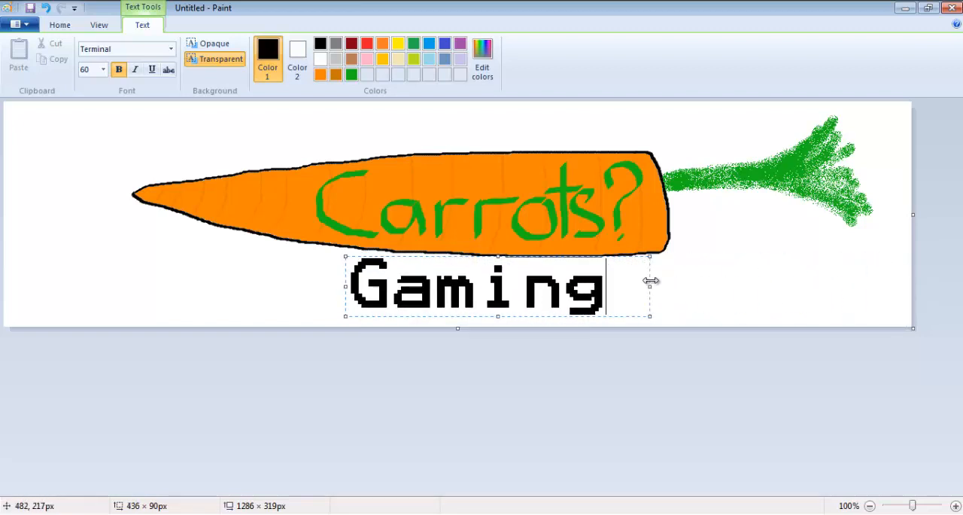
{"action": "left_click_drag", "start_coordinate": [474, 288], "coordinate": [699, 288]}
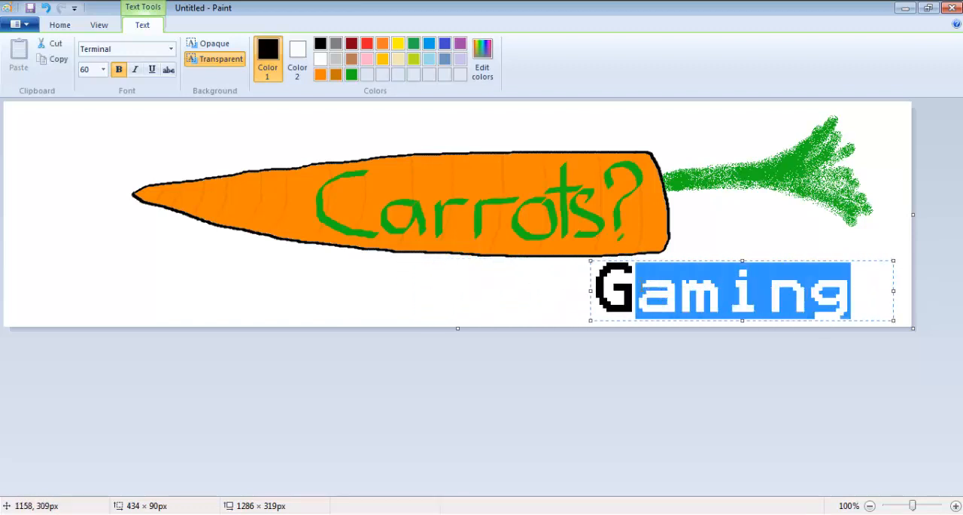
Try italic on 'Gaming', then revert to upright bold lettering.
{"action": "left_click", "coordinate": [134, 69]}
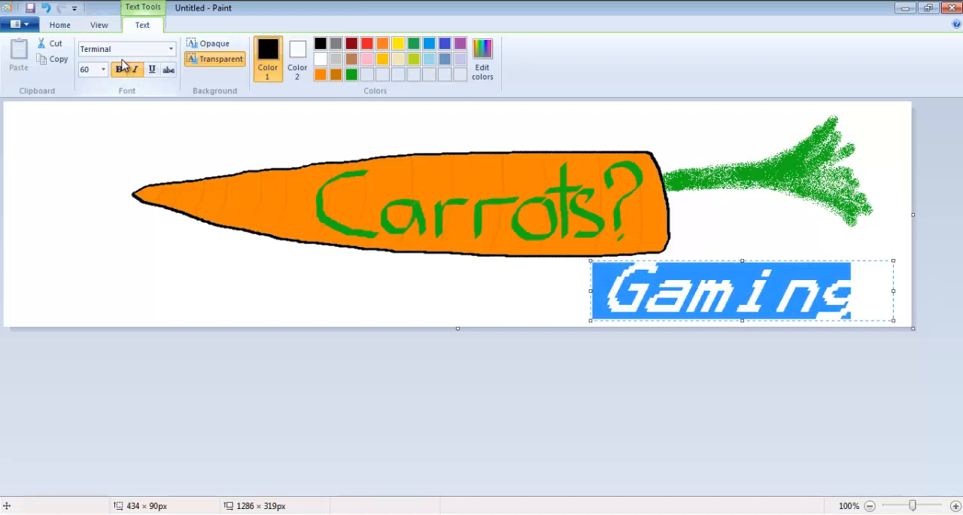
{"action": "left_click", "coordinate": [118, 70]}
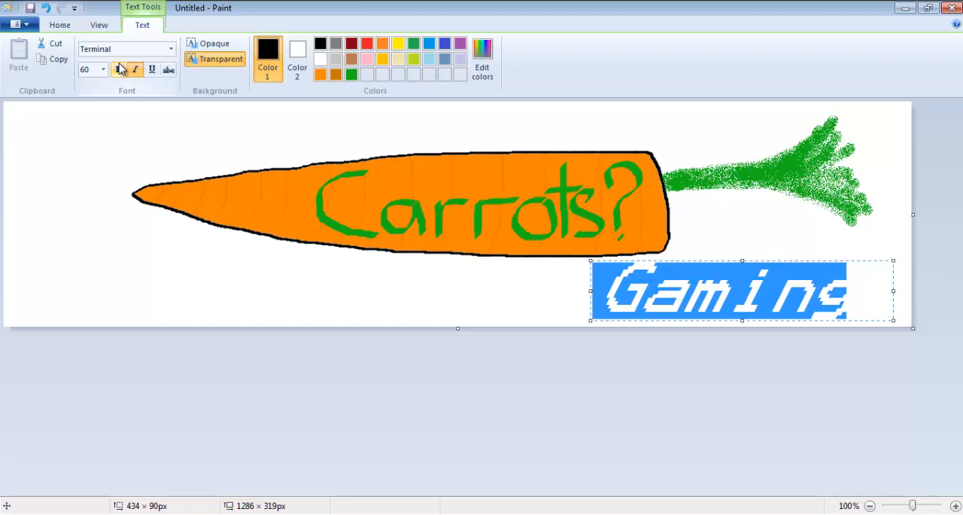
{"action": "left_click", "coordinate": [118, 69]}
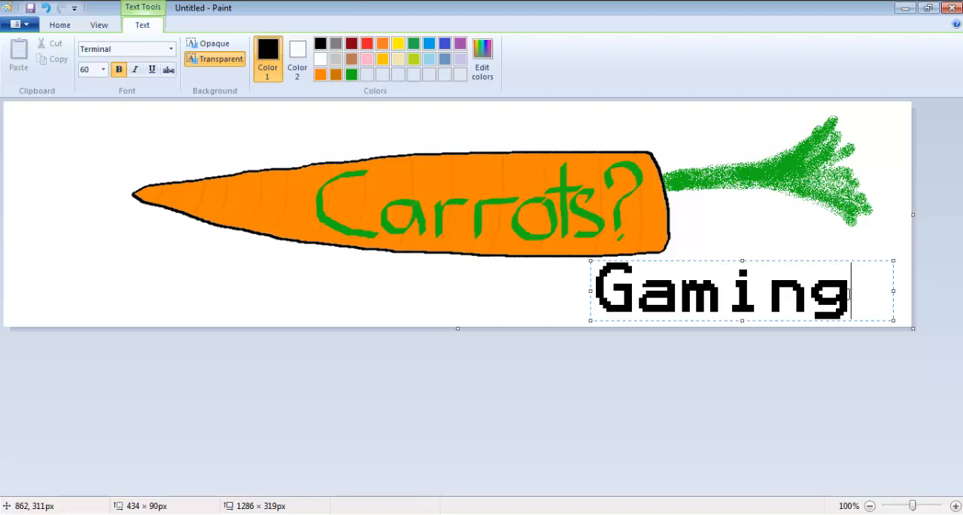
{"action": "mouse_move", "coordinate": [864, 300]}
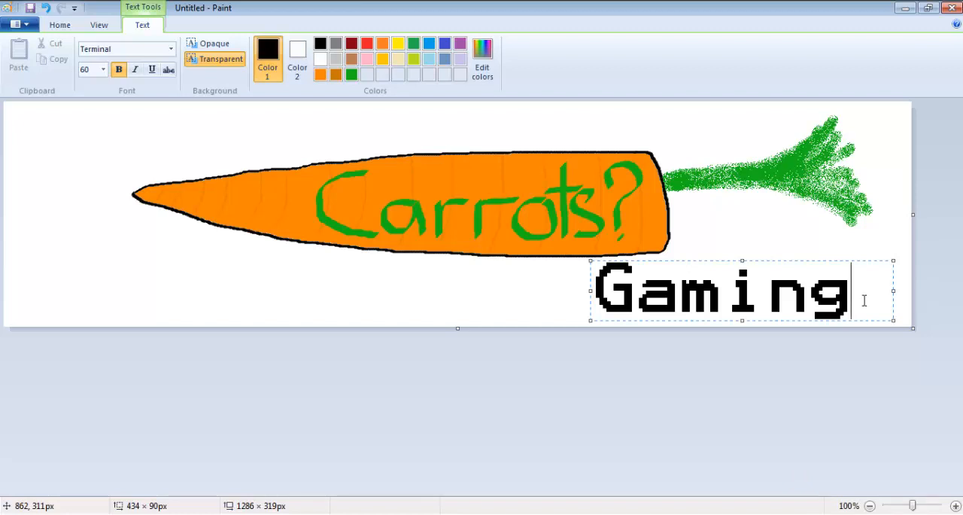
{"action": "mouse_move", "coordinate": [85, 259]}
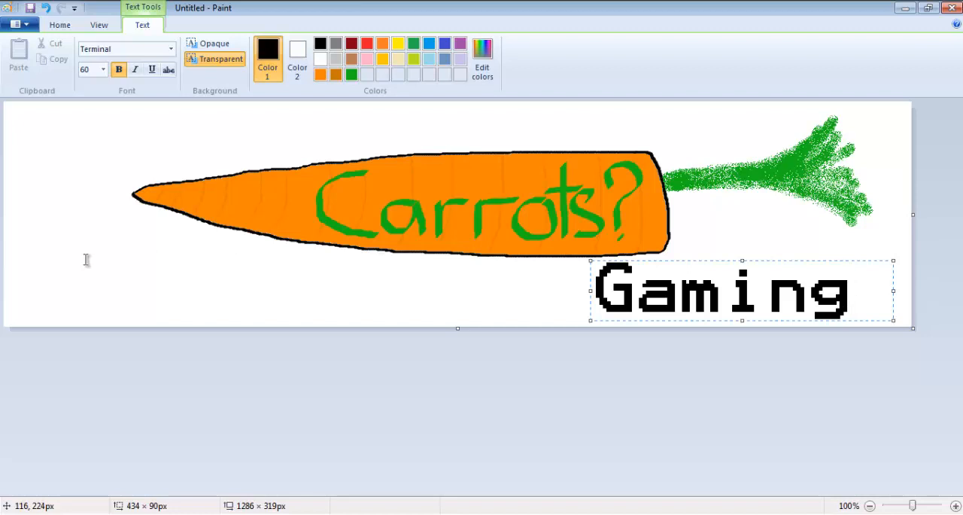
{"action": "mouse_move", "coordinate": [450, 7]}
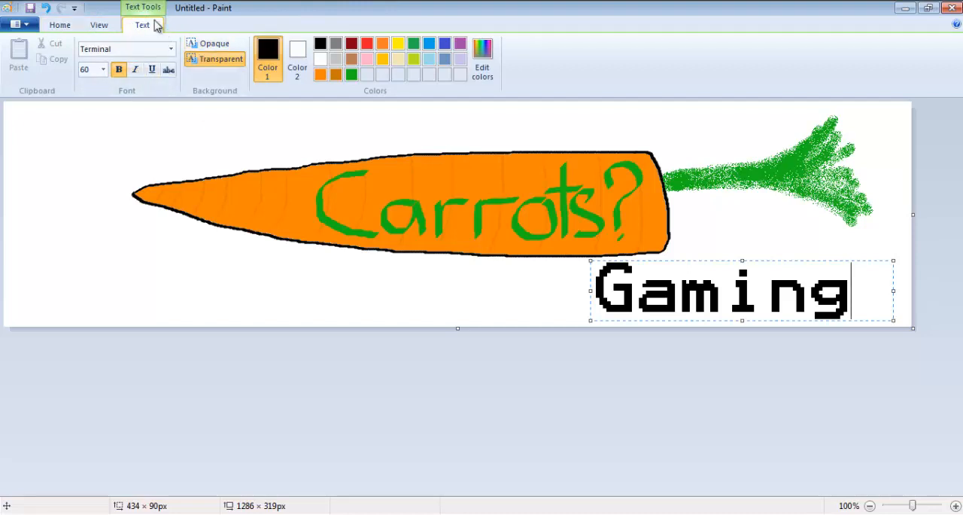
Return to the Home tools and choose lime green as the drawing colour.
{"action": "left_click", "coordinate": [59, 25]}
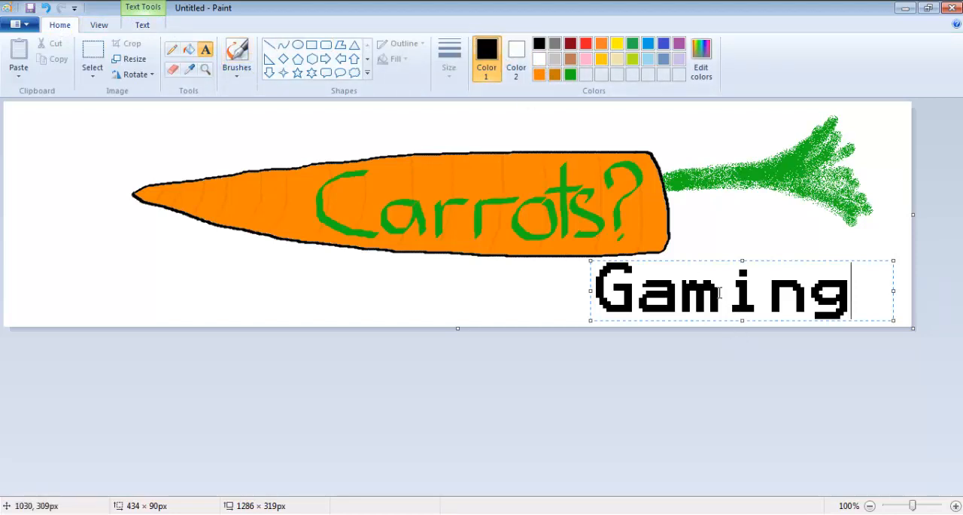
{"action": "mouse_move", "coordinate": [856, 291]}
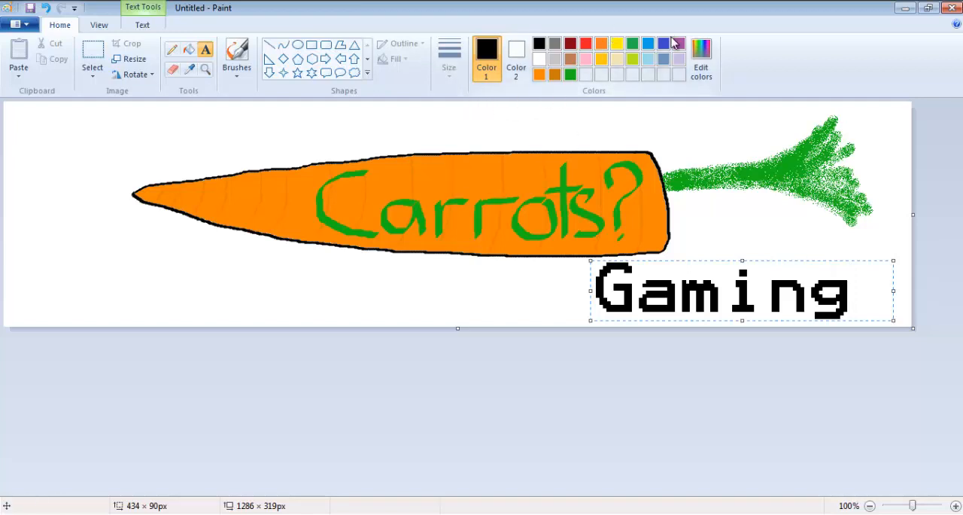
{"action": "left_click", "coordinate": [617, 42]}
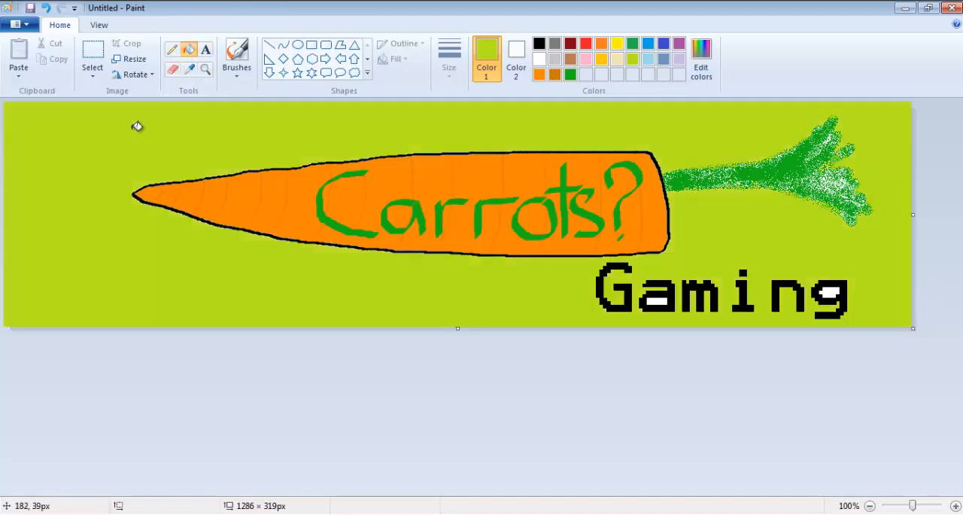
{"action": "mouse_move", "coordinate": [154, 132]}
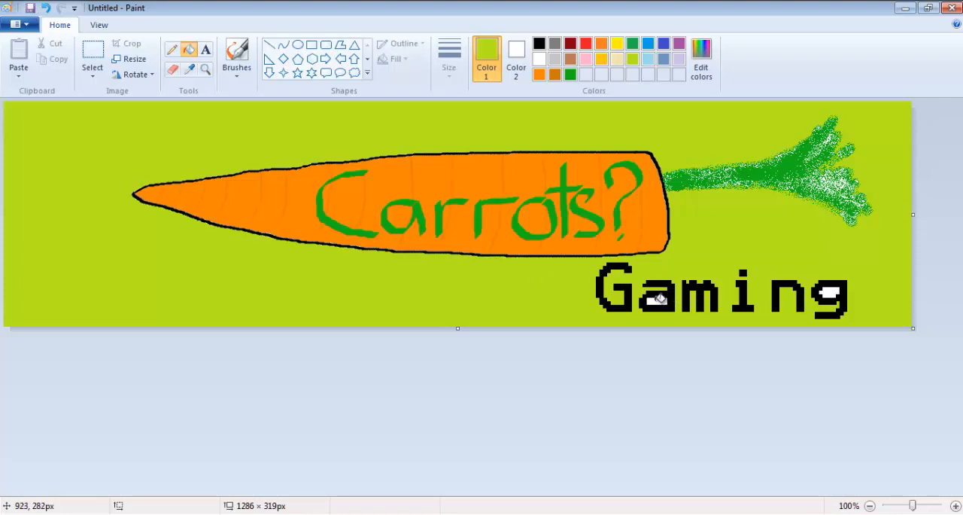
{"action": "mouse_move", "coordinate": [862, 233]}
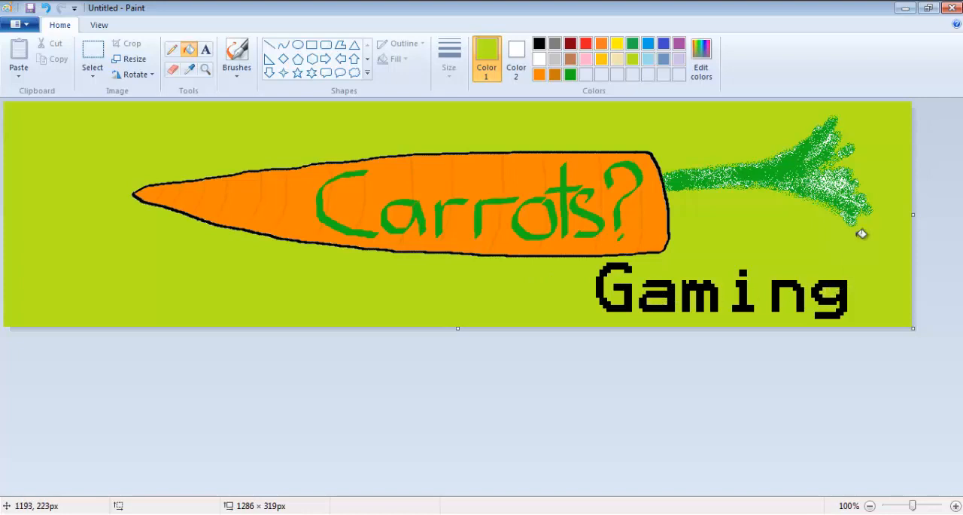